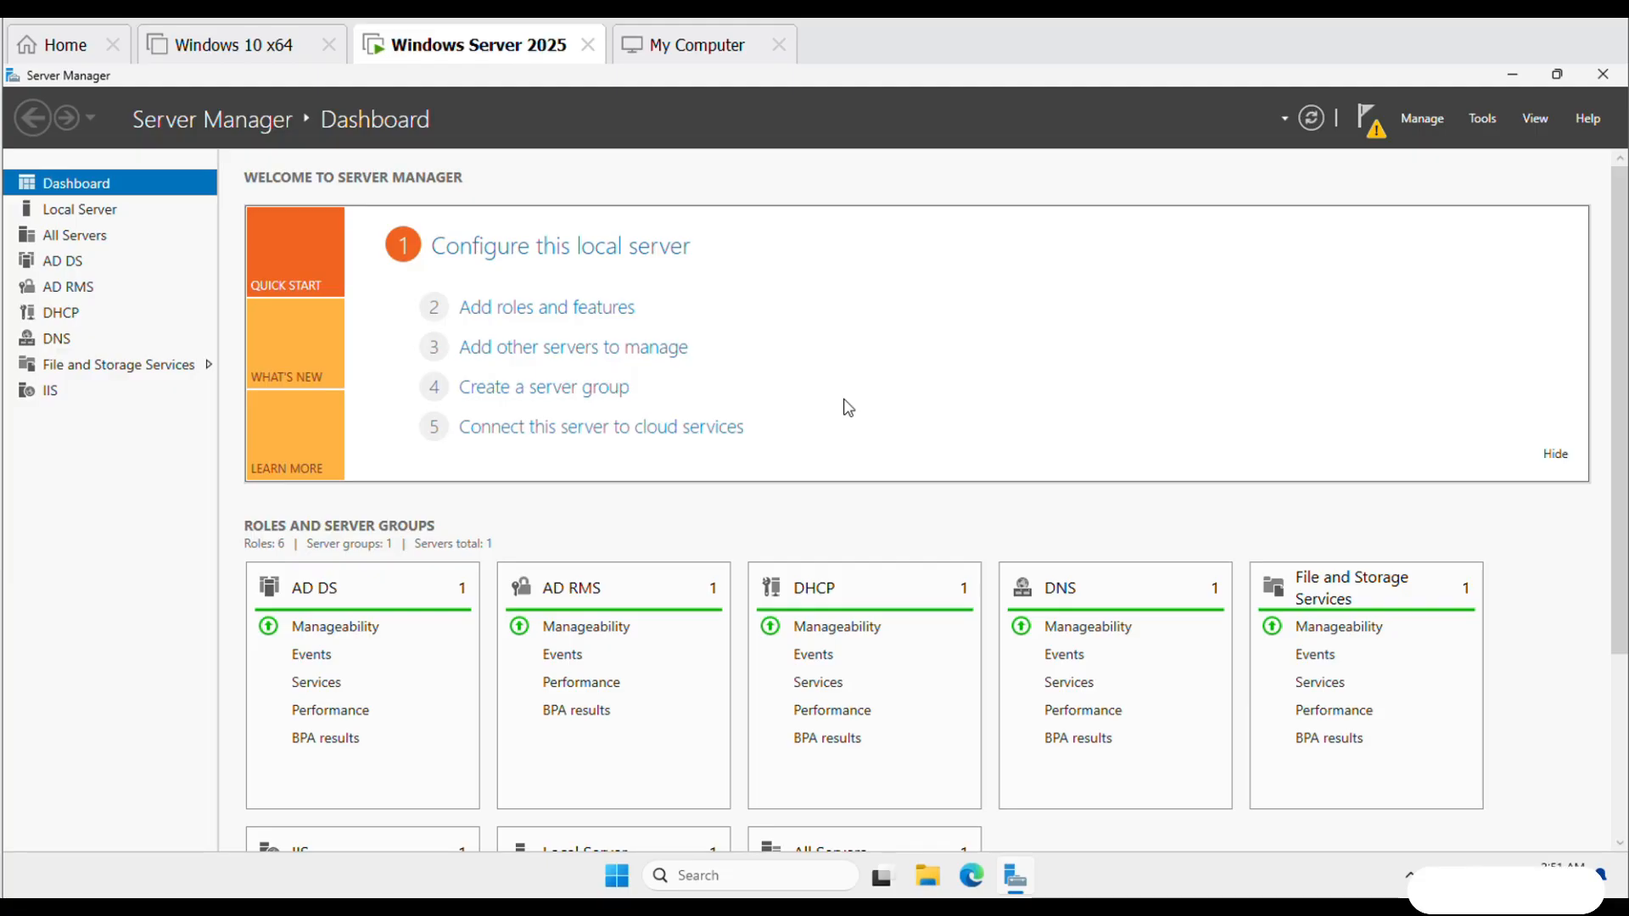
mouse_move(1297, 237)
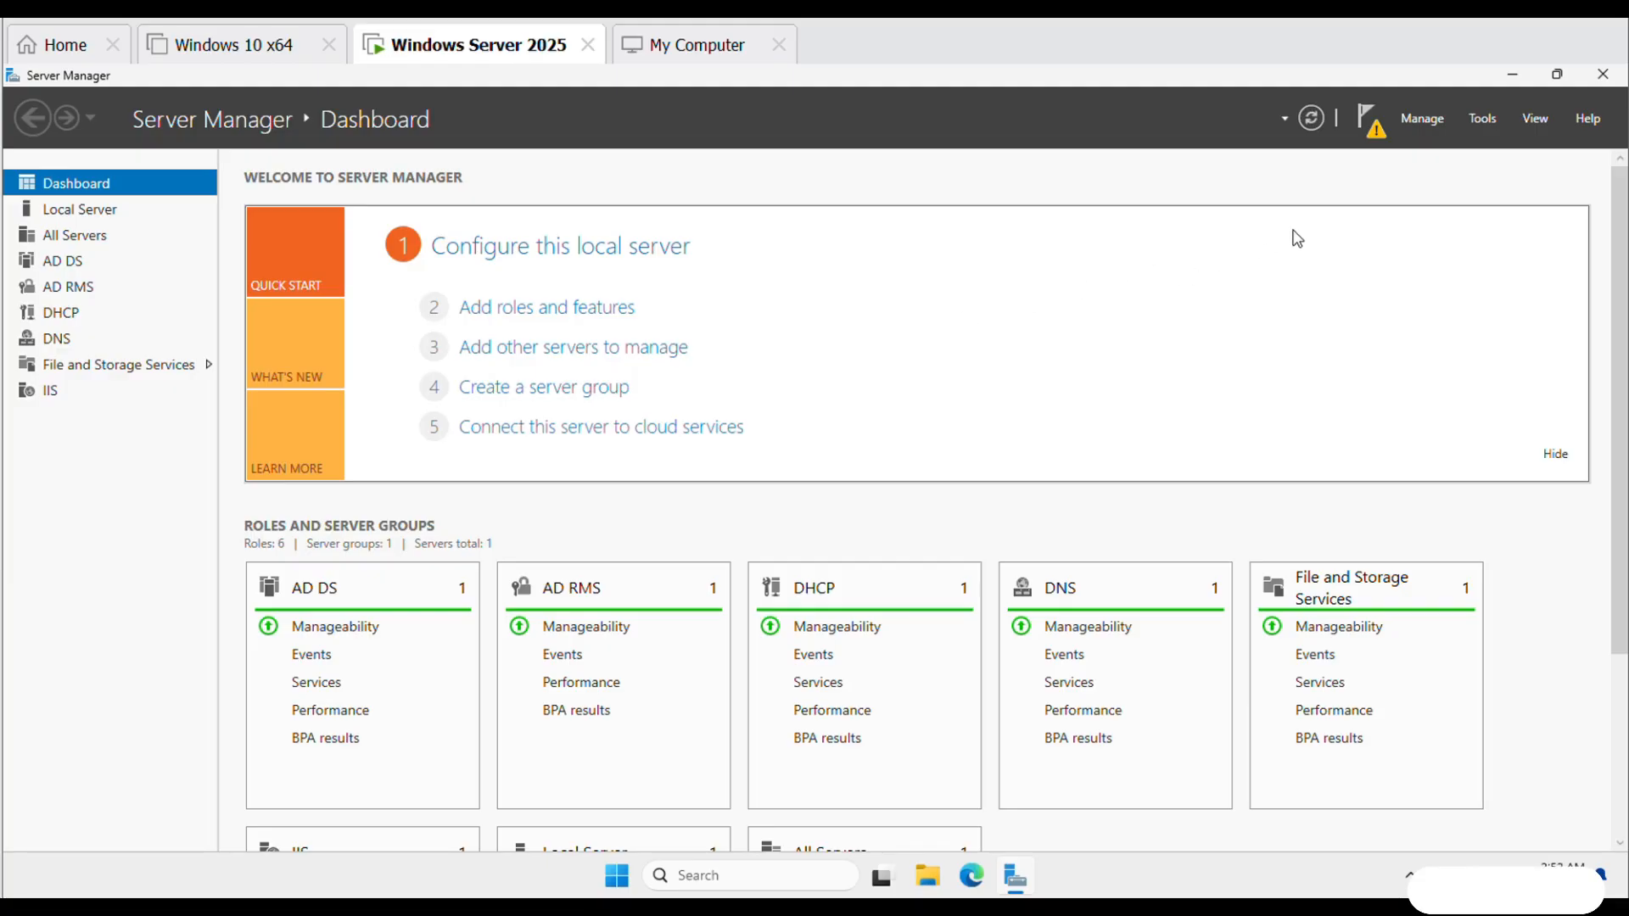
mouse_move(1509, 84)
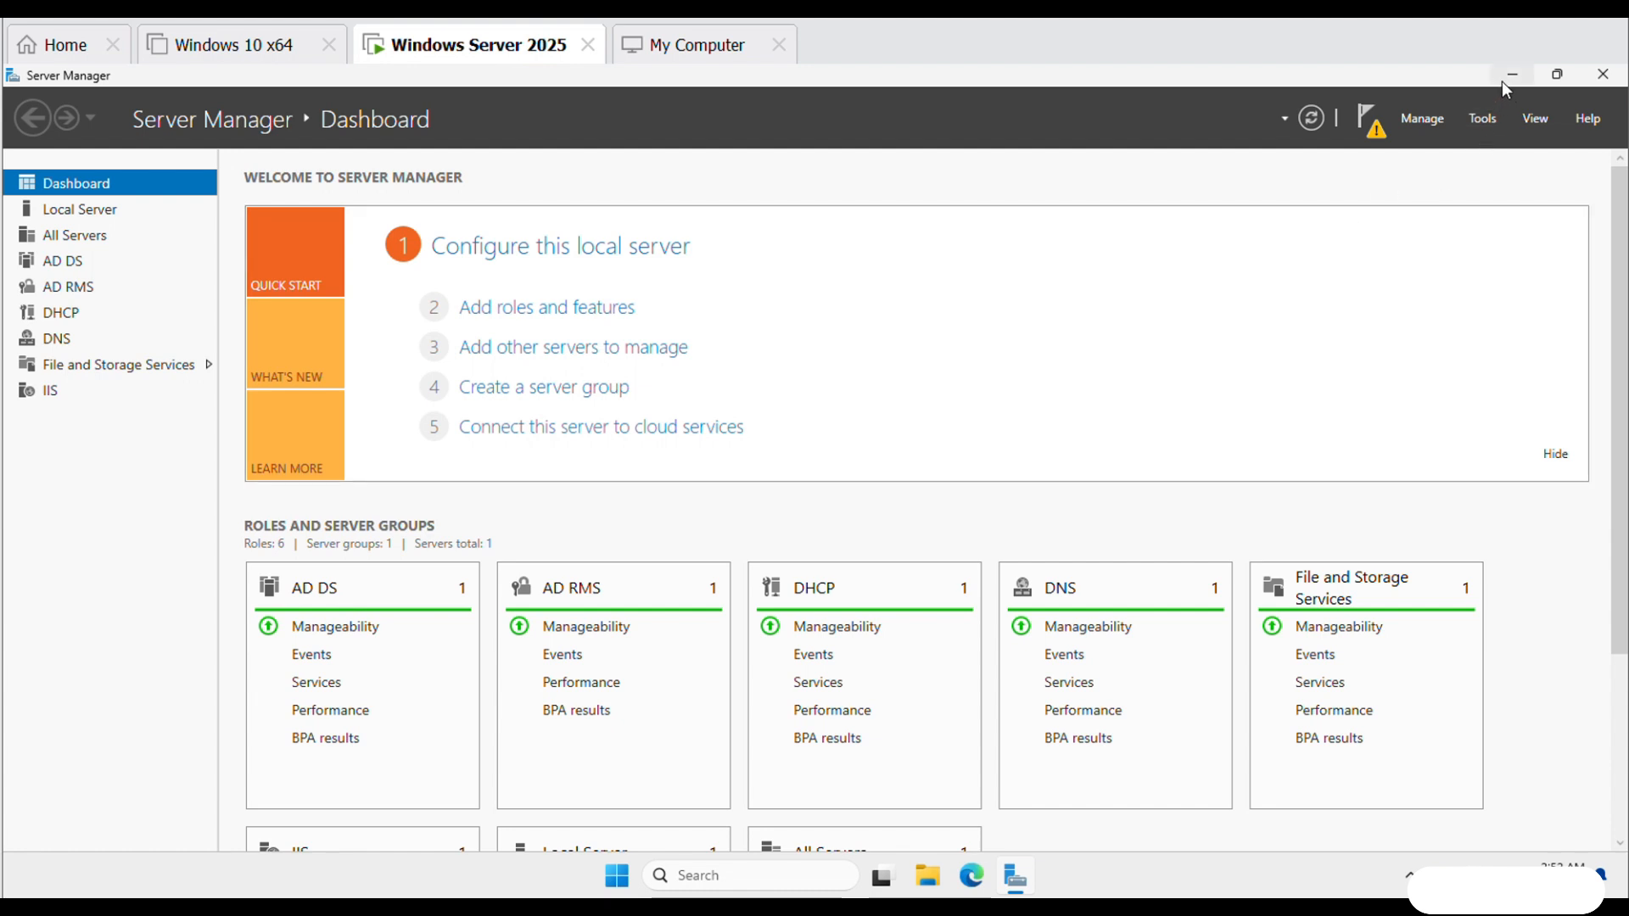
mouse_move(1516, 71)
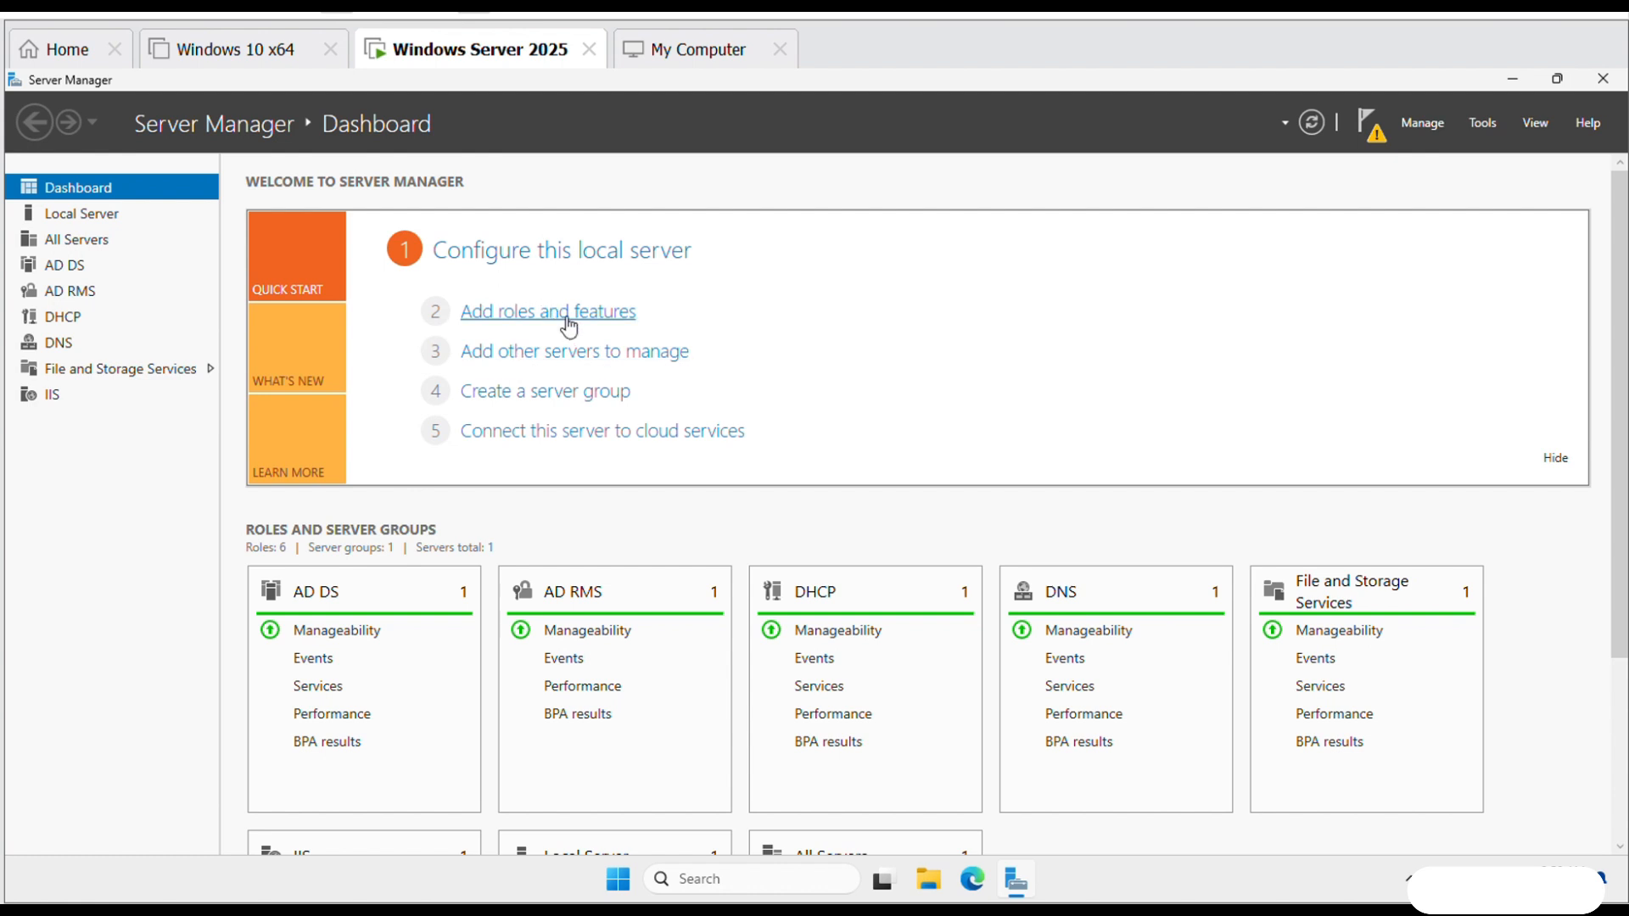
Install the Active Directory Domain Services role using a role-based installation on this server
click(547, 311)
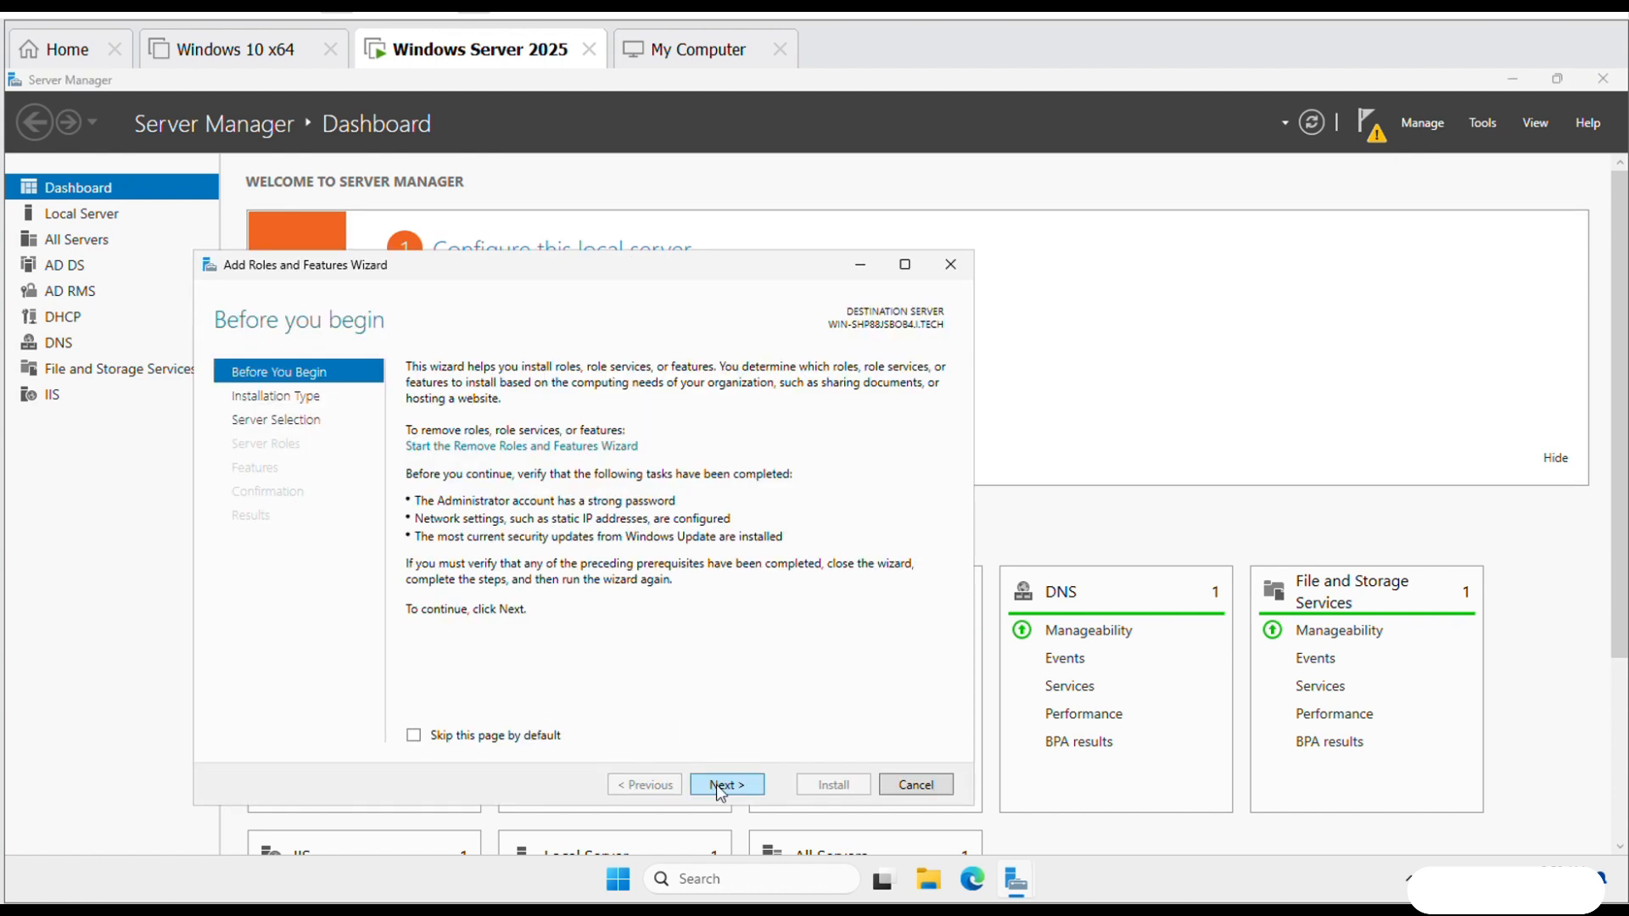
click(726, 785)
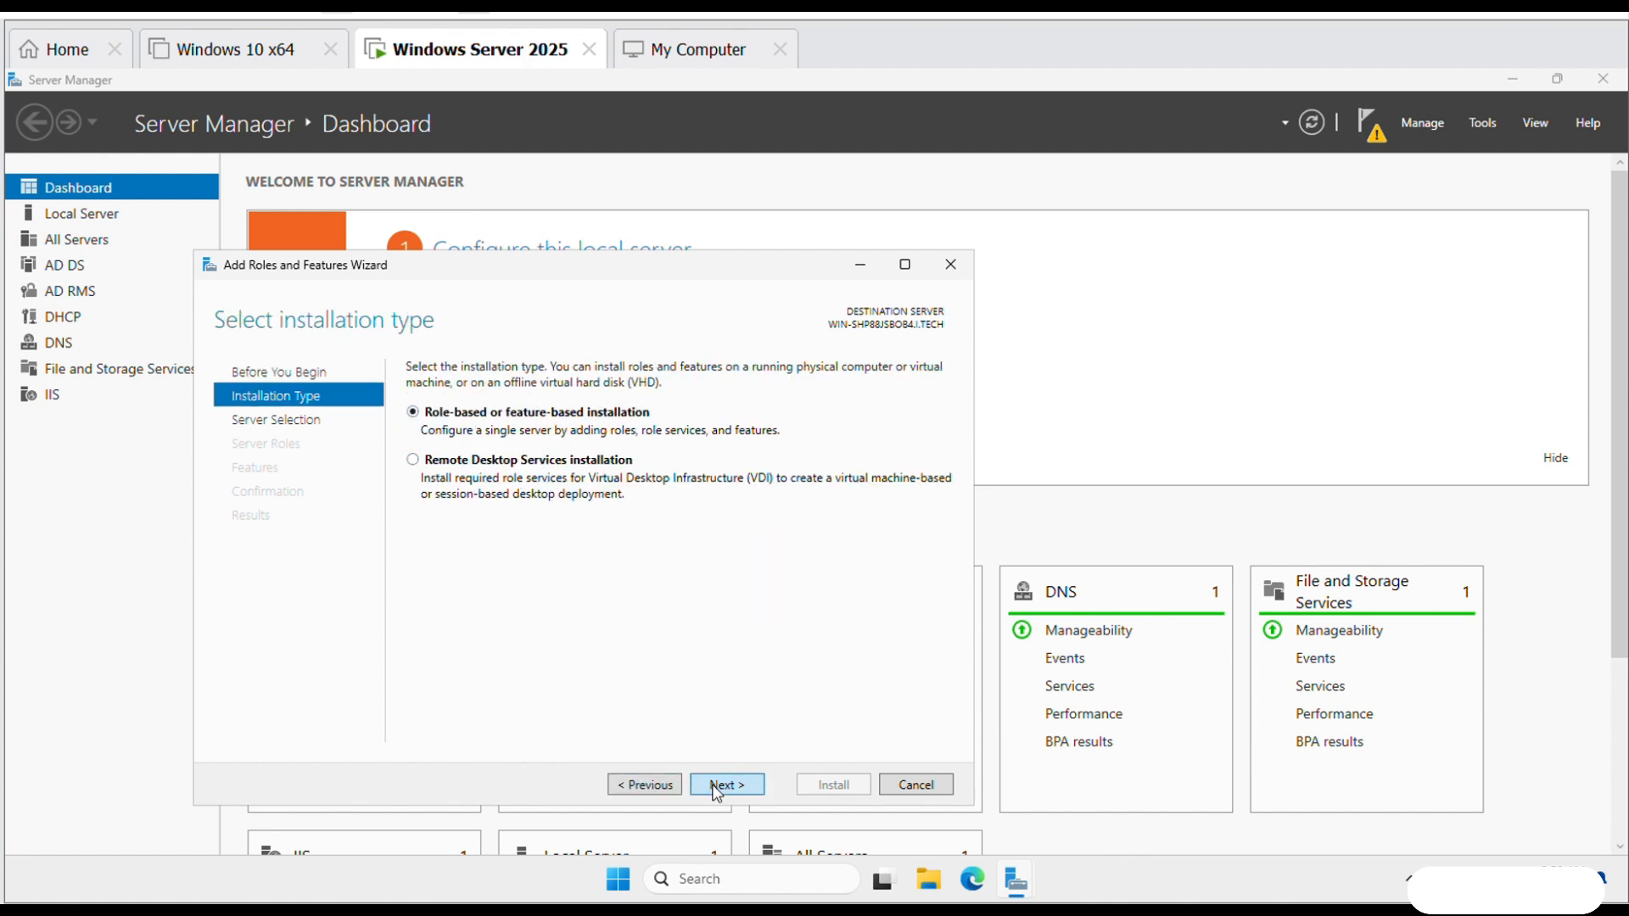
click(726, 784)
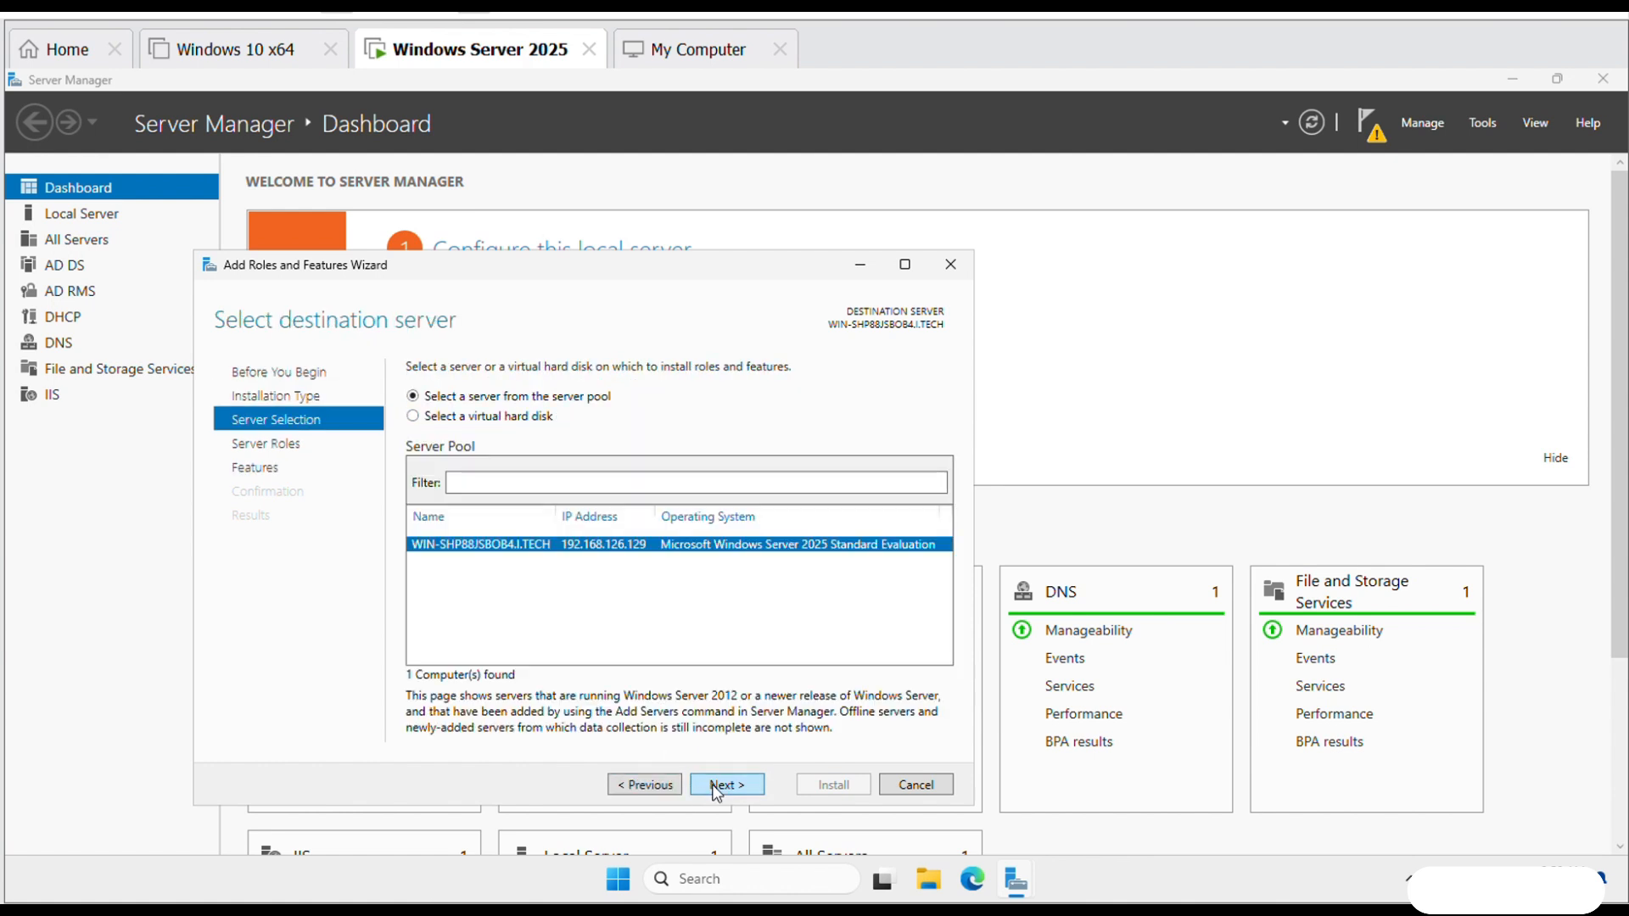
click(726, 785)
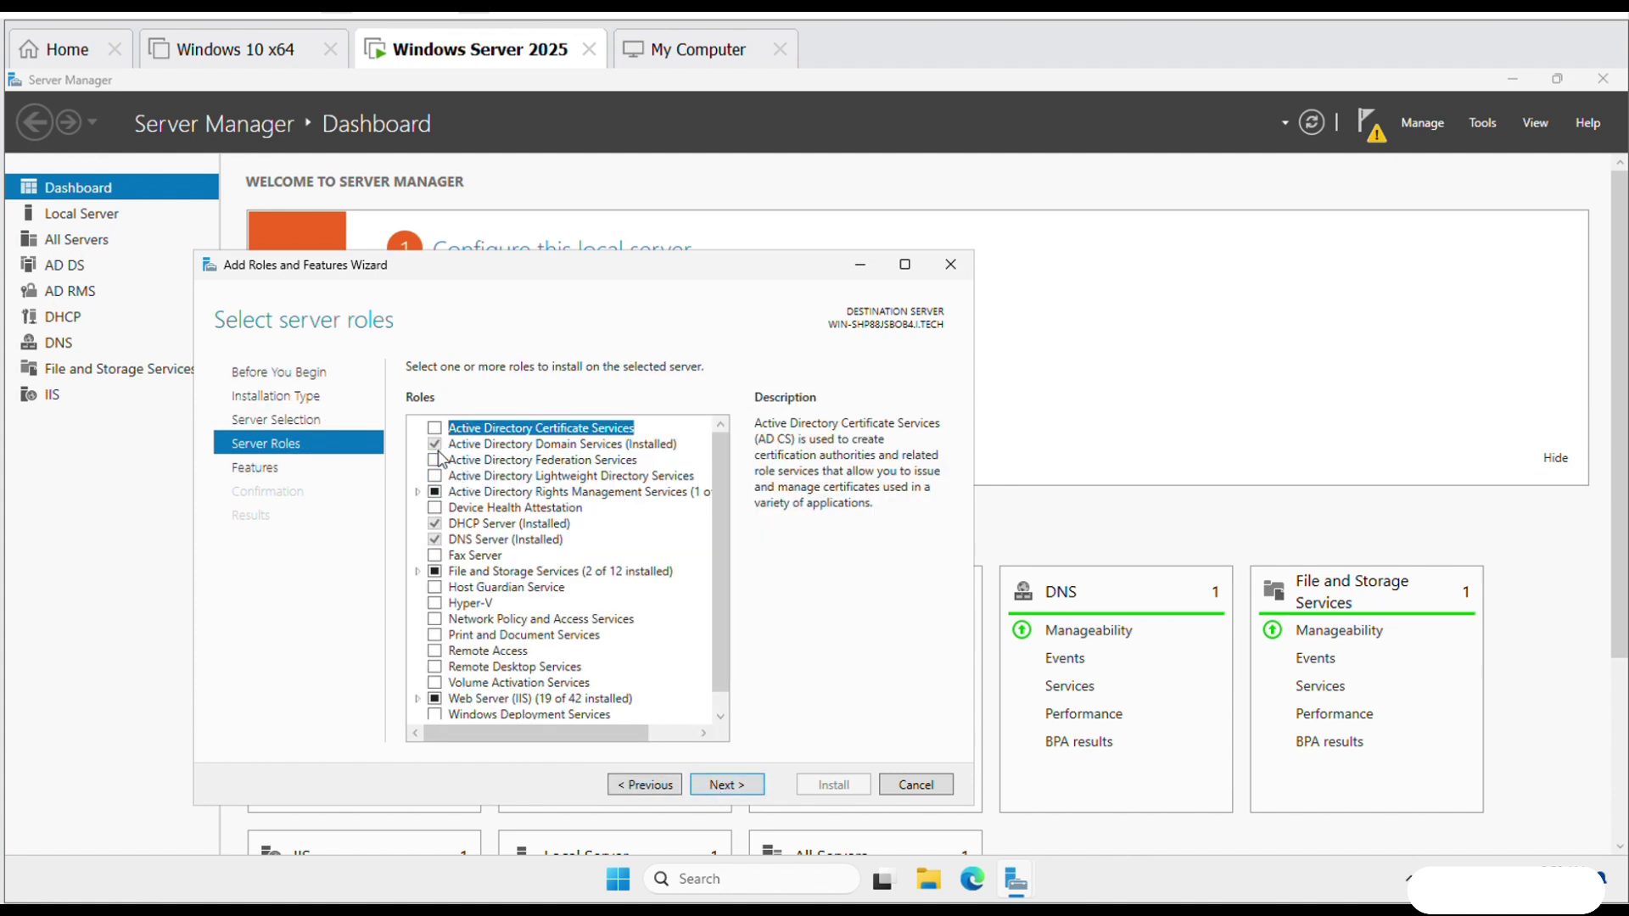
mouse_move(512, 443)
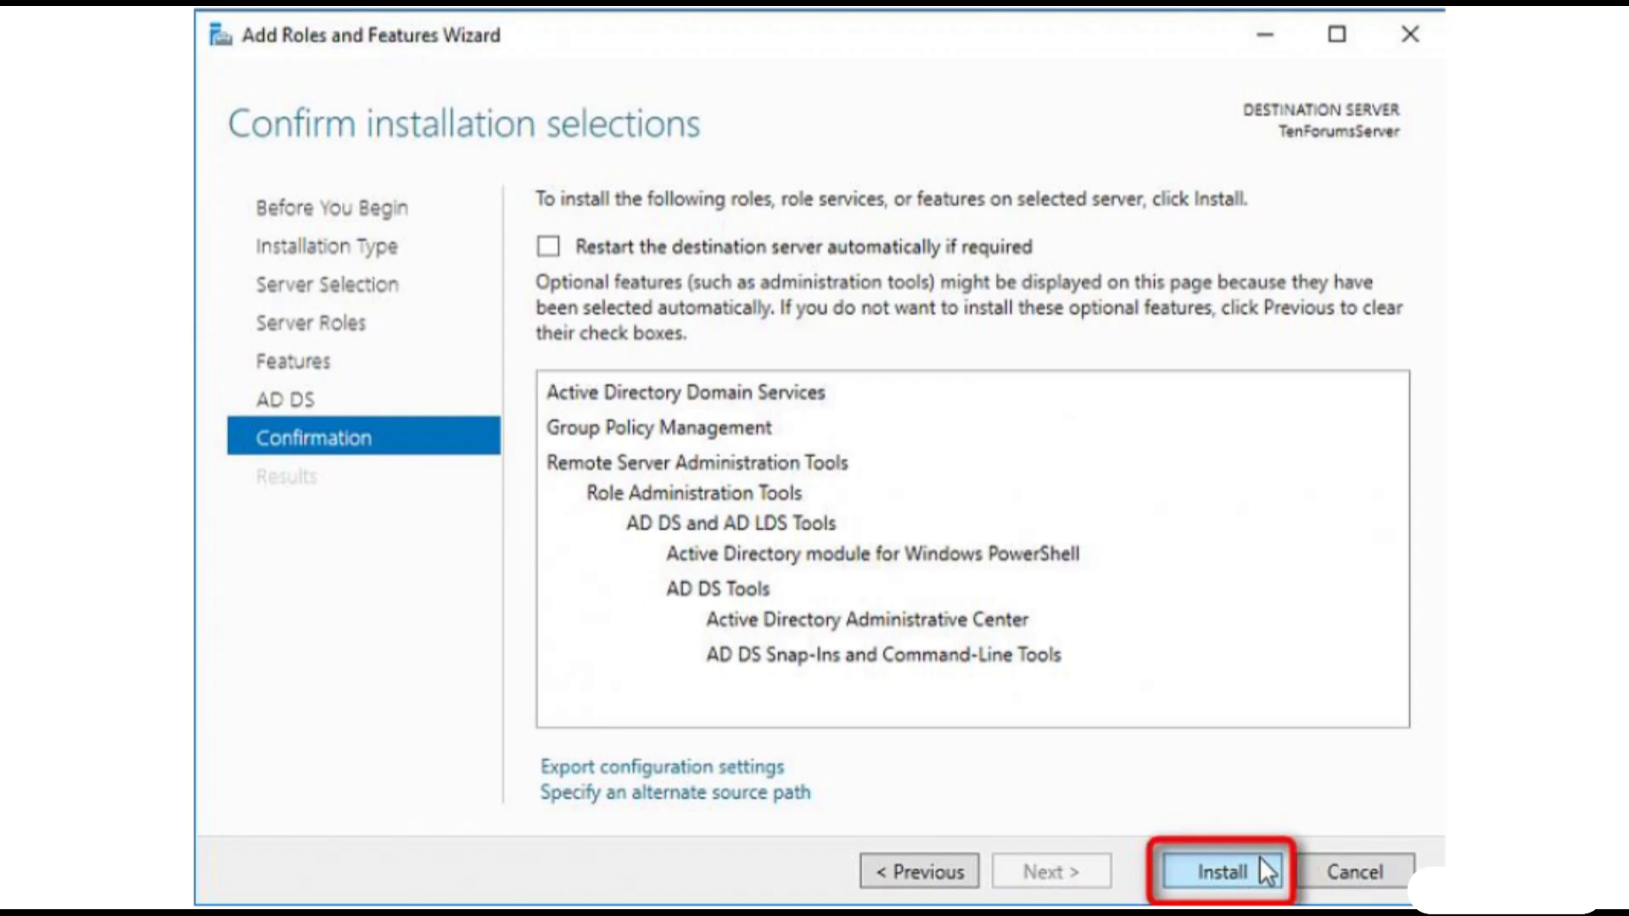
click(1227, 895)
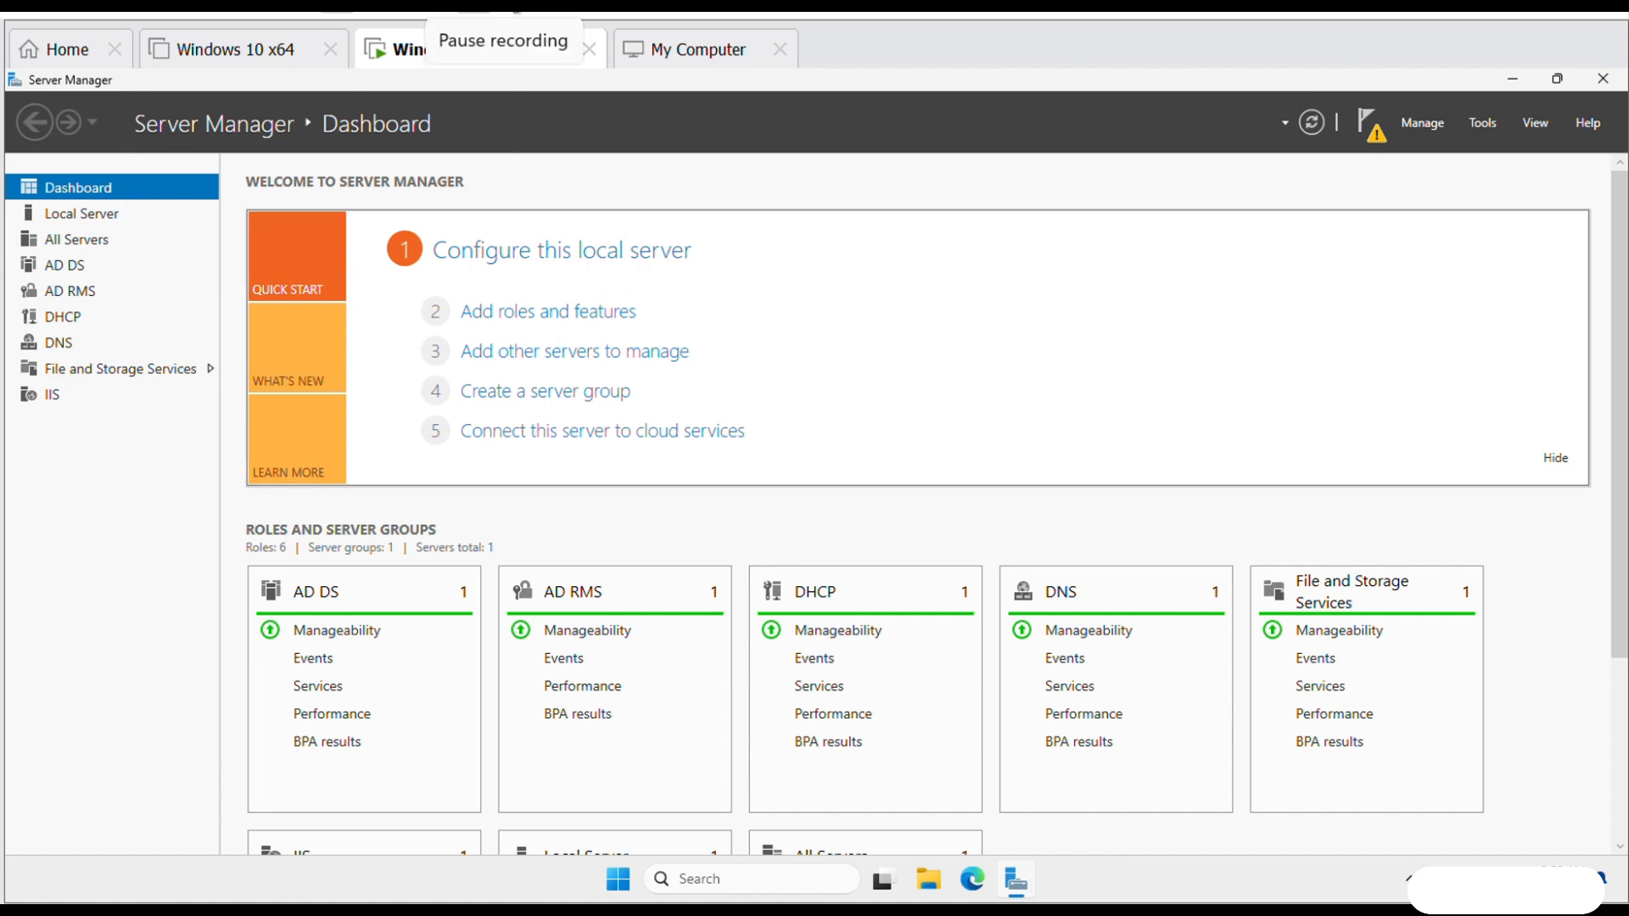
Promote the server to a domain controller for new forest I.TECH, accepting DSRM and NetBIOS defaults
click(1373, 124)
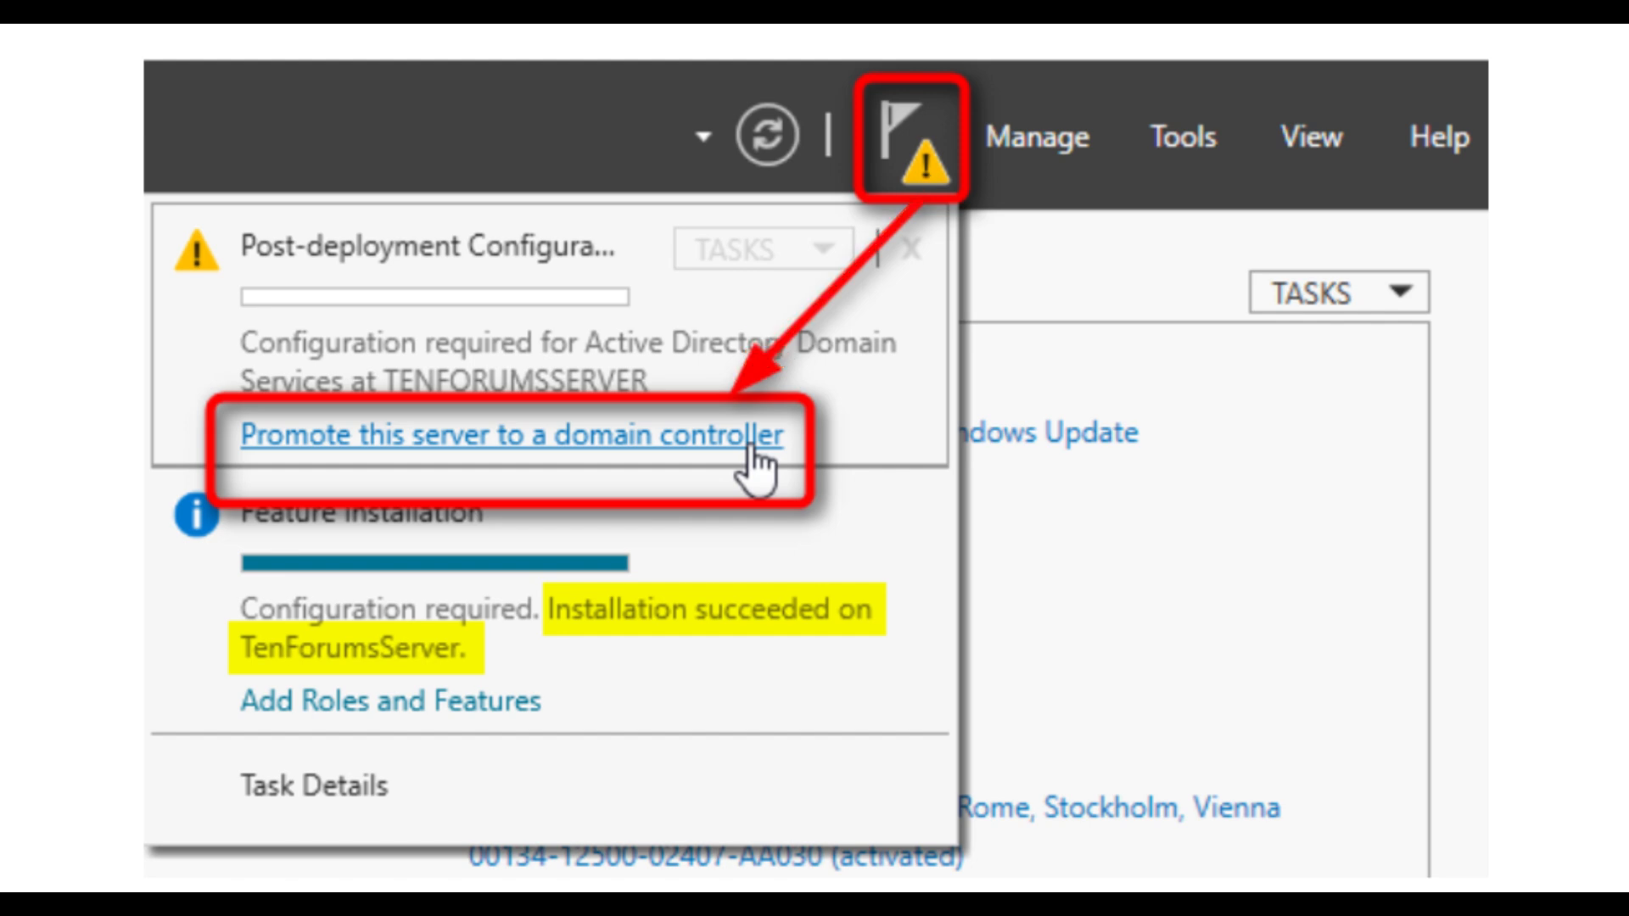
click(515, 435)
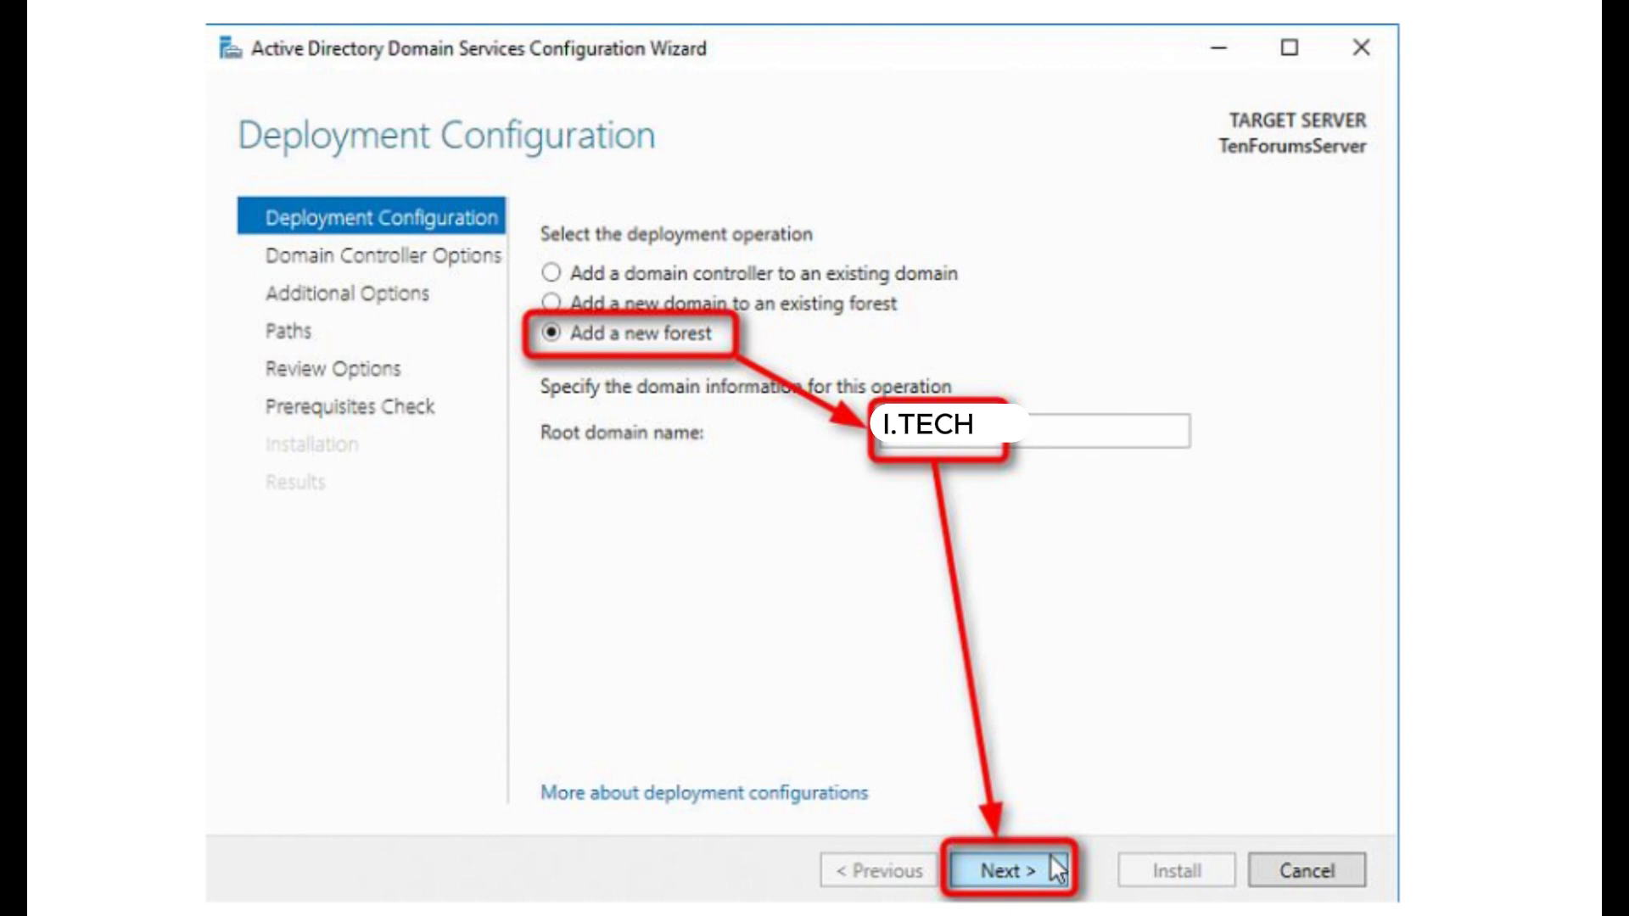
click(997, 893)
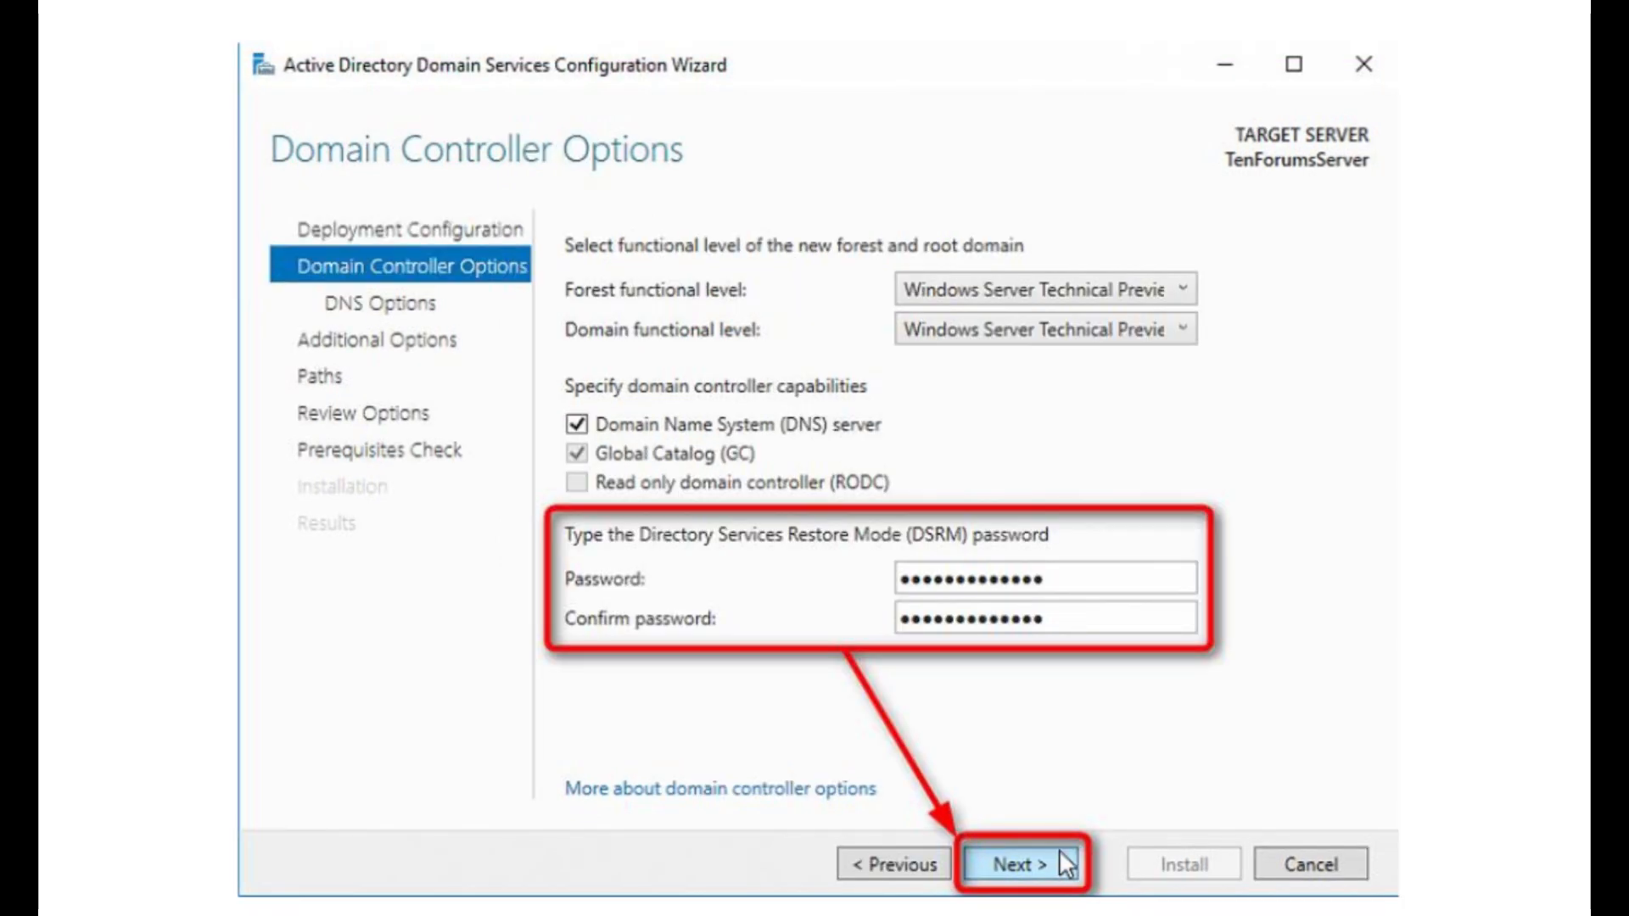
click(1010, 887)
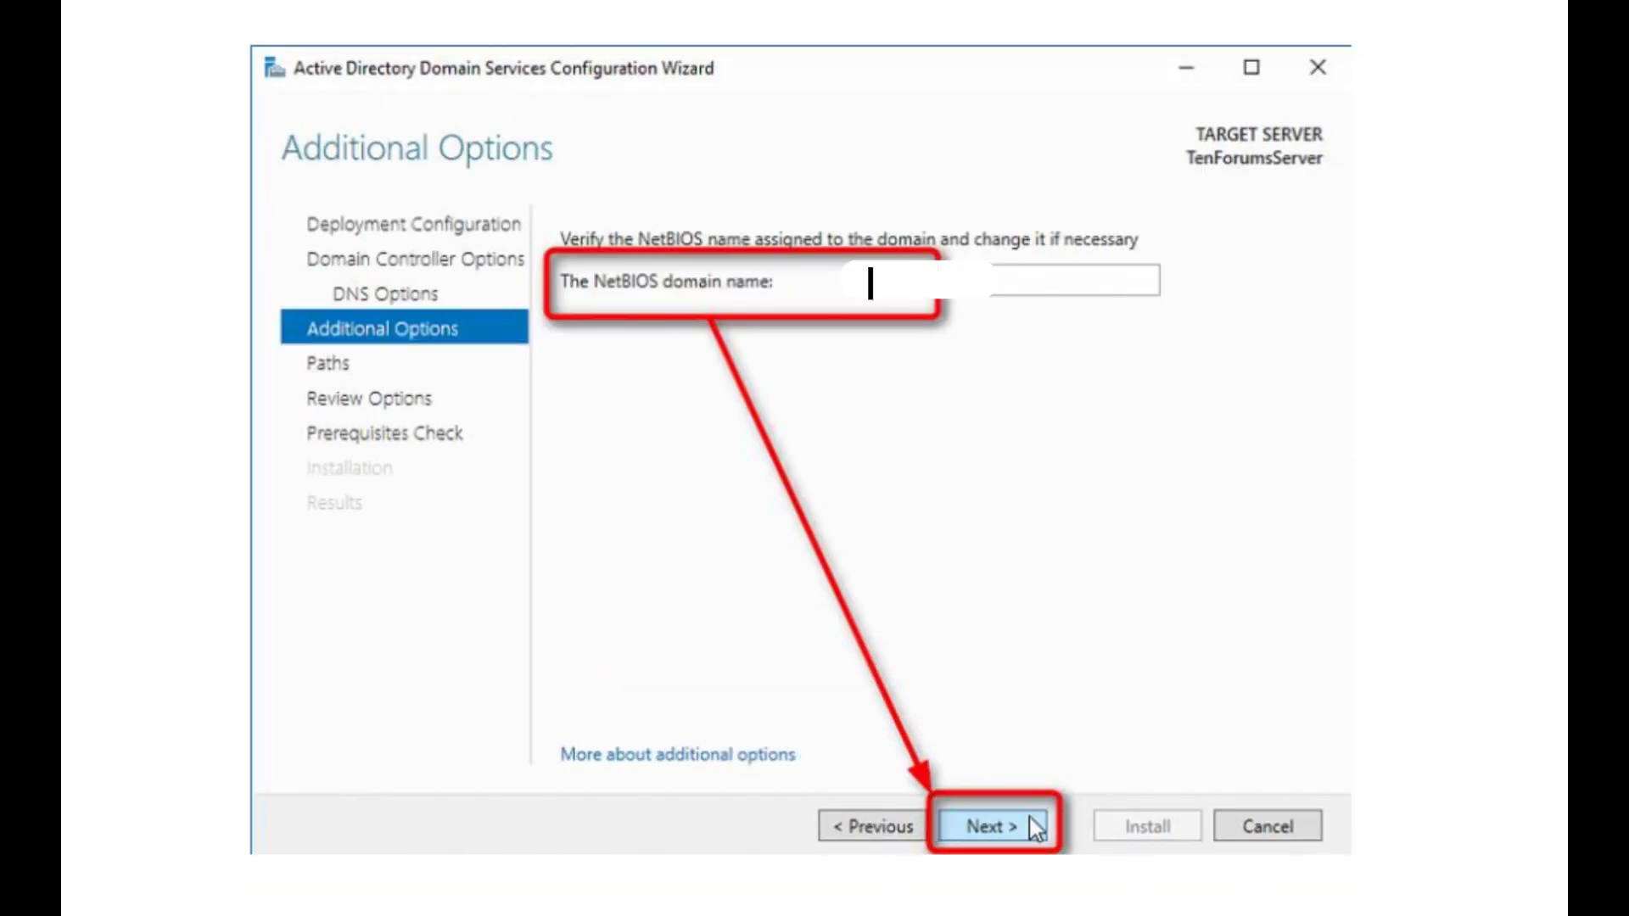
click(989, 826)
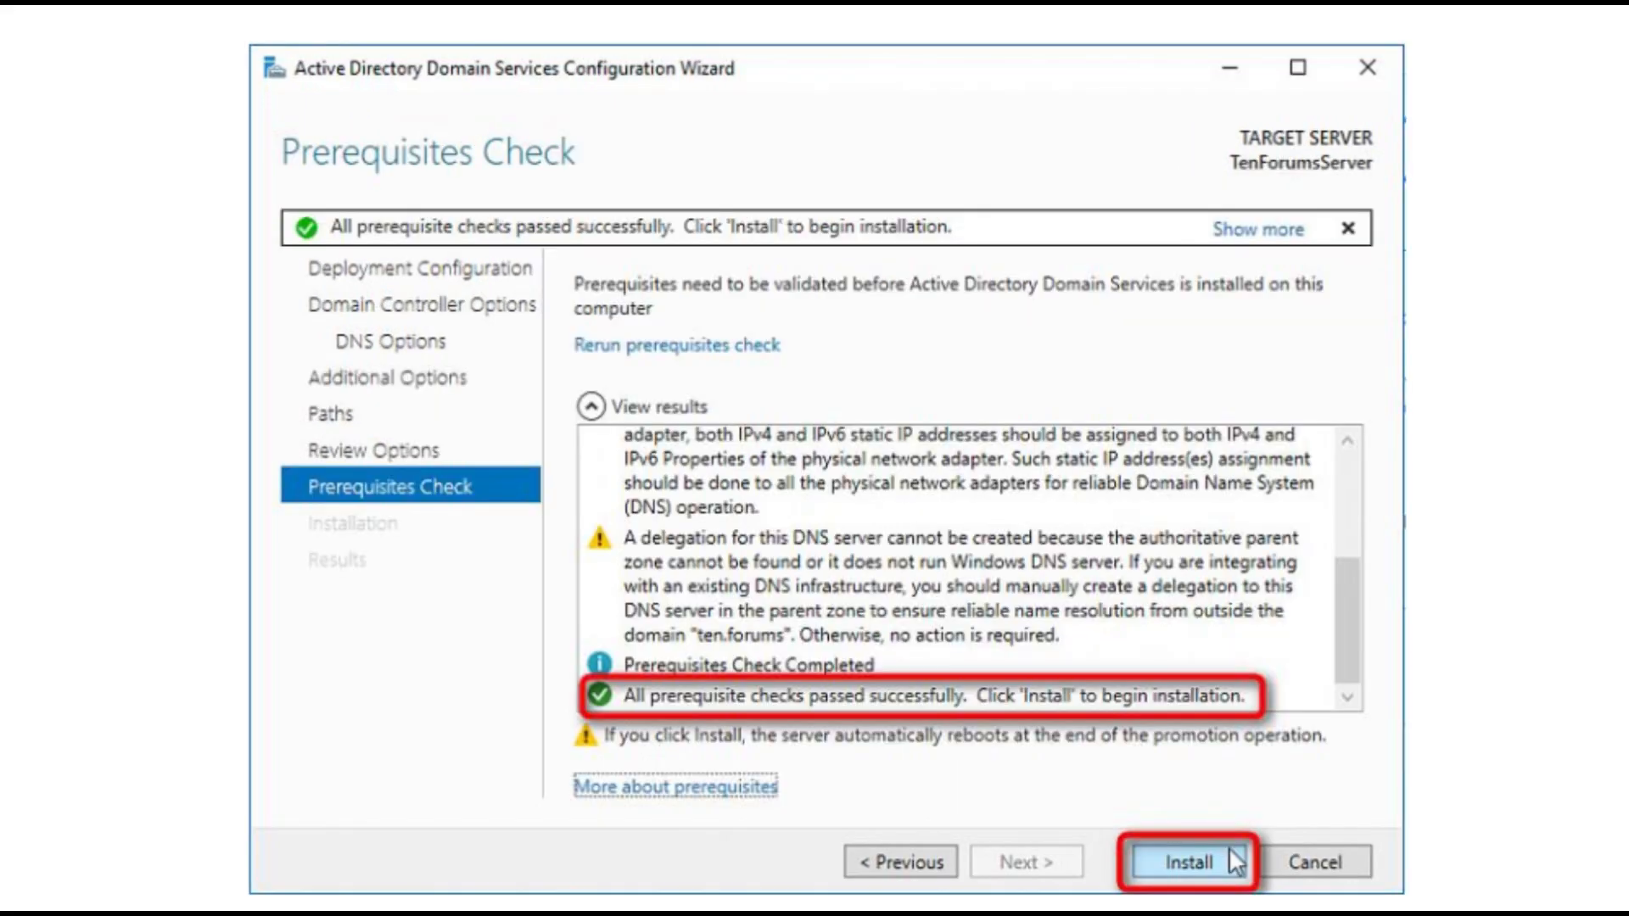
click(1183, 862)
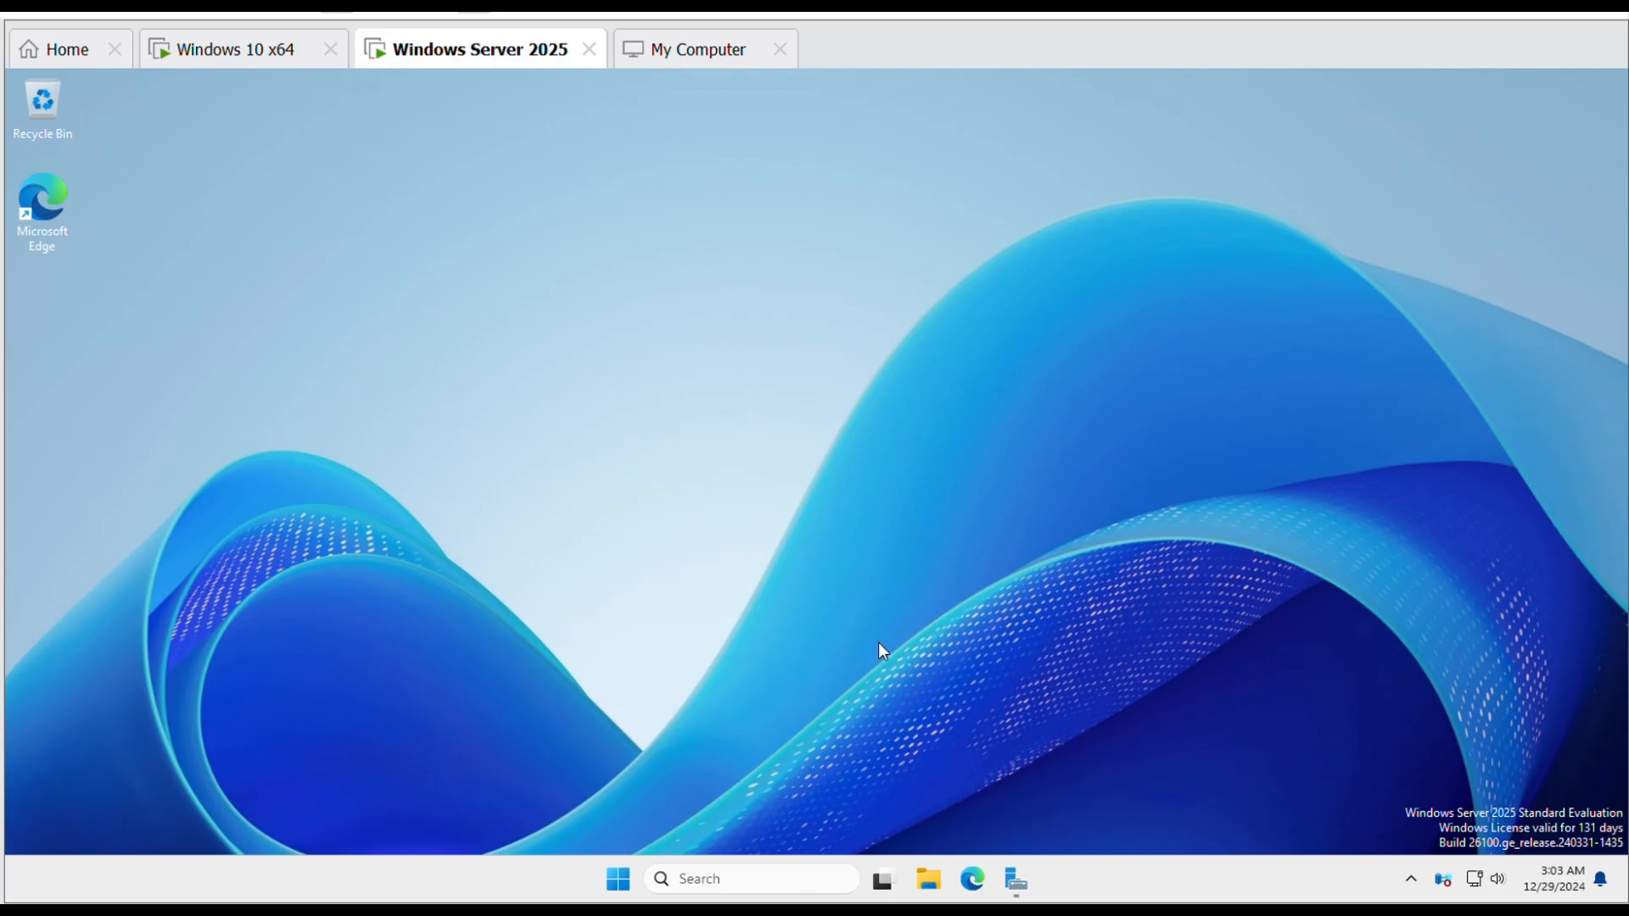
Launch Active Directory Users and Computers from Tools and open the I.TECH domain's New menu
click(1016, 879)
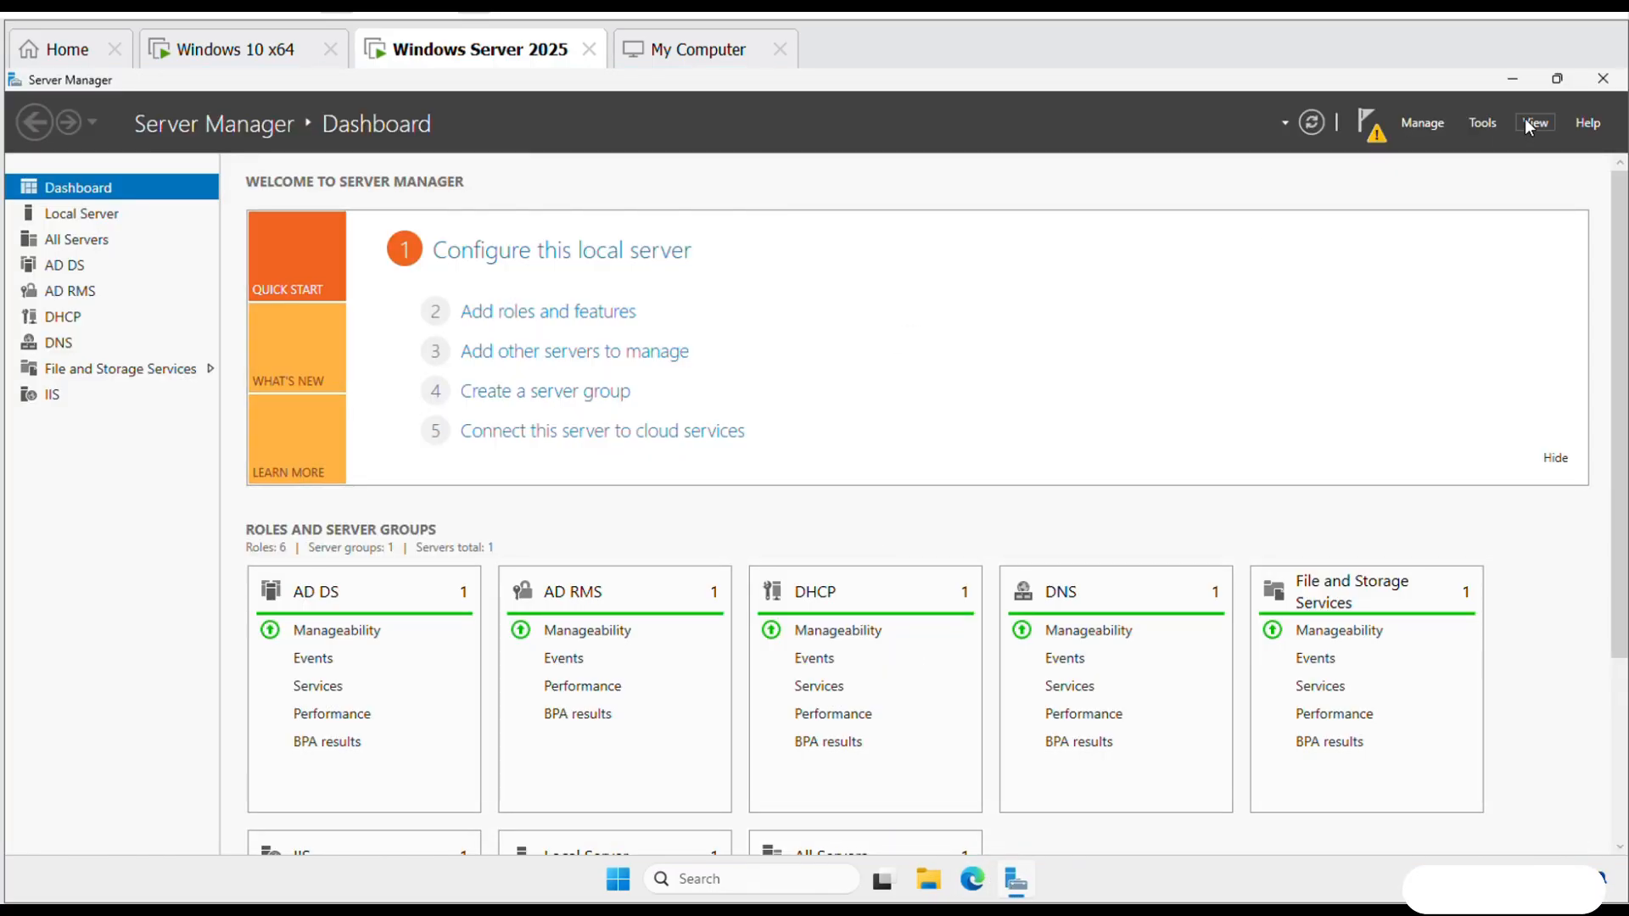
click(1536, 122)
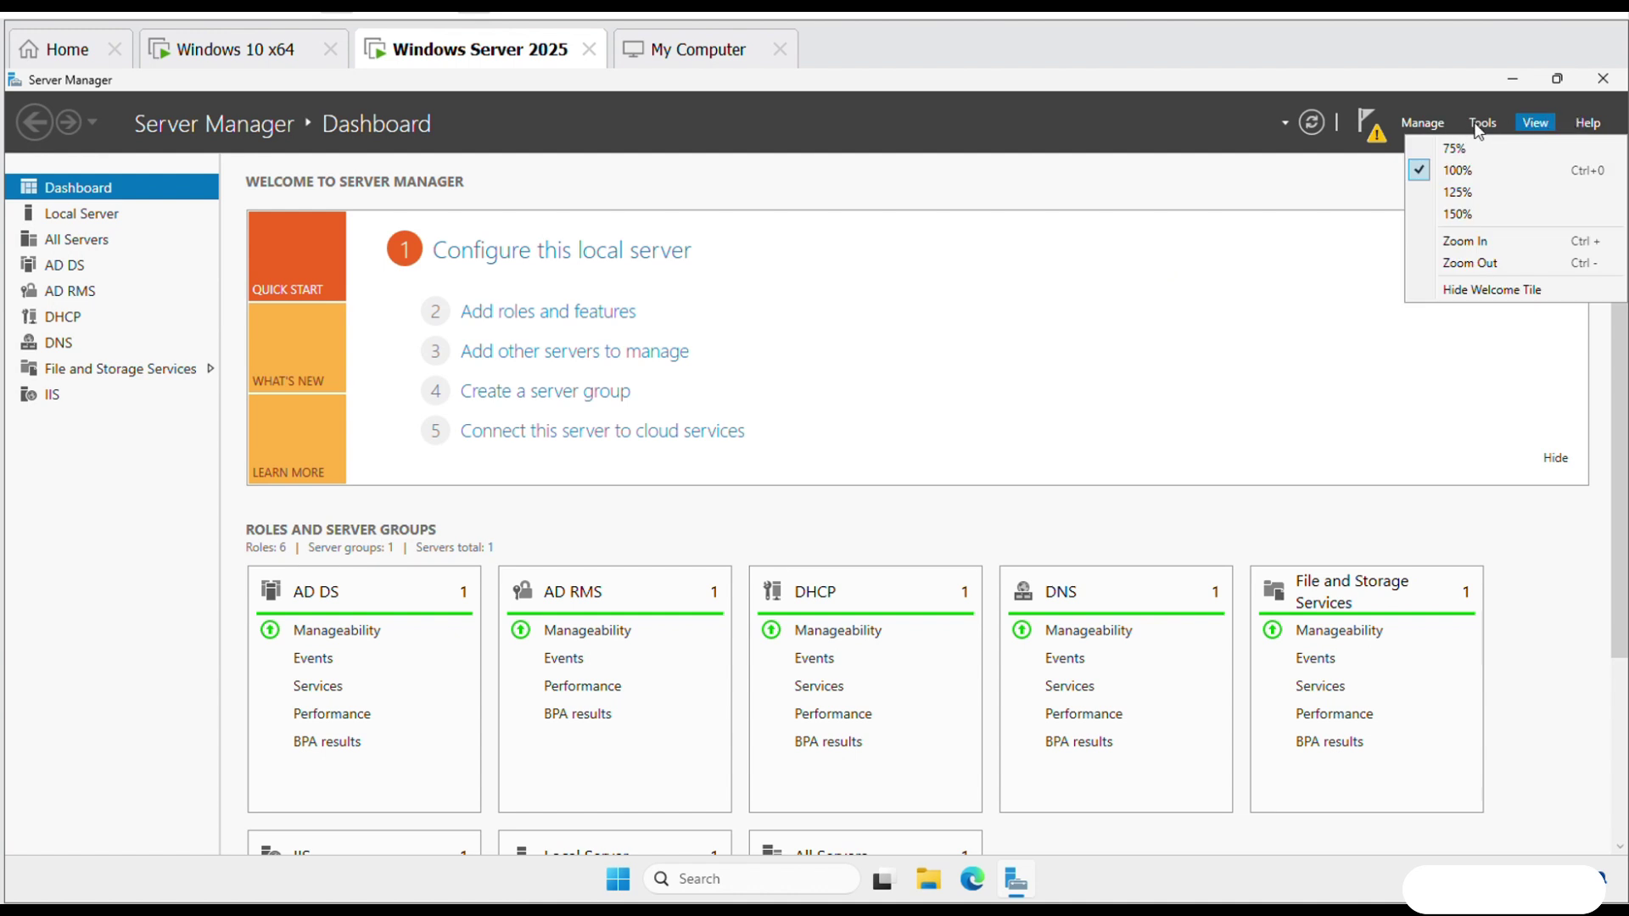
click(1482, 122)
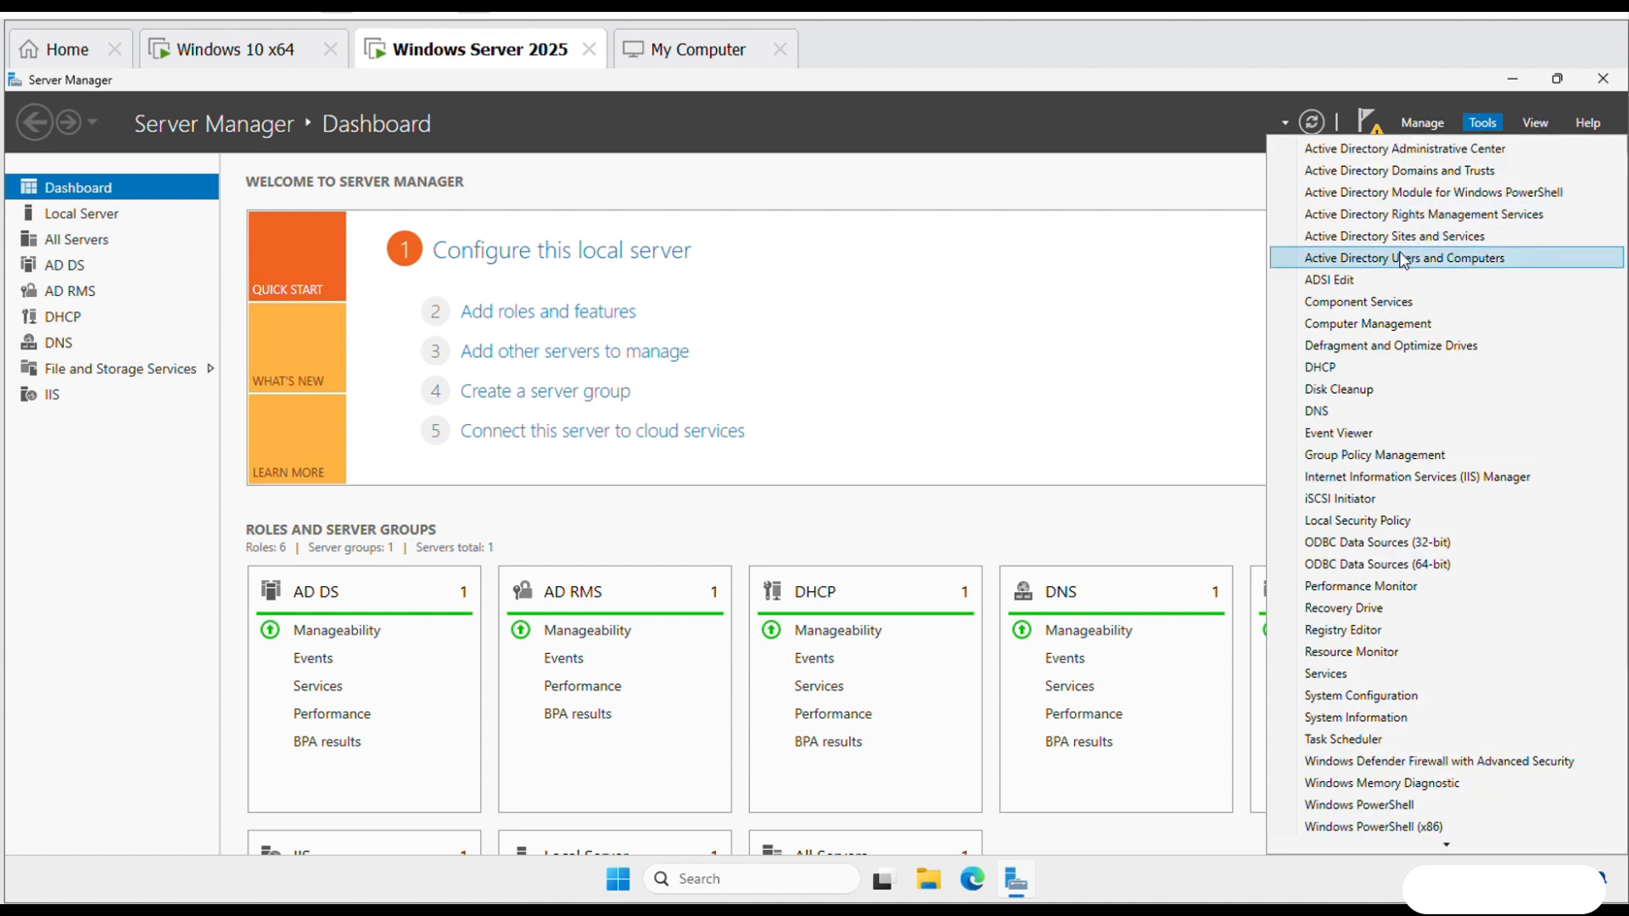
mouse_move(1522, 261)
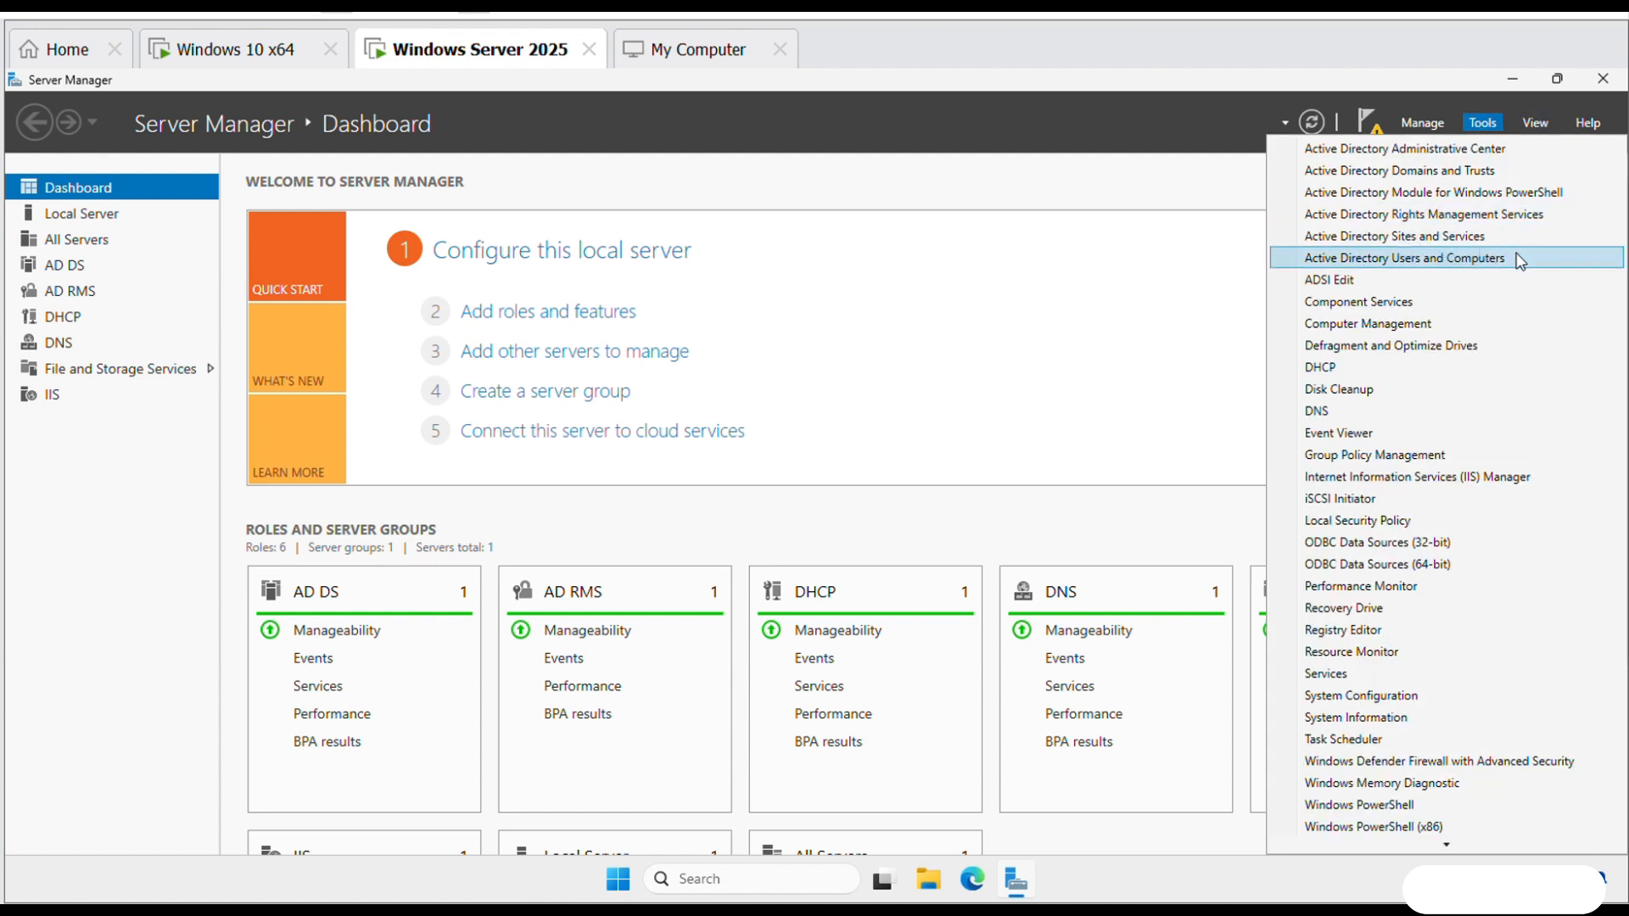
click(1404, 258)
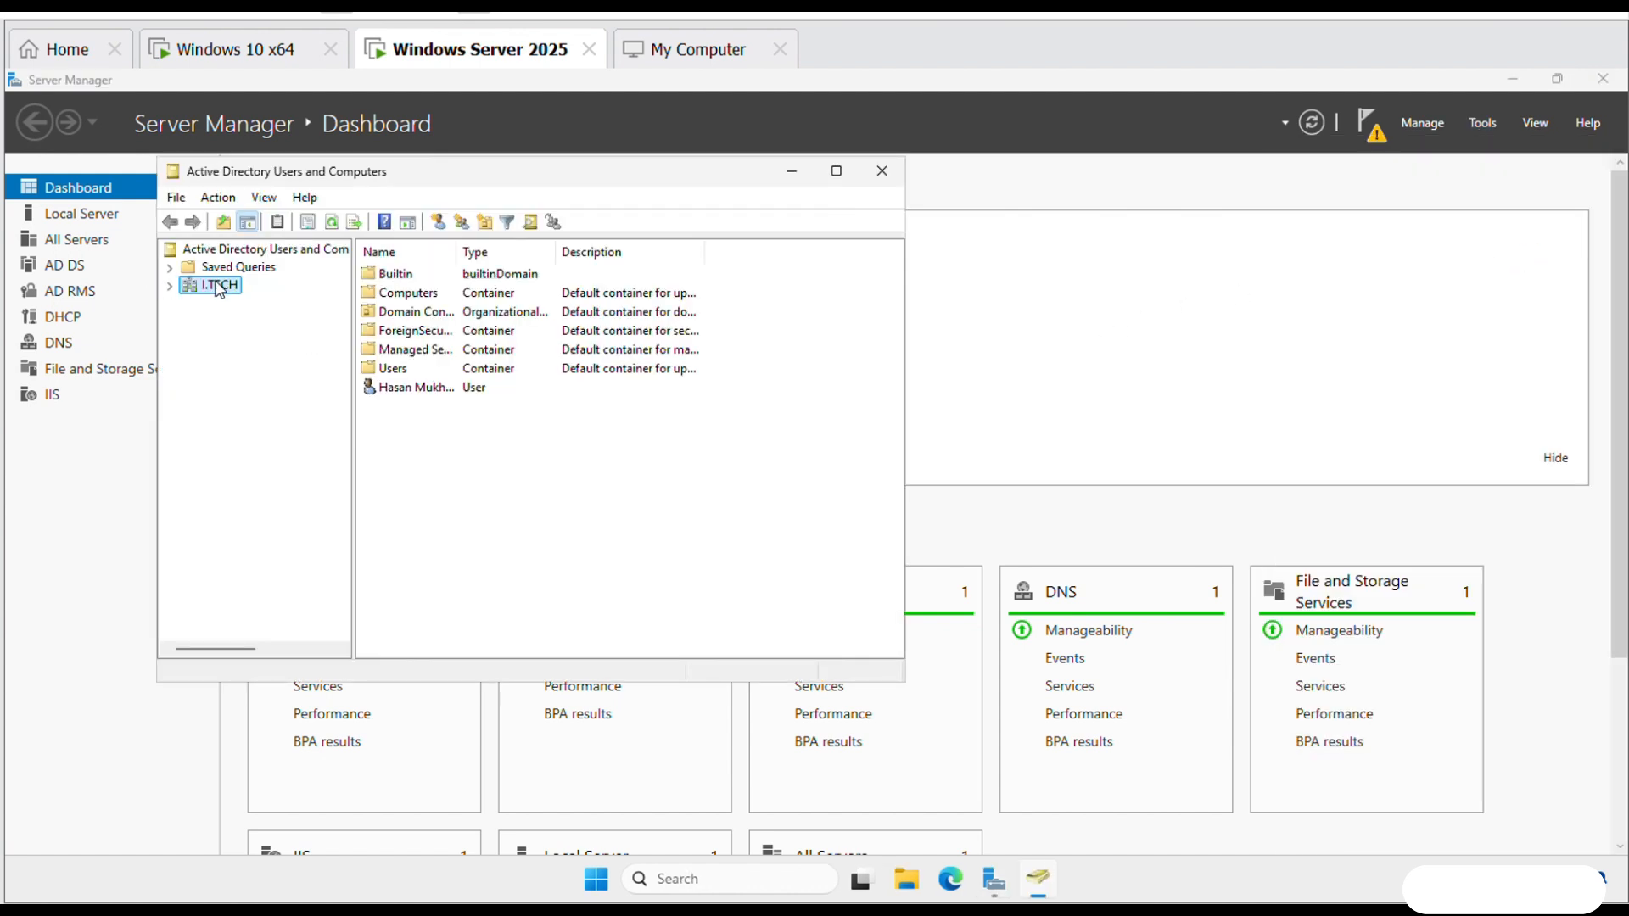
right_click(214, 285)
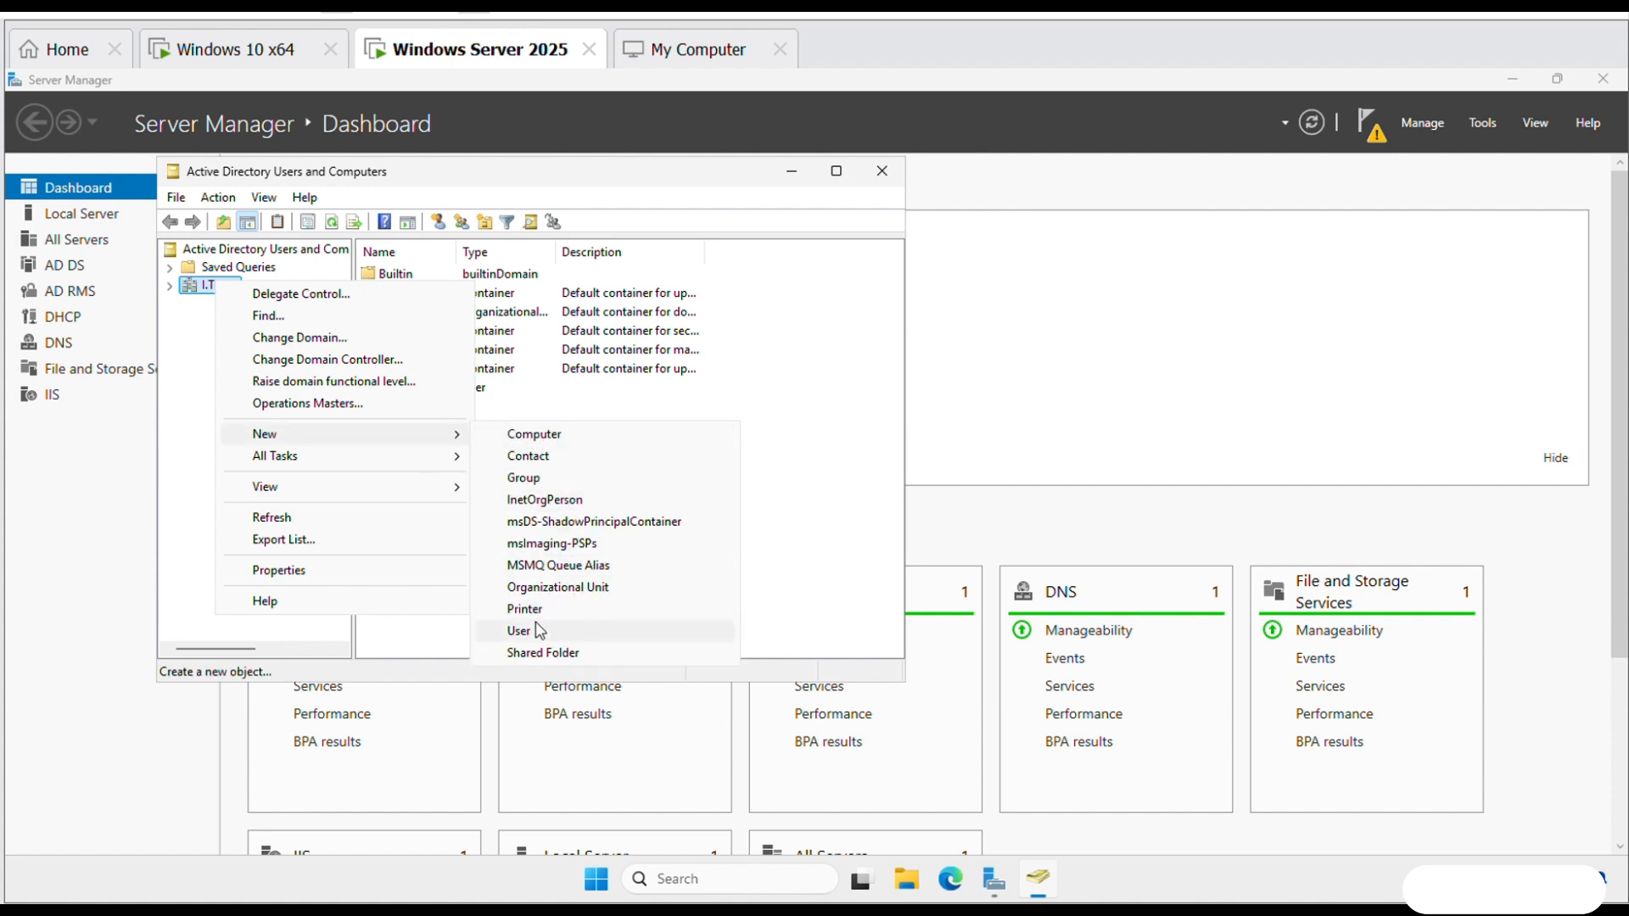
click(519, 630)
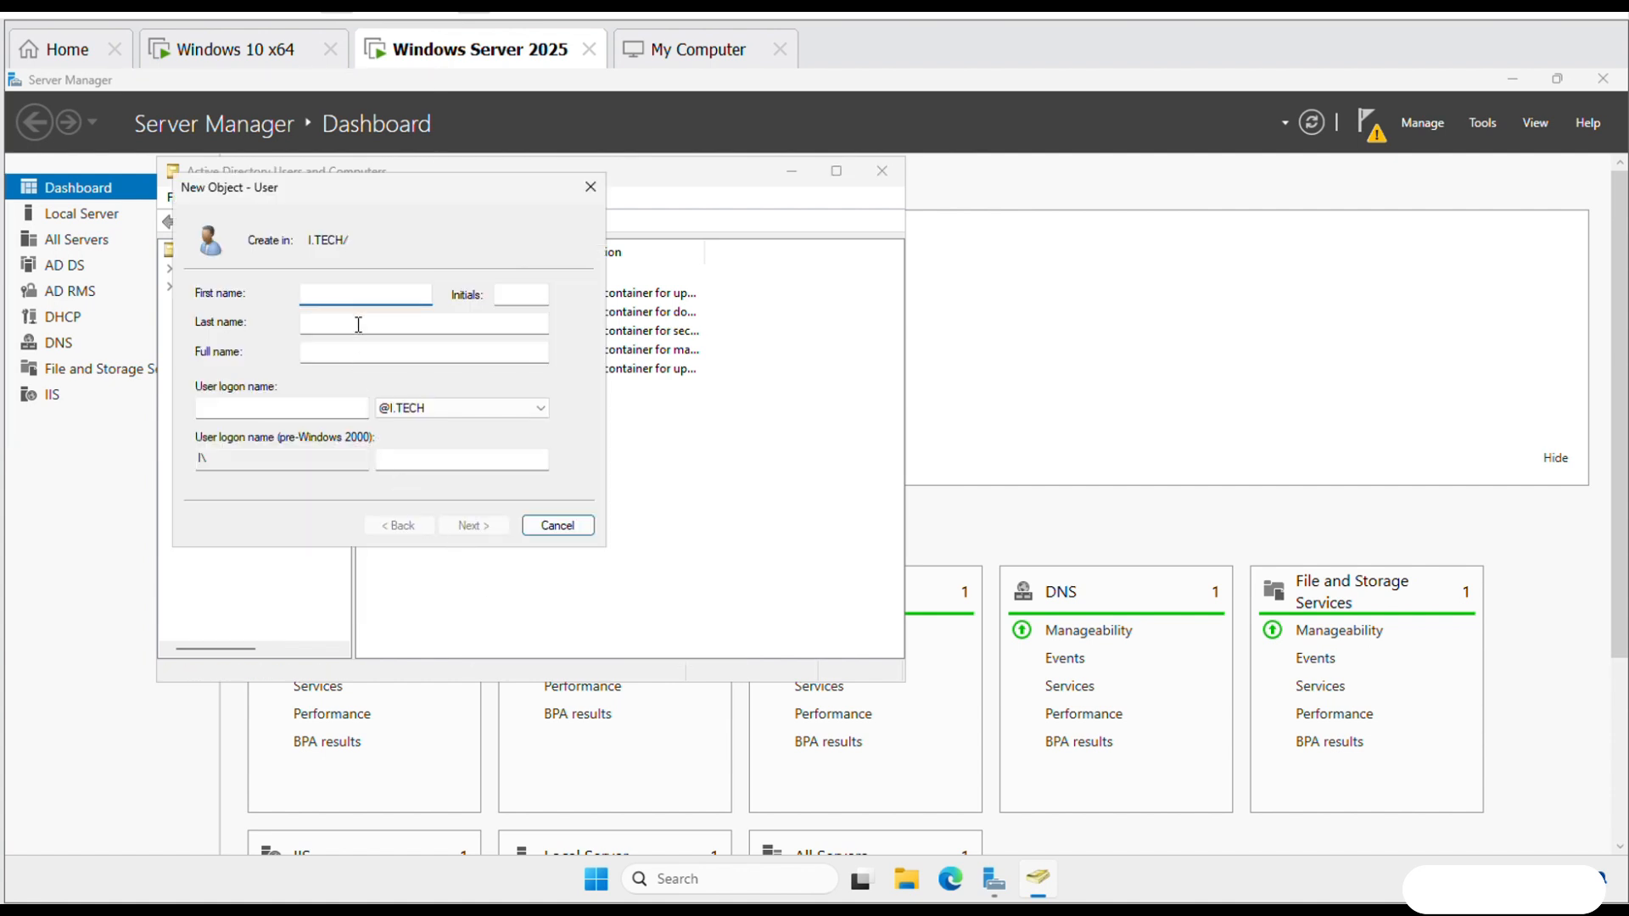
text(roha)
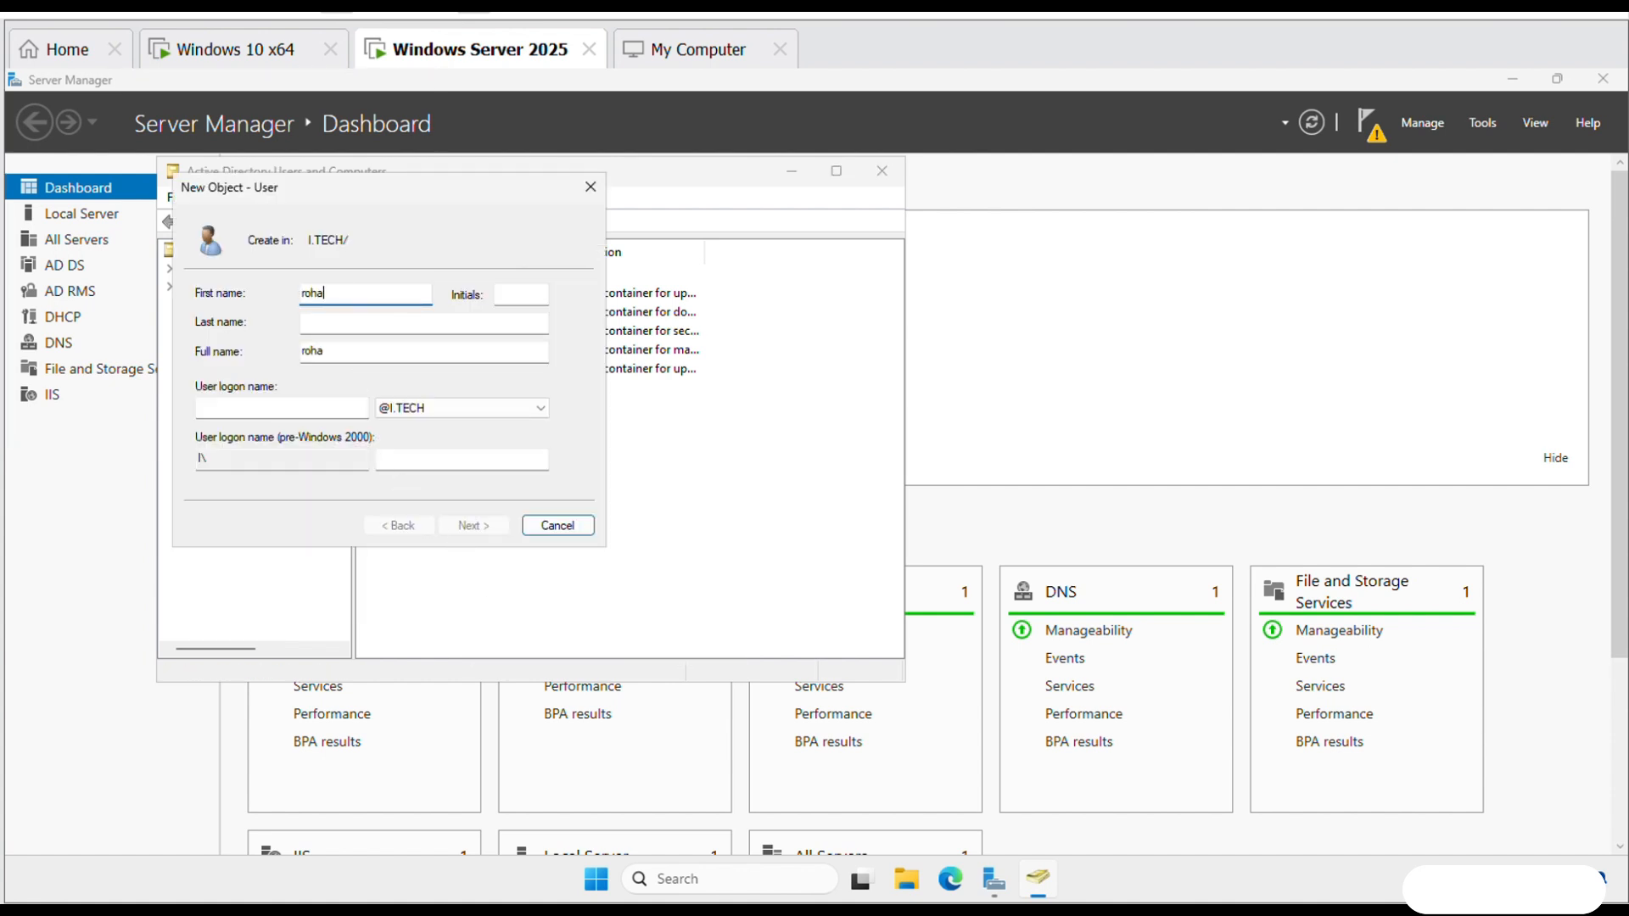
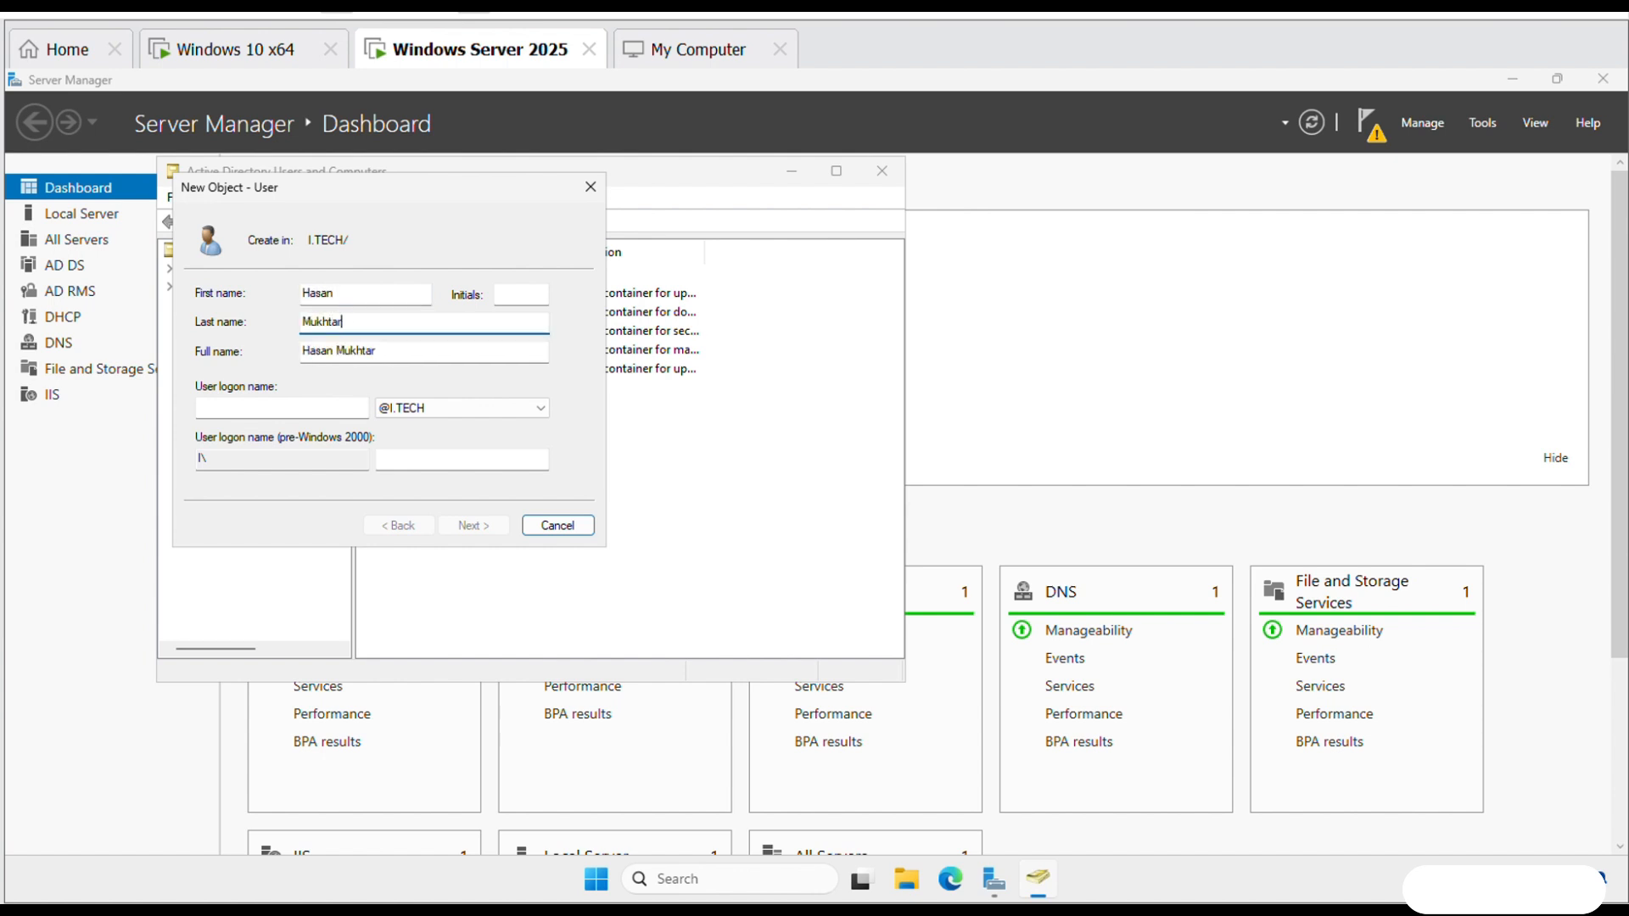
text(FA22-BIT)
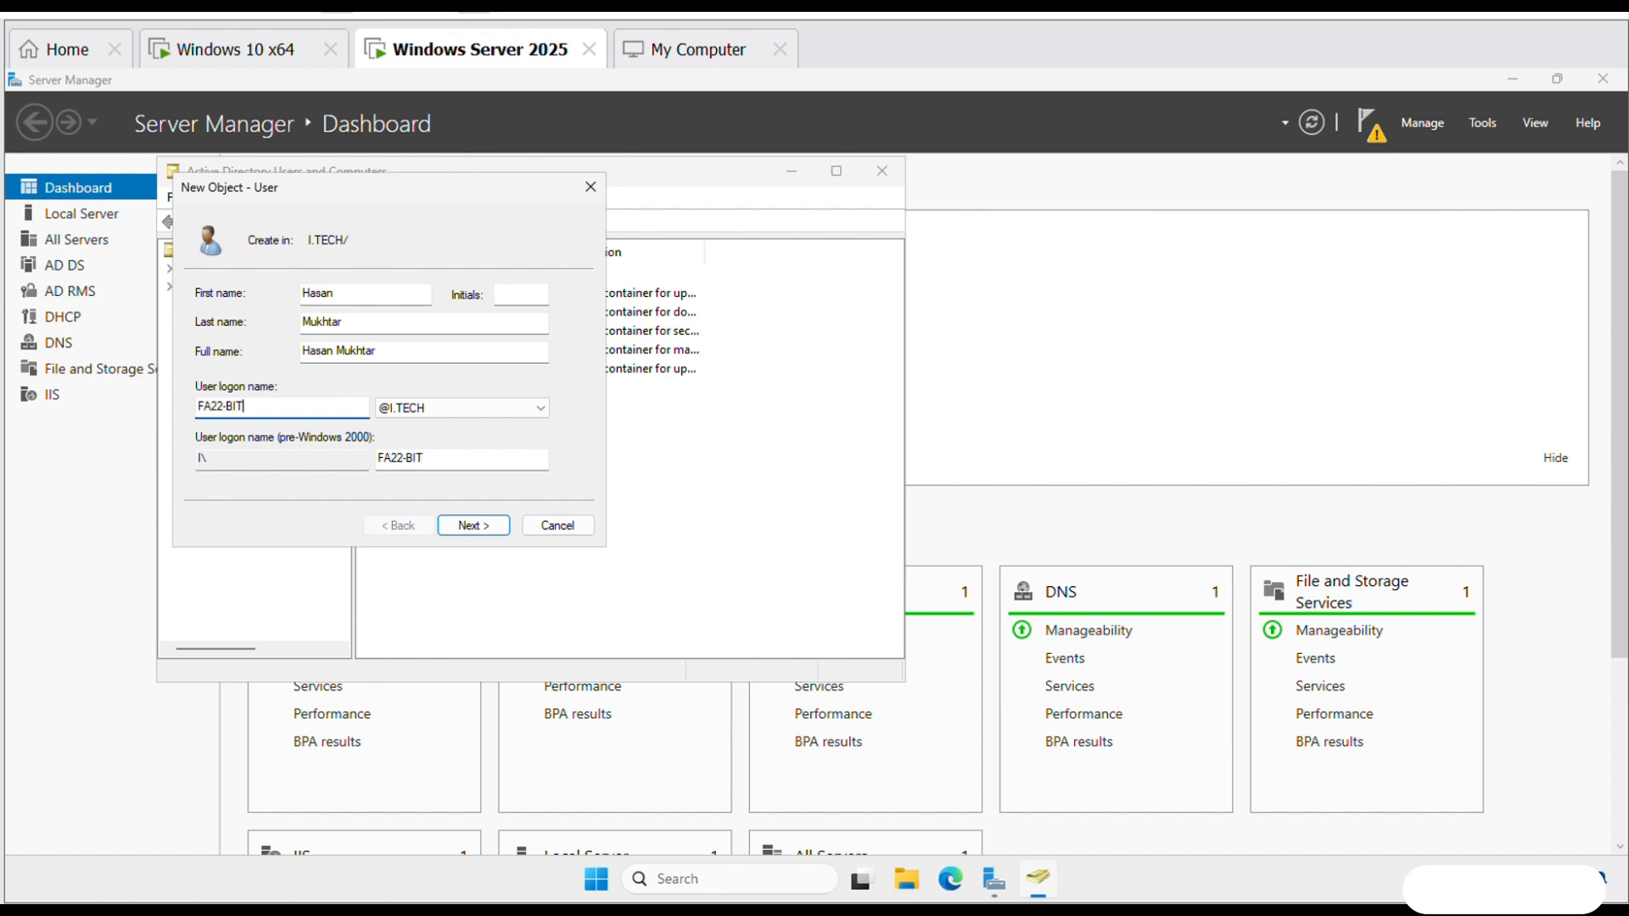
text(-000)
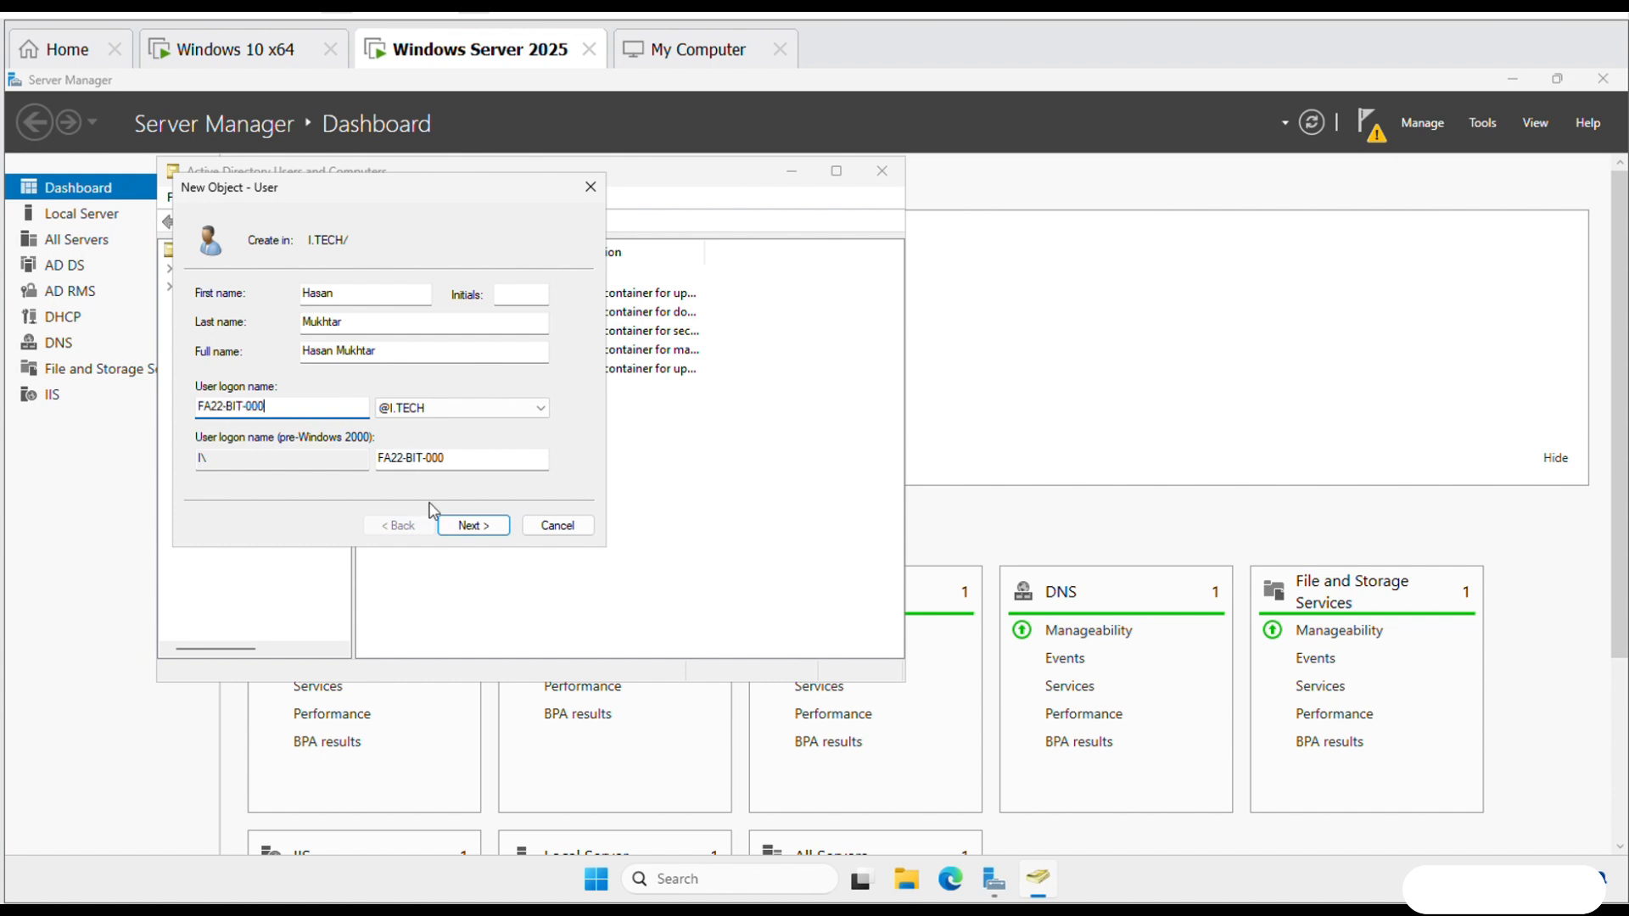
click(472, 525)
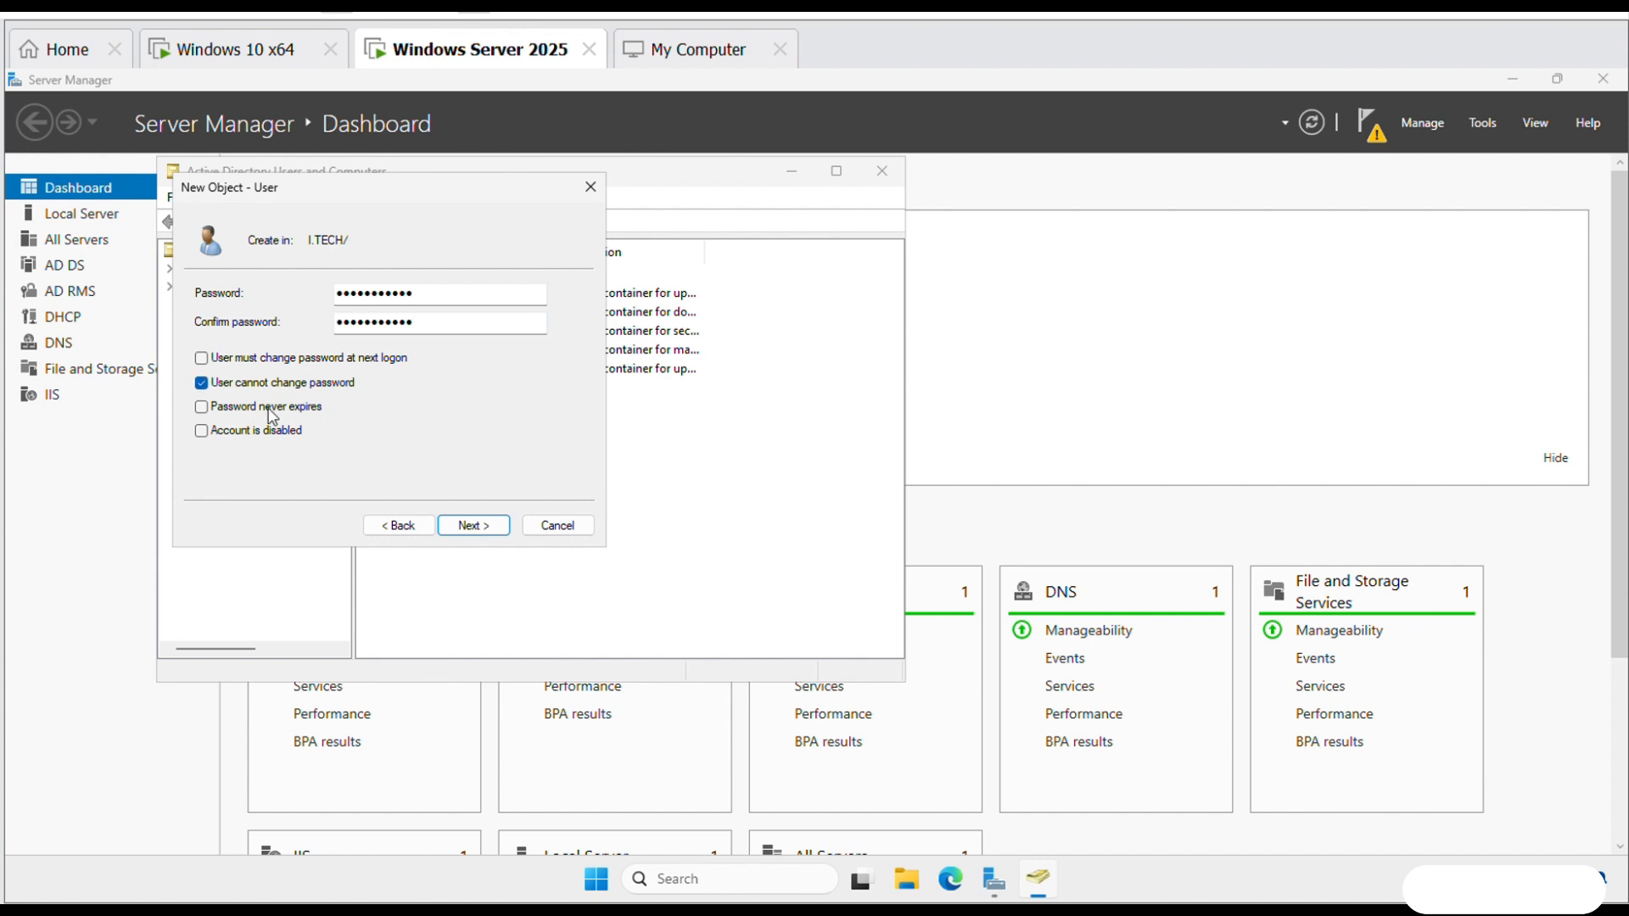
click(474, 525)
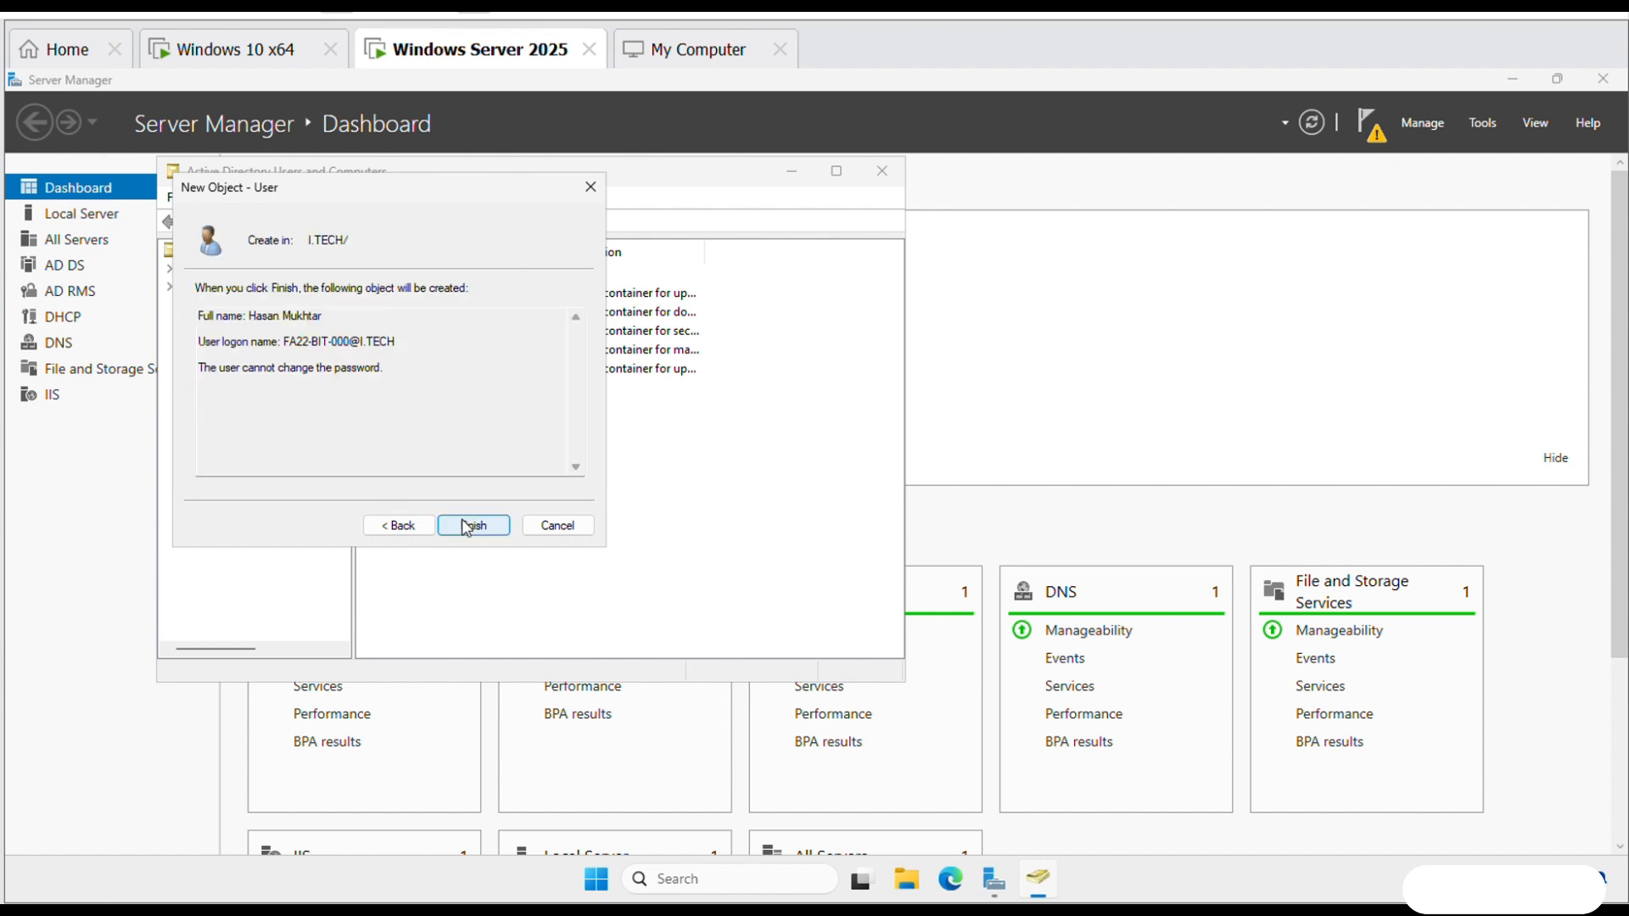
click(473, 525)
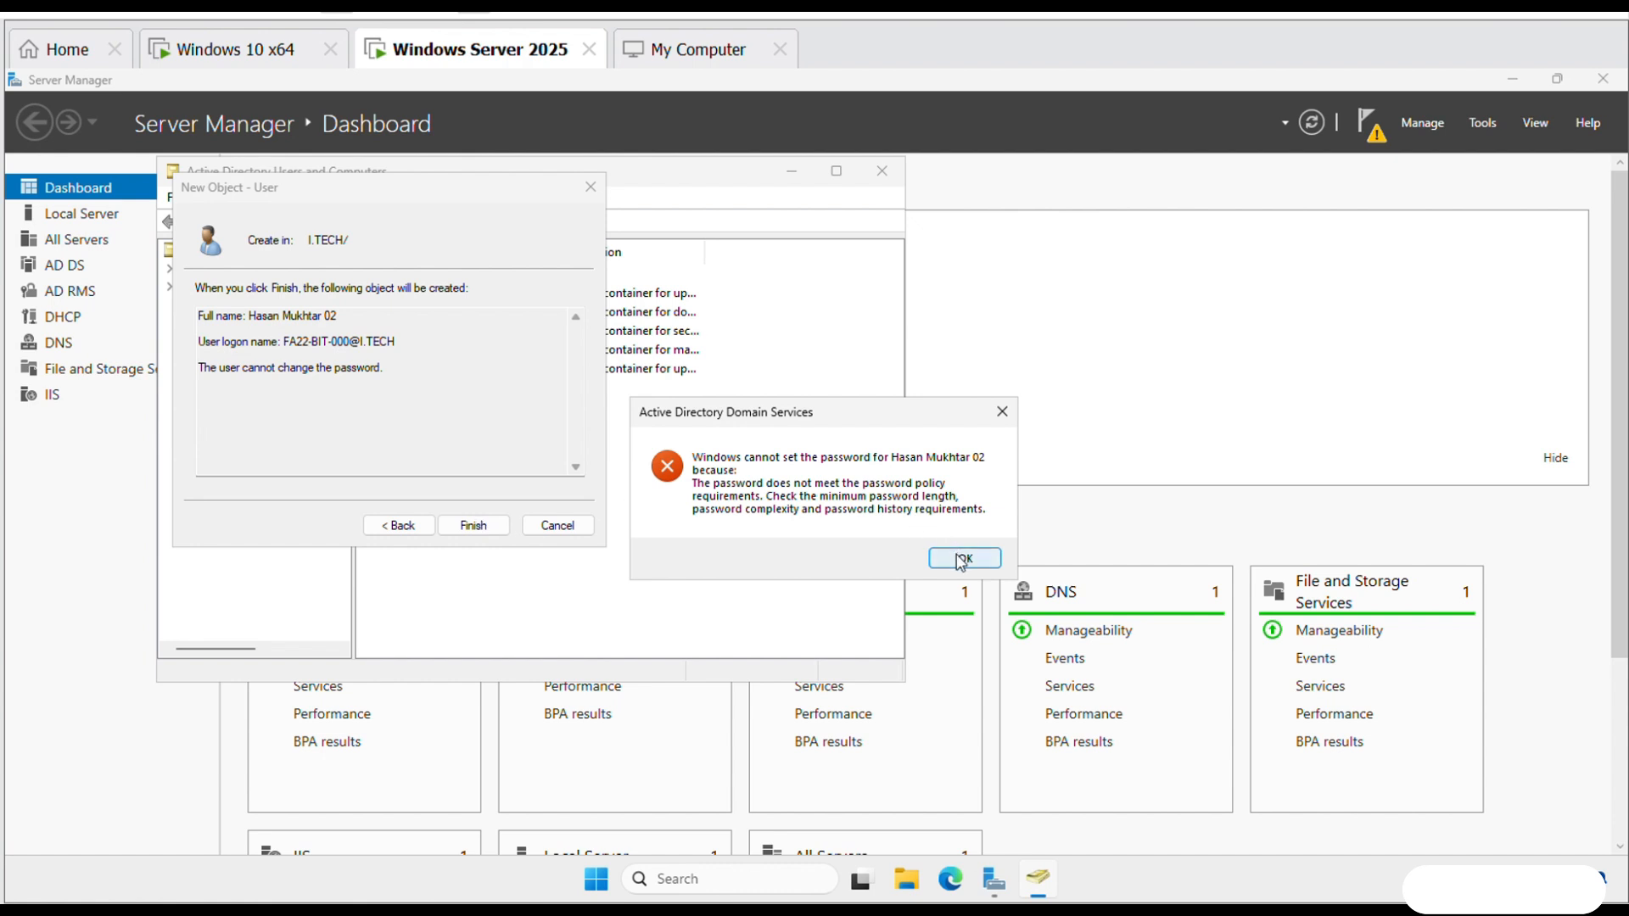
Dismiss the password policy error, inspect the I.TECH user accounts, and return to the desktop
click(963, 558)
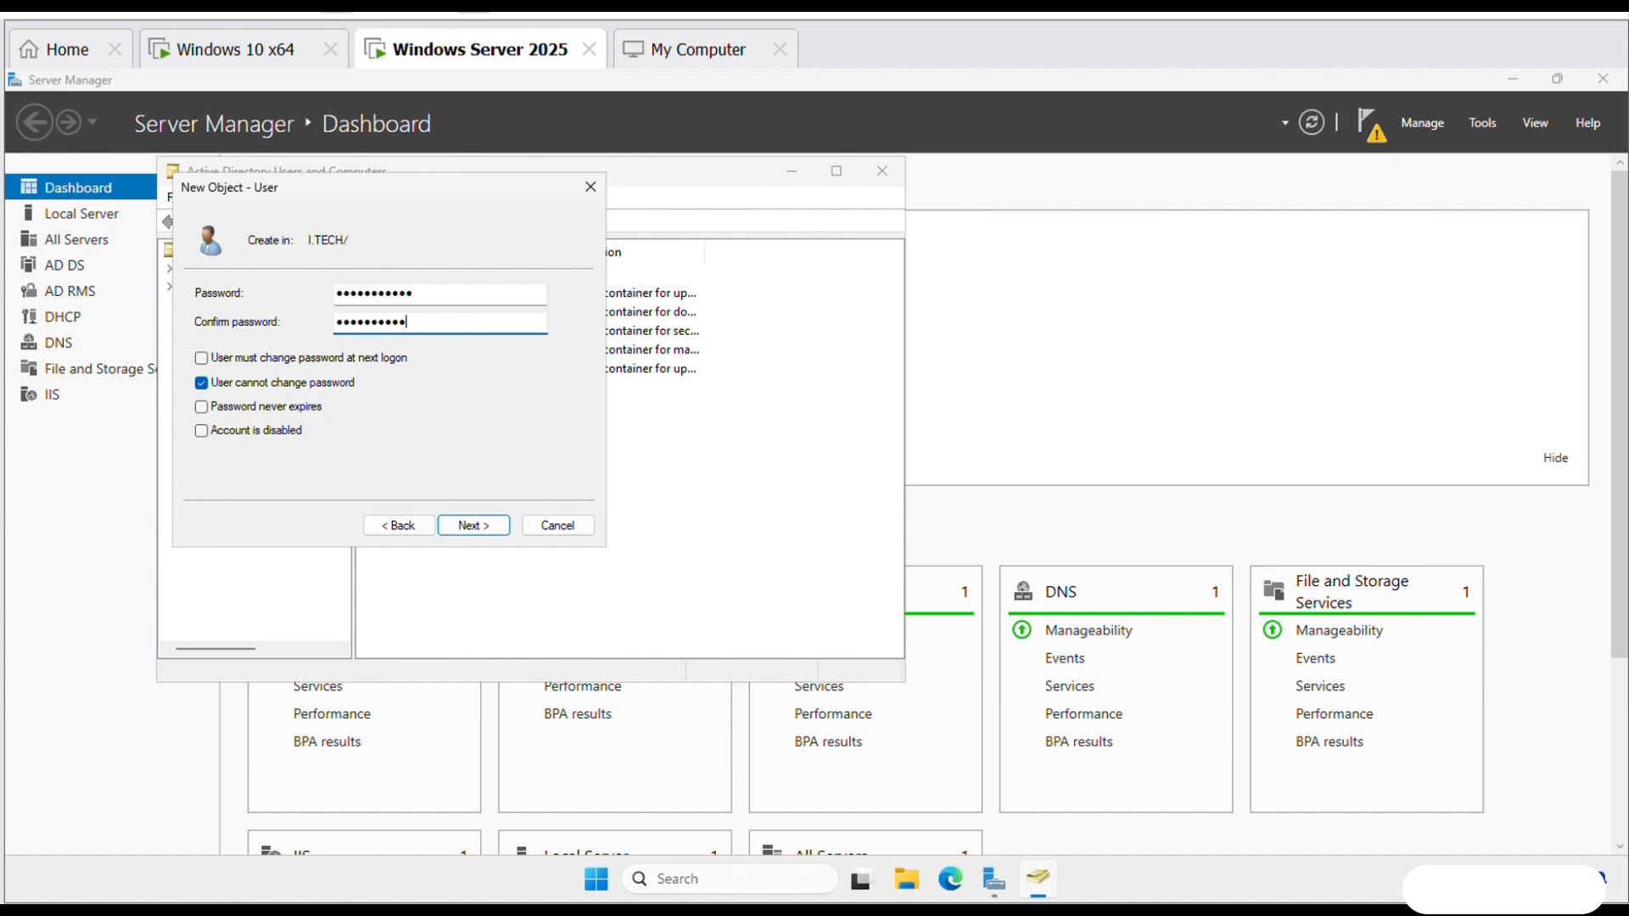
click(474, 525)
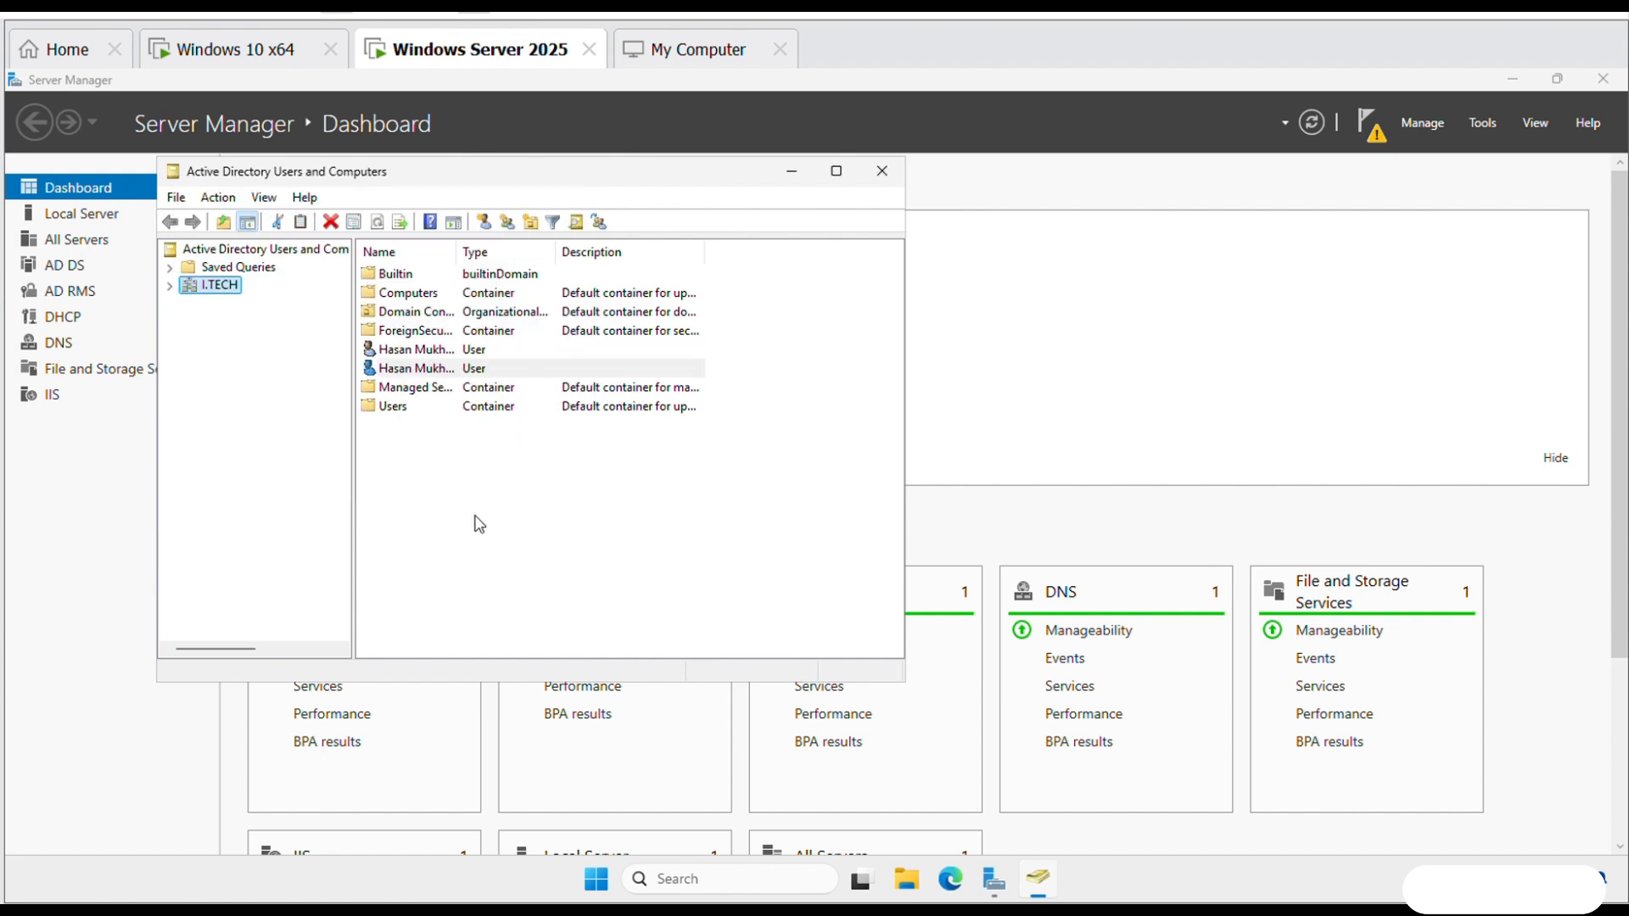
click(413, 368)
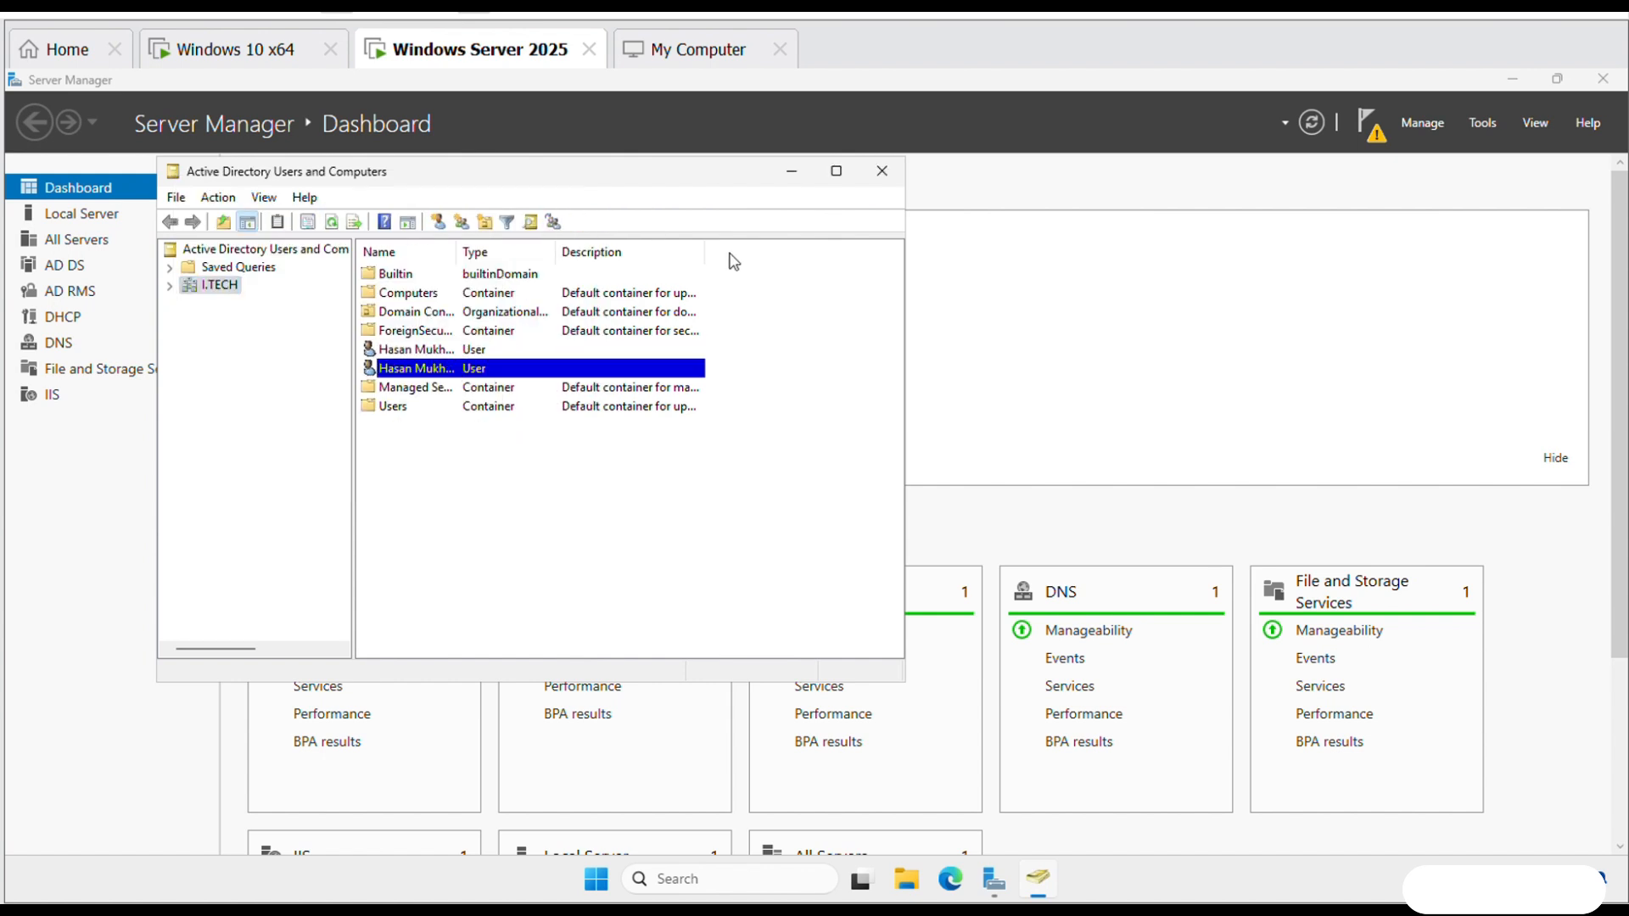
click(882, 170)
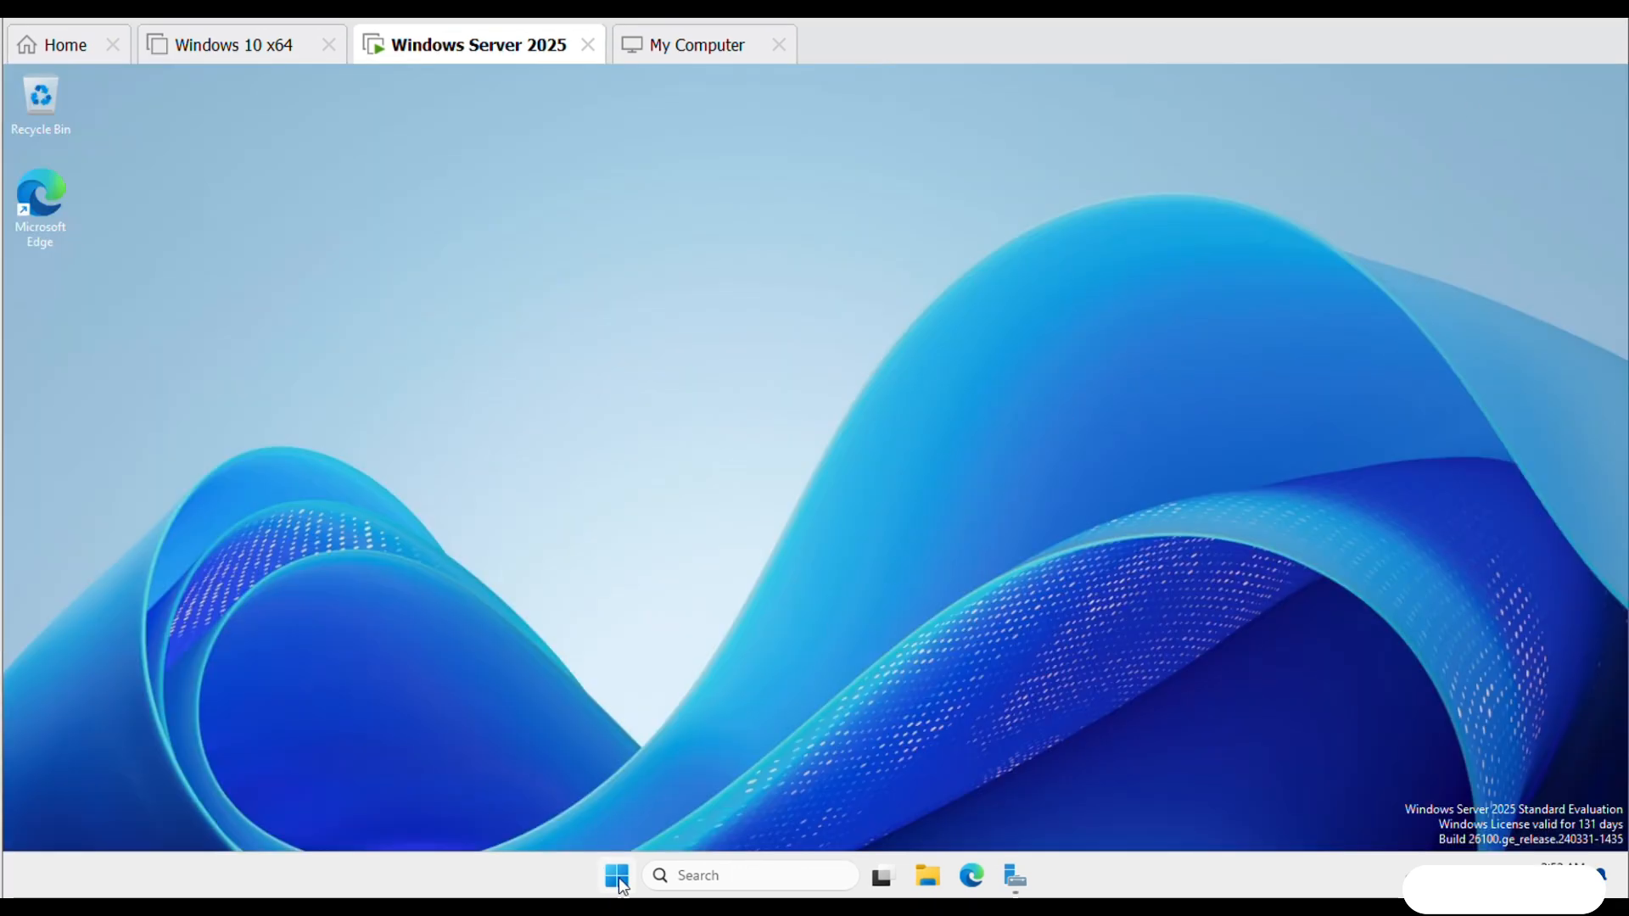
Open Command Prompt via Run, run ipconfig showing 192.168.126.129, then launch ncpa.cpl
right_click(614, 898)
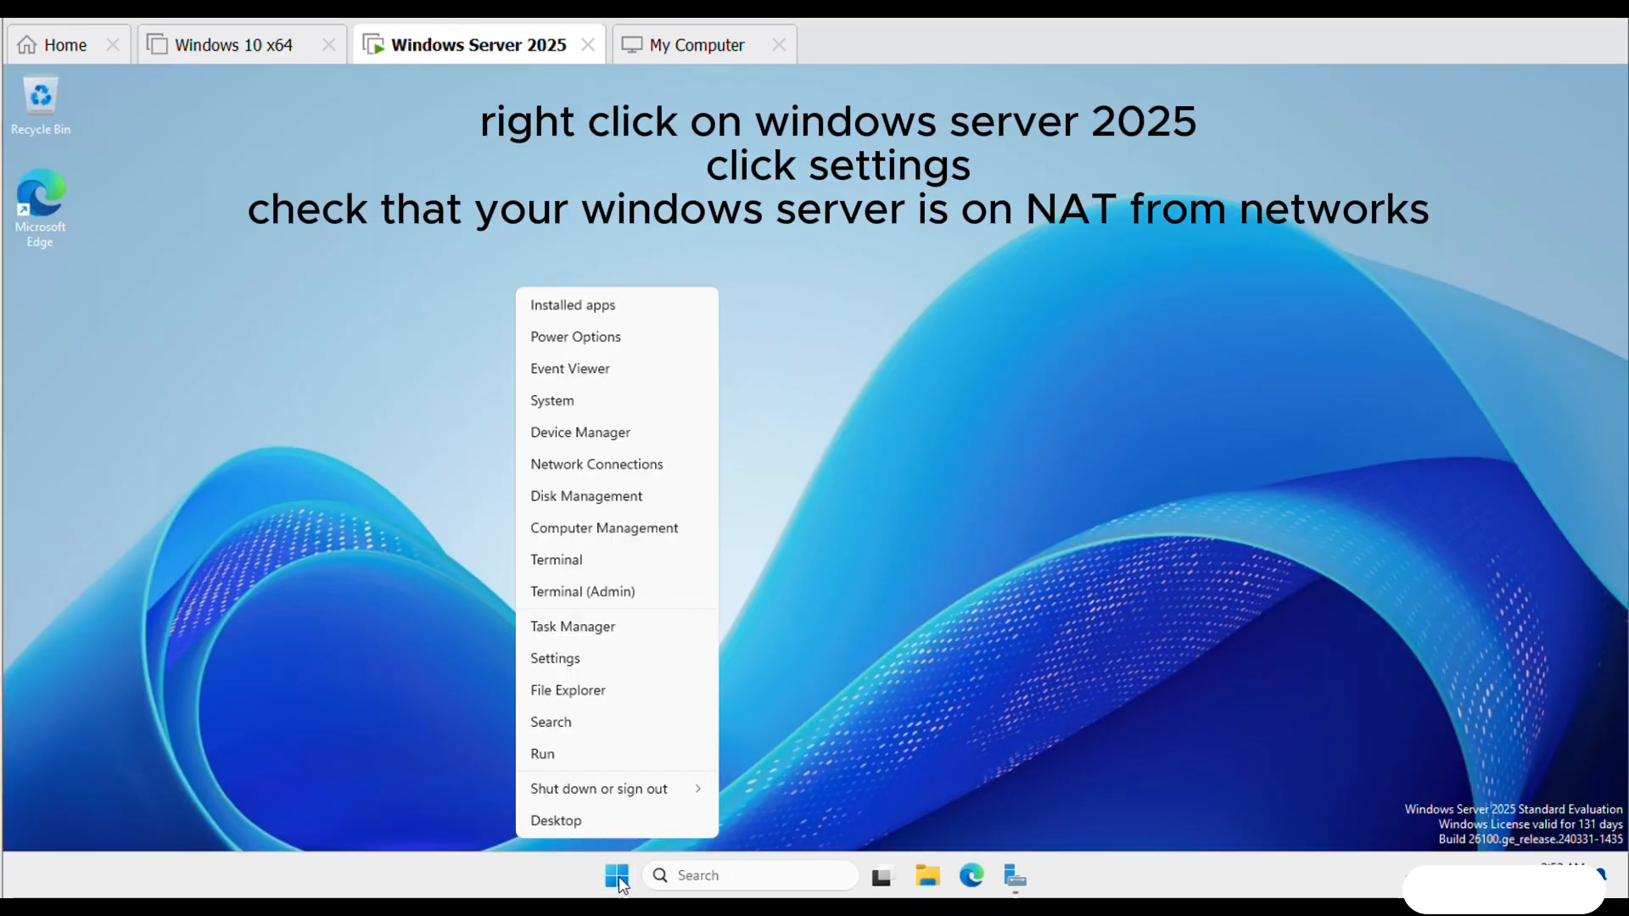
click(569, 756)
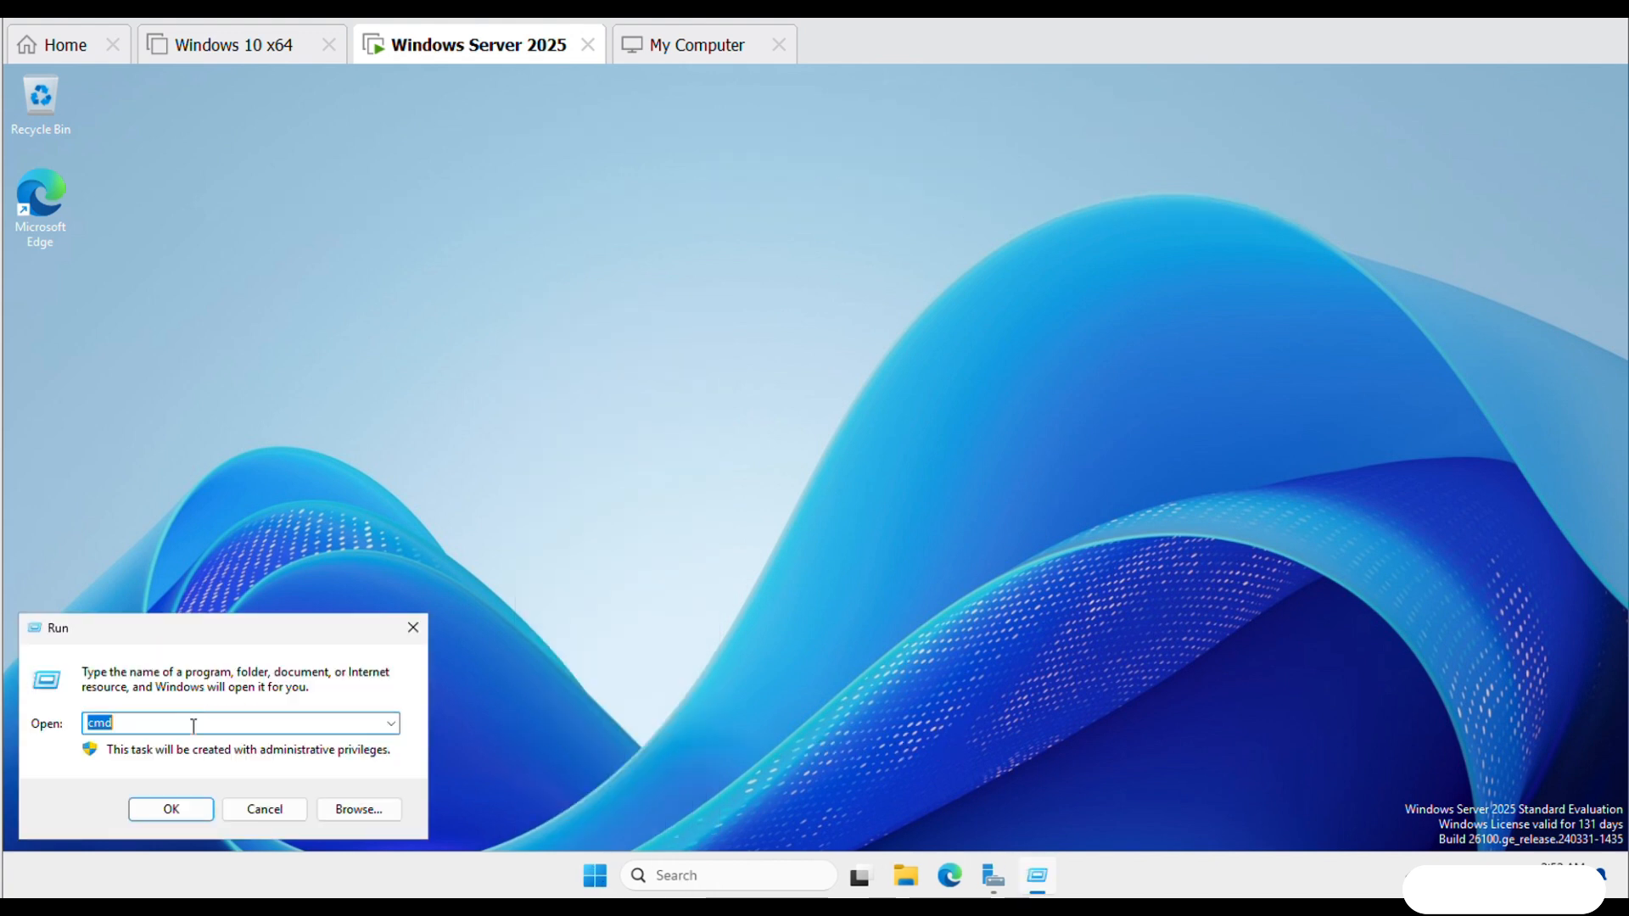
click(171, 809)
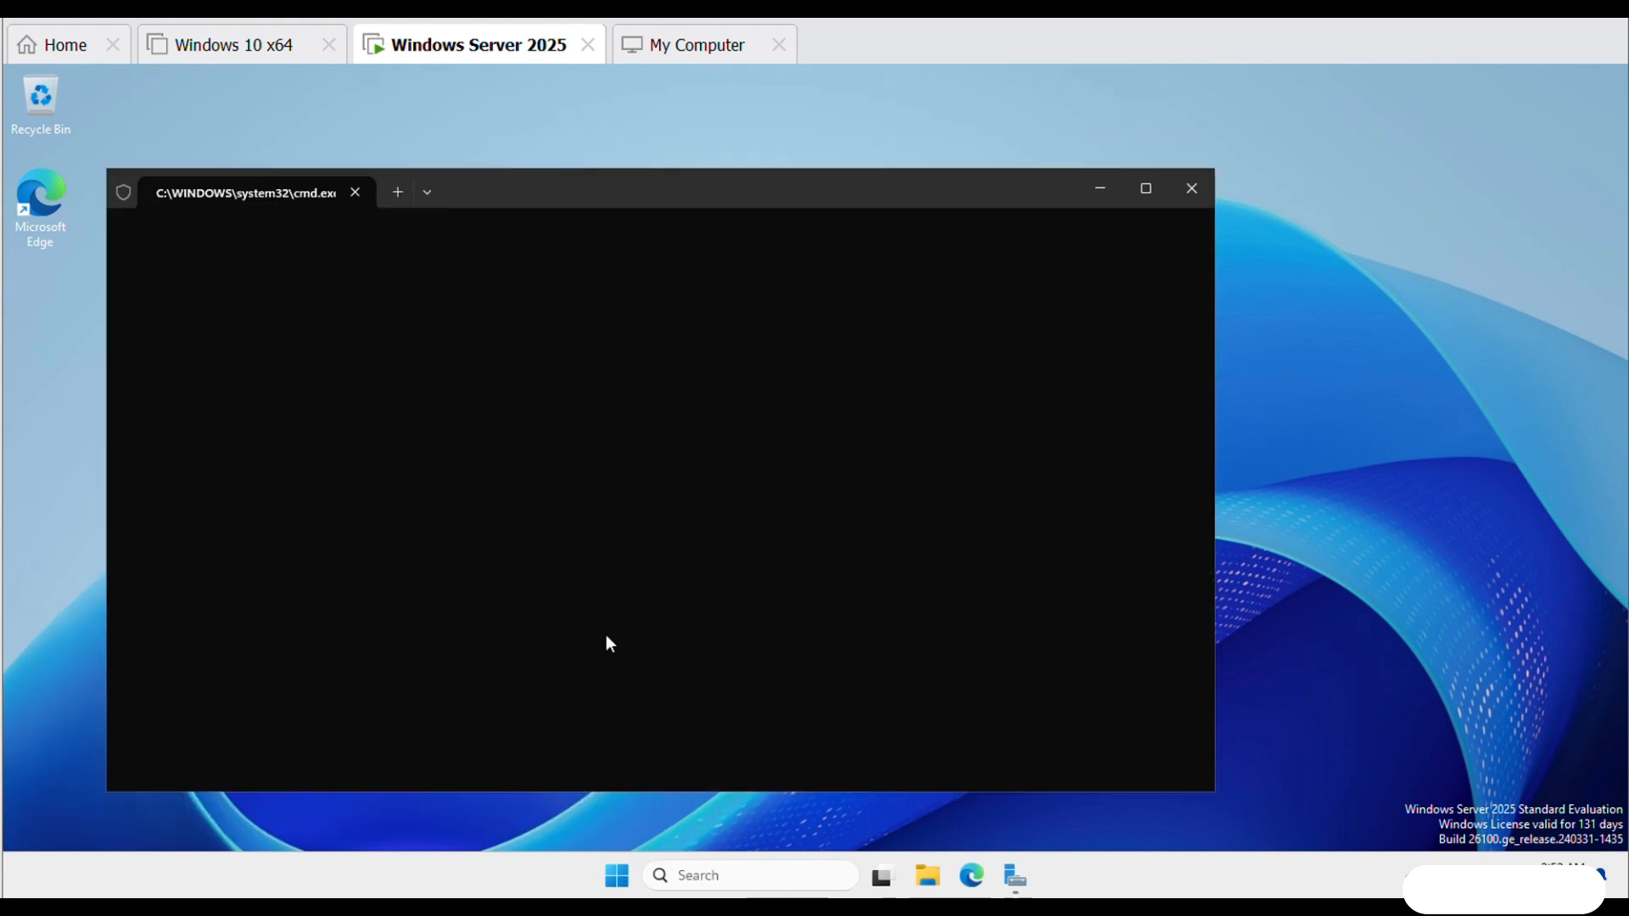
text(ipconfig)
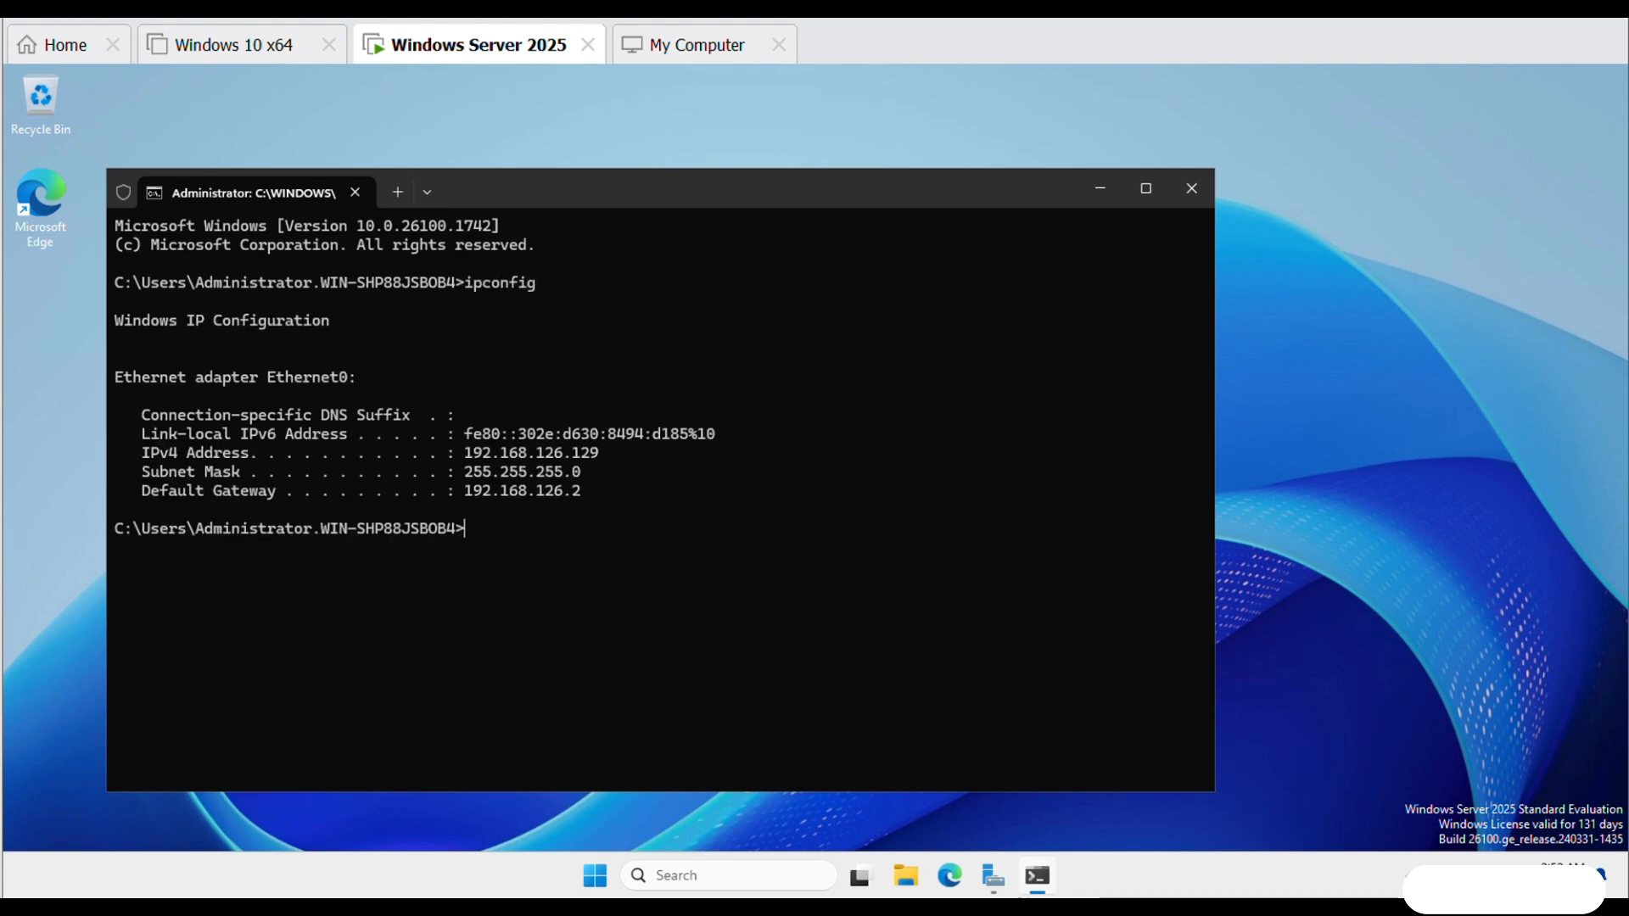
mouse_move(373, 395)
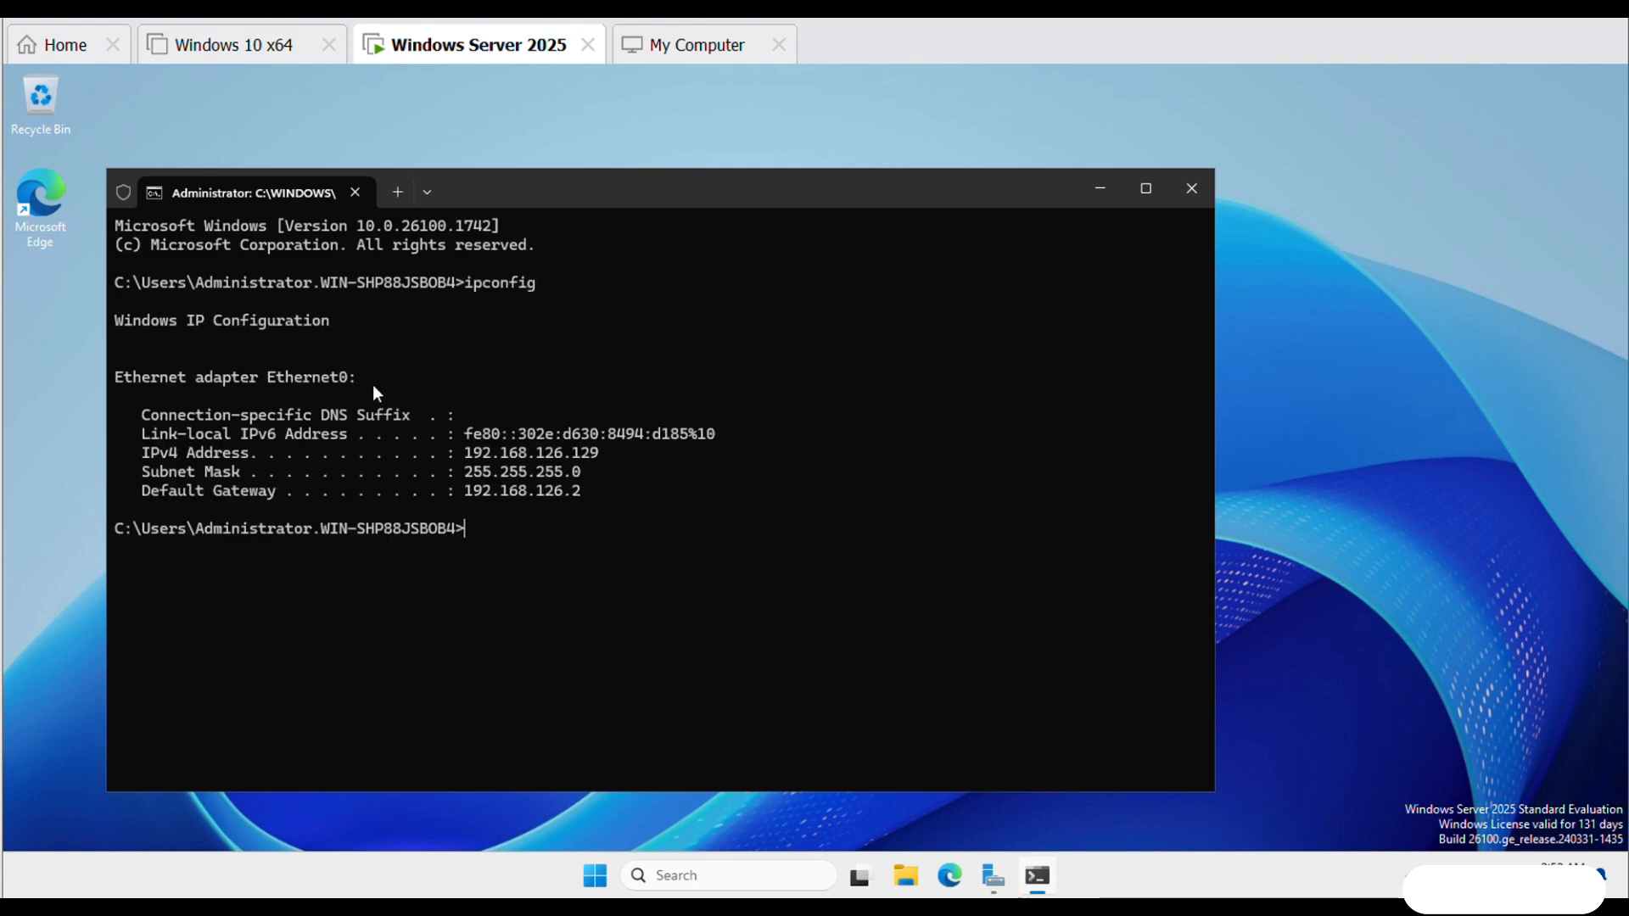
mouse_move(480, 494)
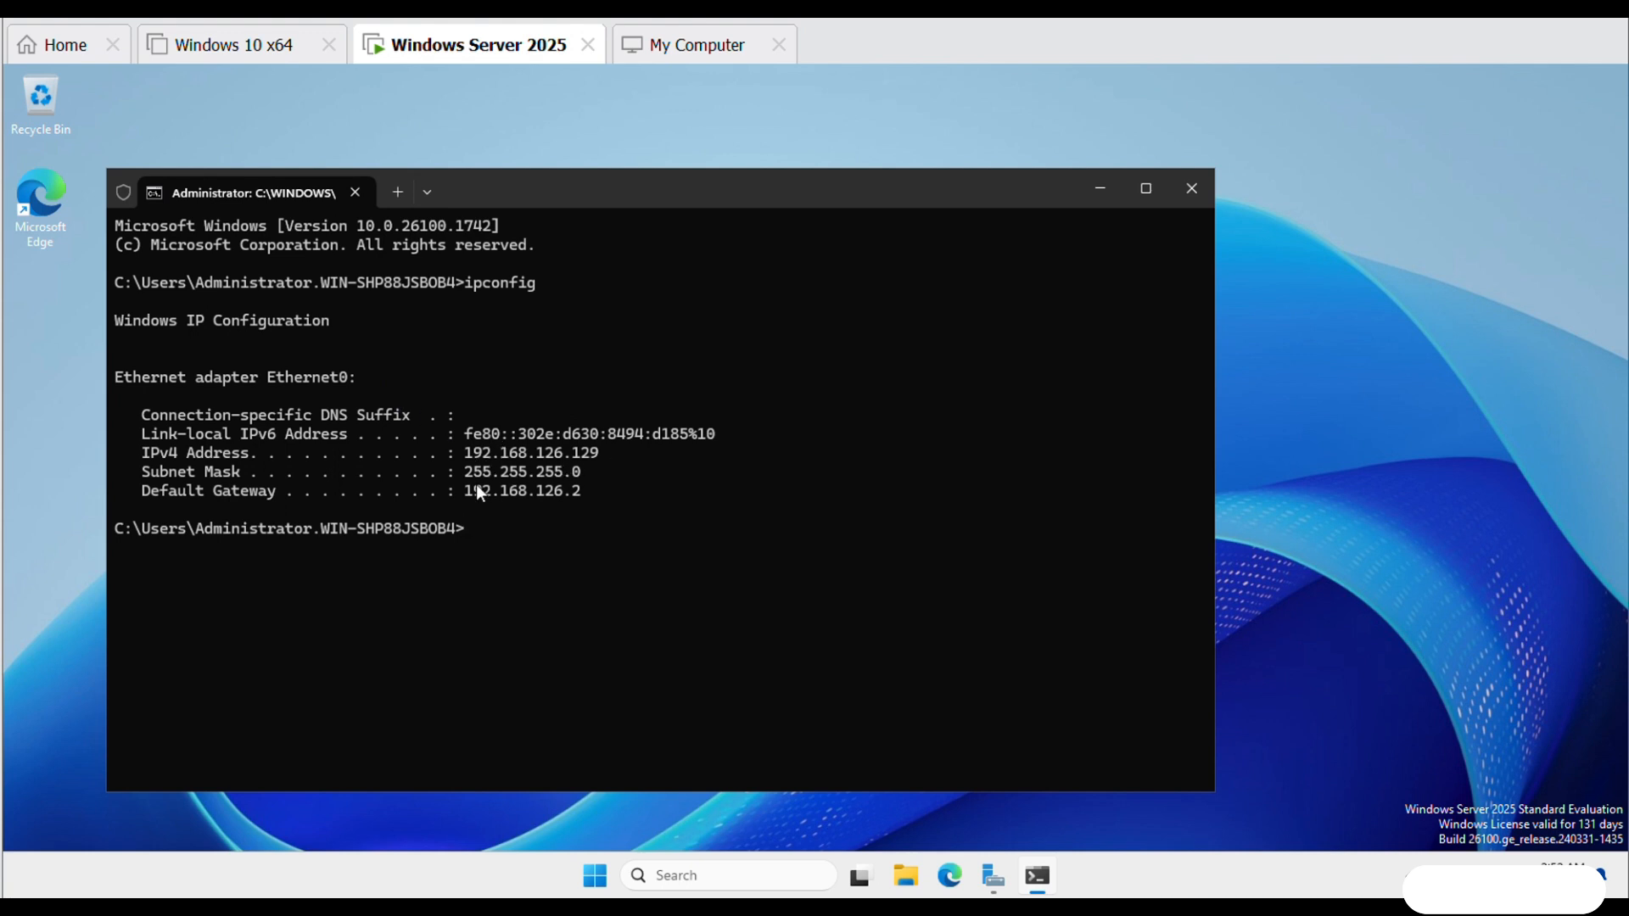
mouse_move(578, 512)
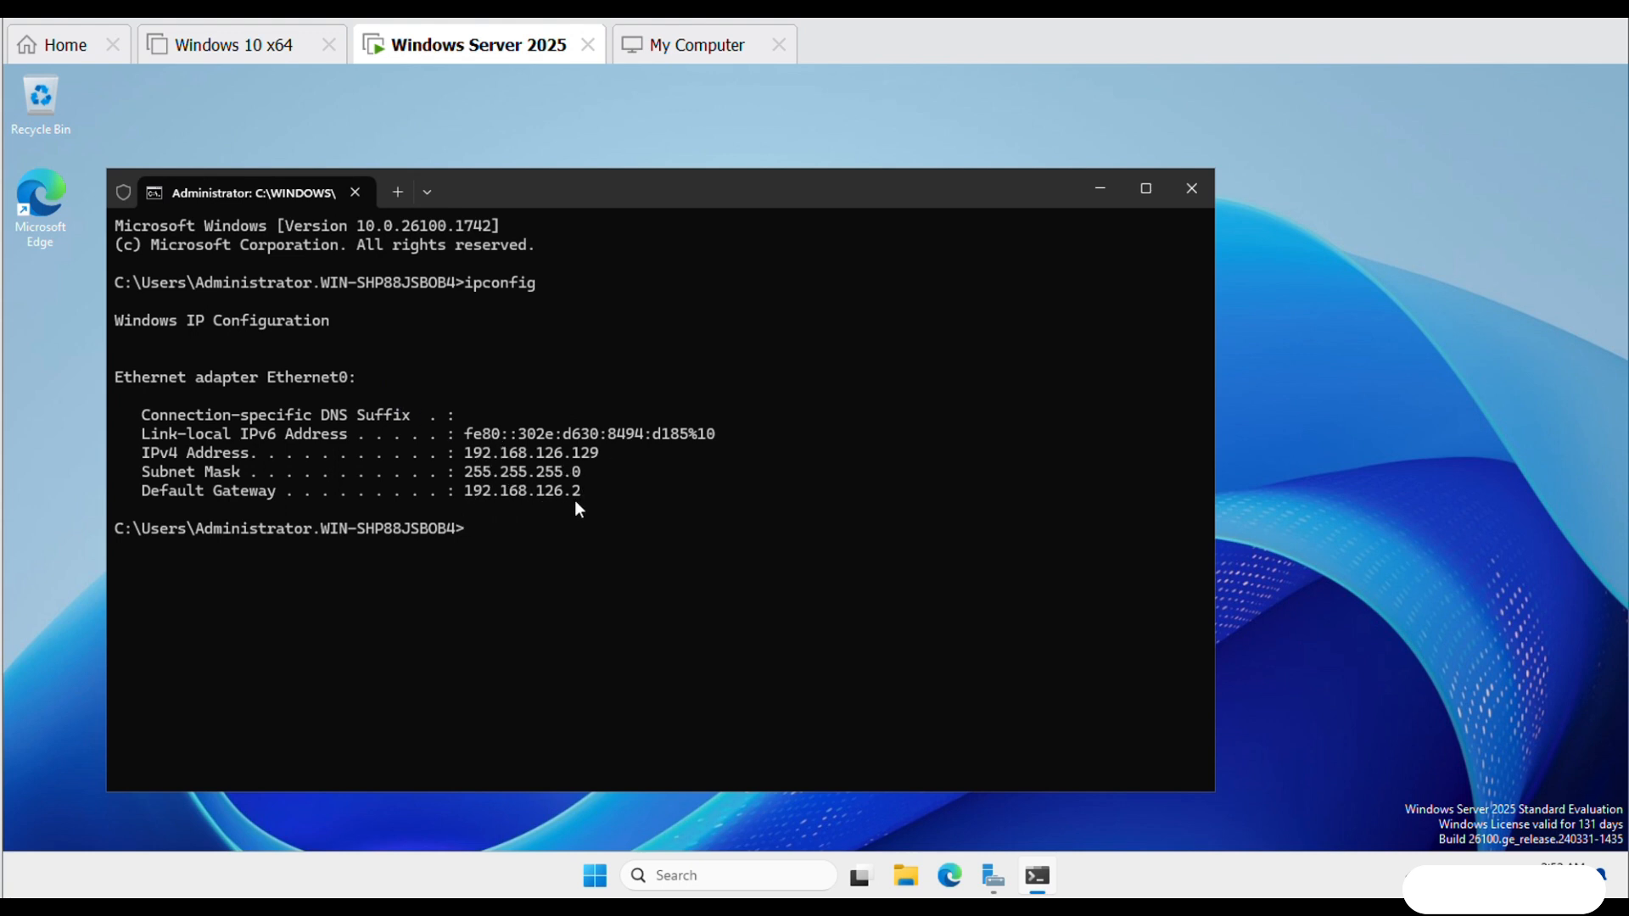
text(ncpa.cpl)
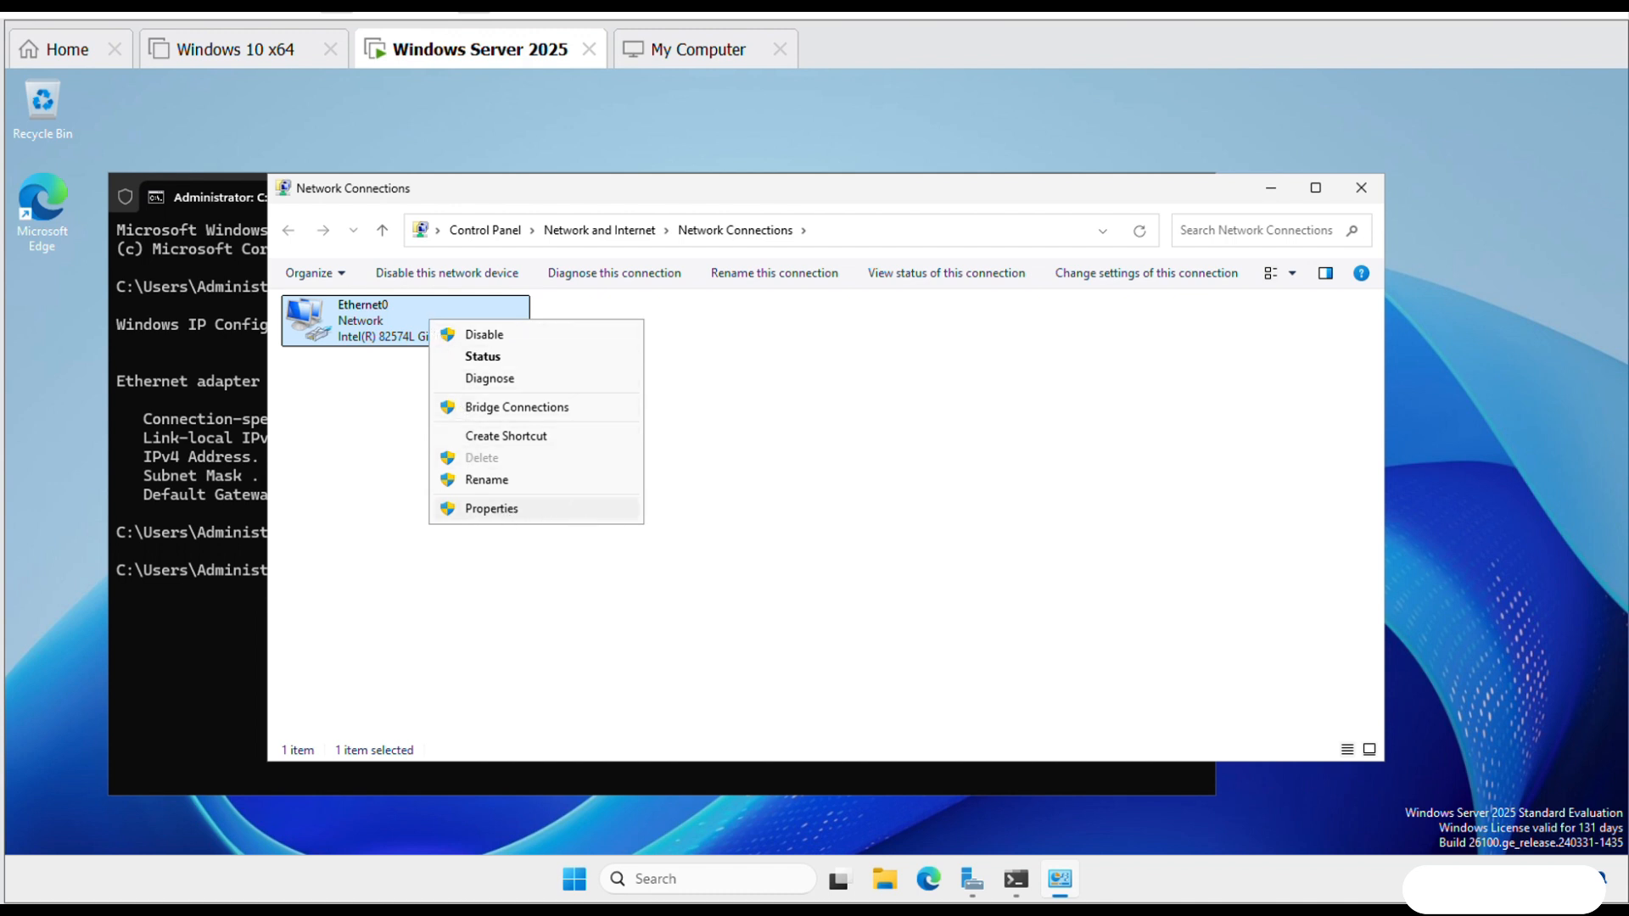
Set Ethernet0 to static IPv4 192.168.126.129, gateway 192.168.126.2, DNS 192.168.126.129 and 8.8.8.8
click(491, 508)
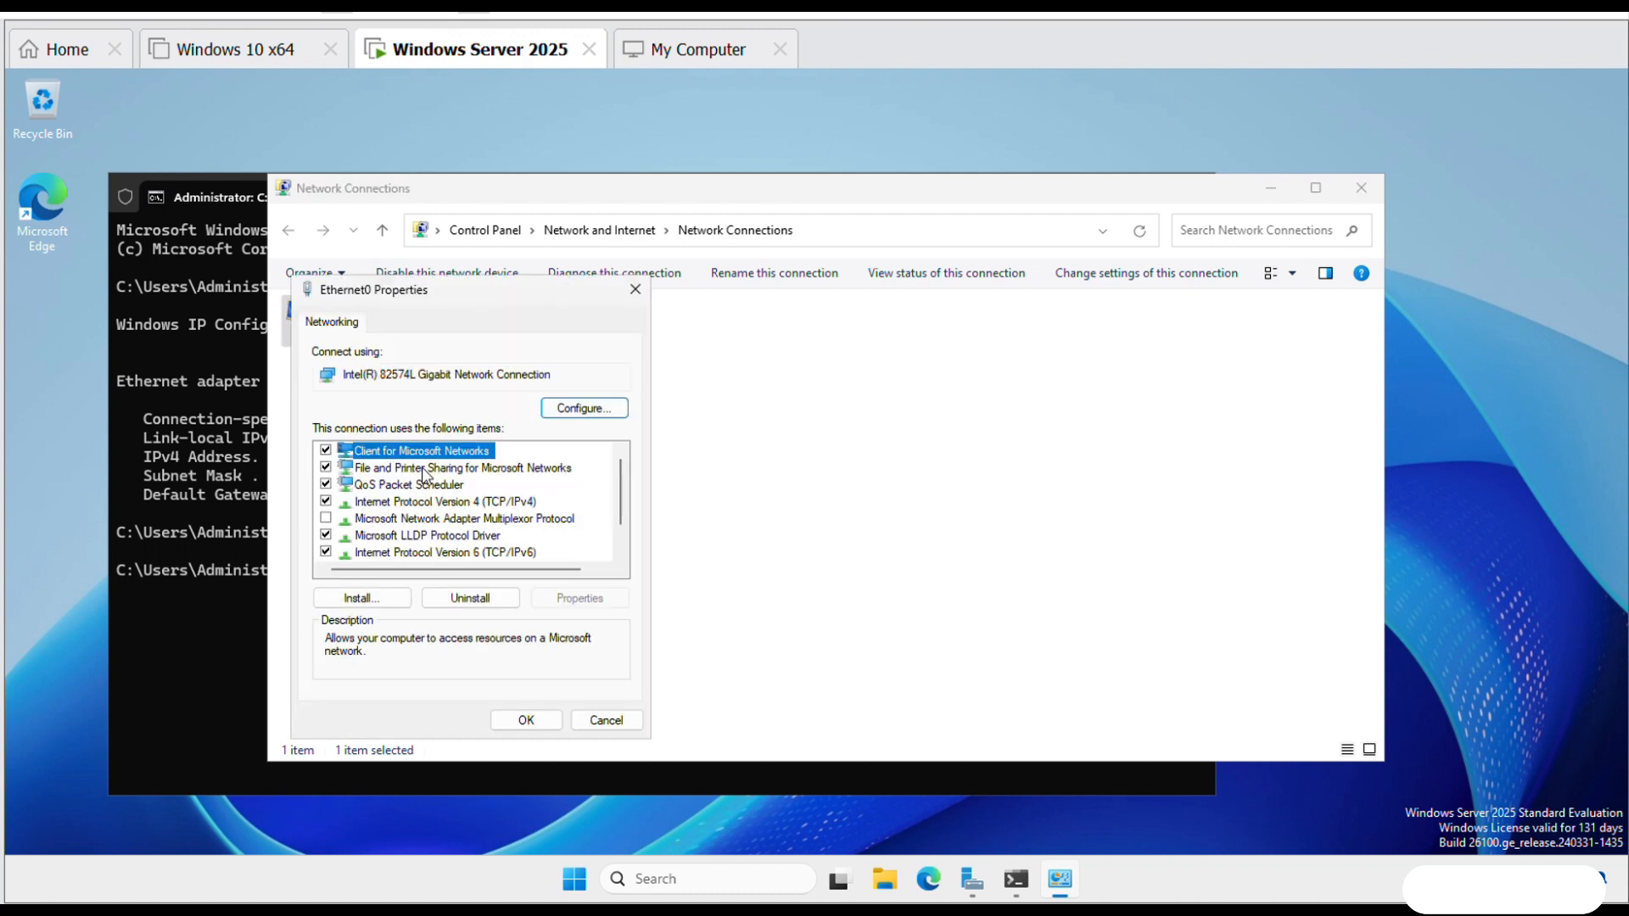
click(434, 501)
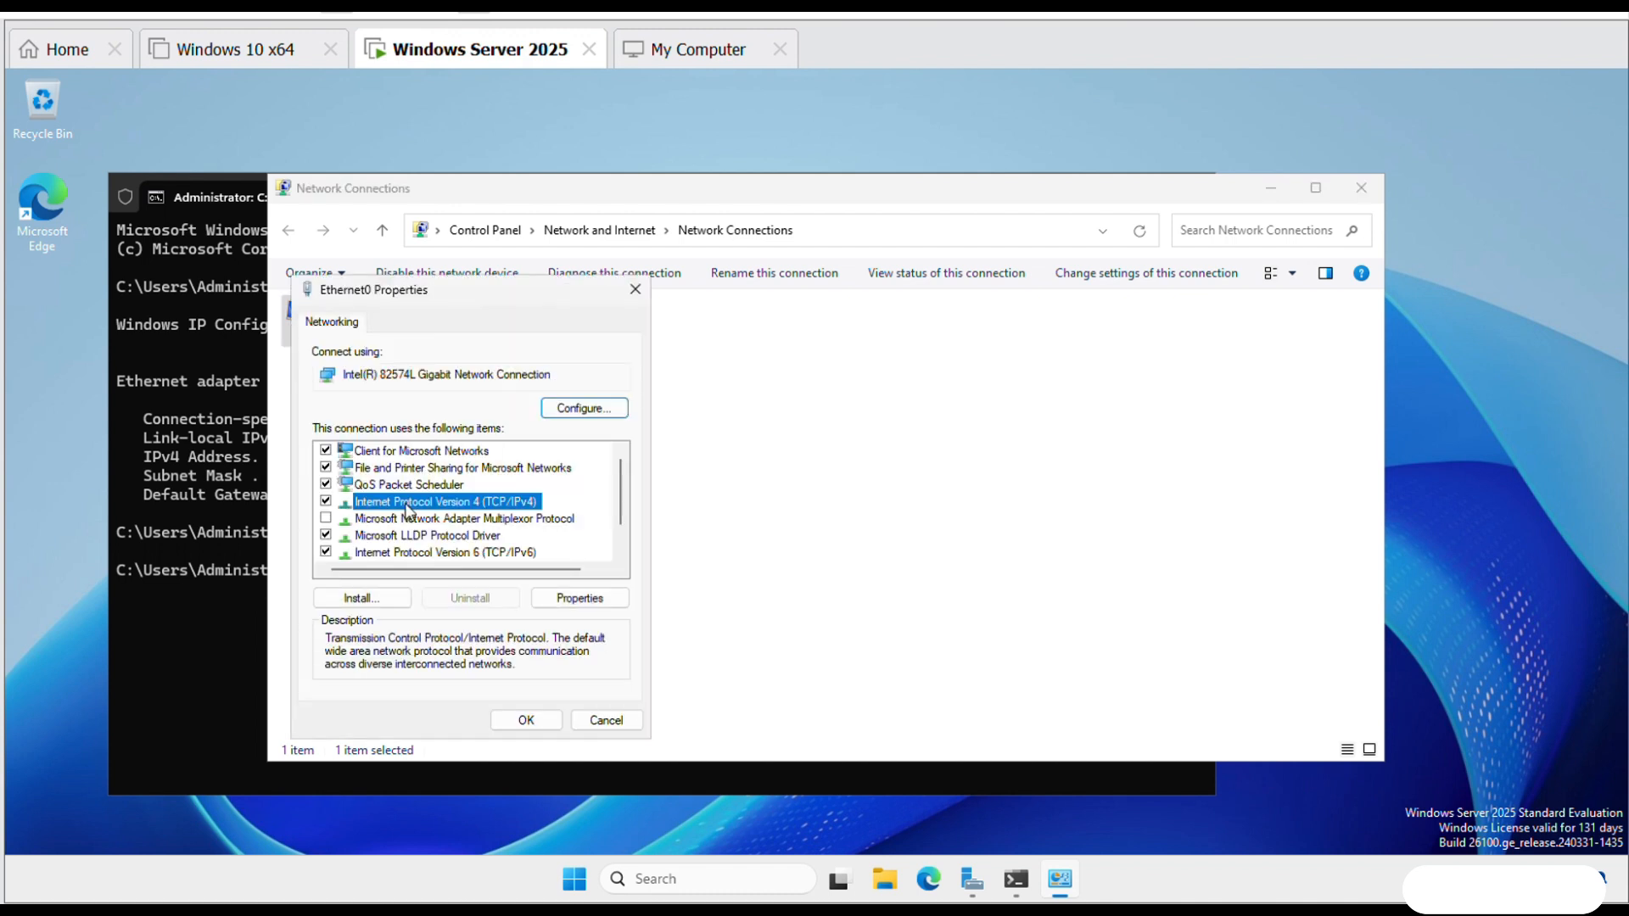
click(580, 598)
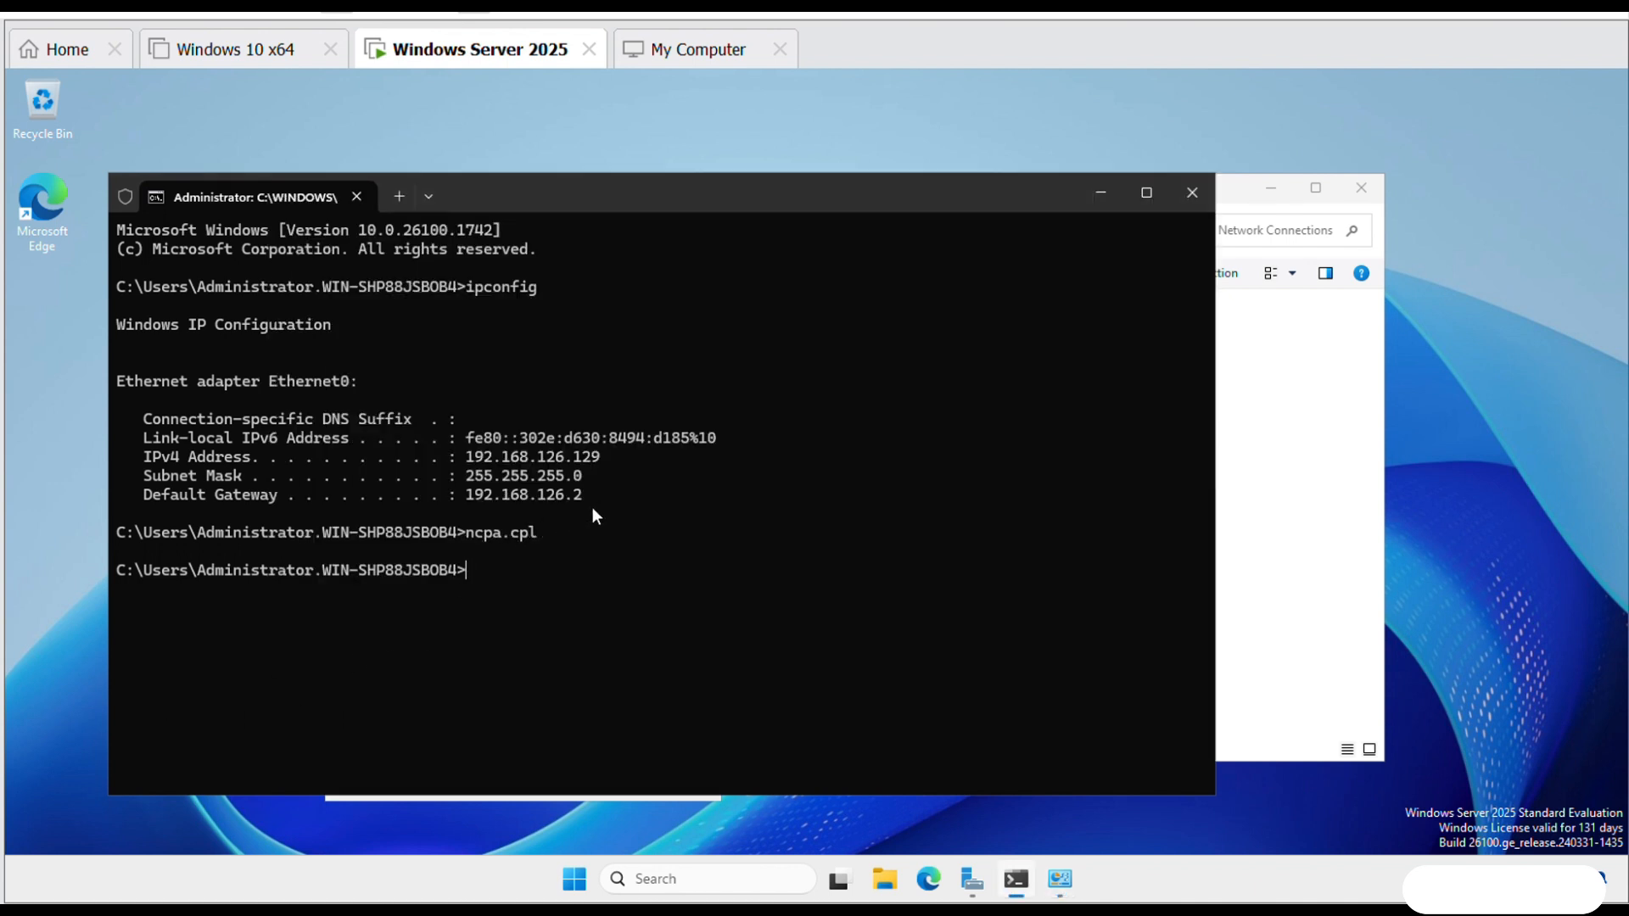
mouse_move(1359, 430)
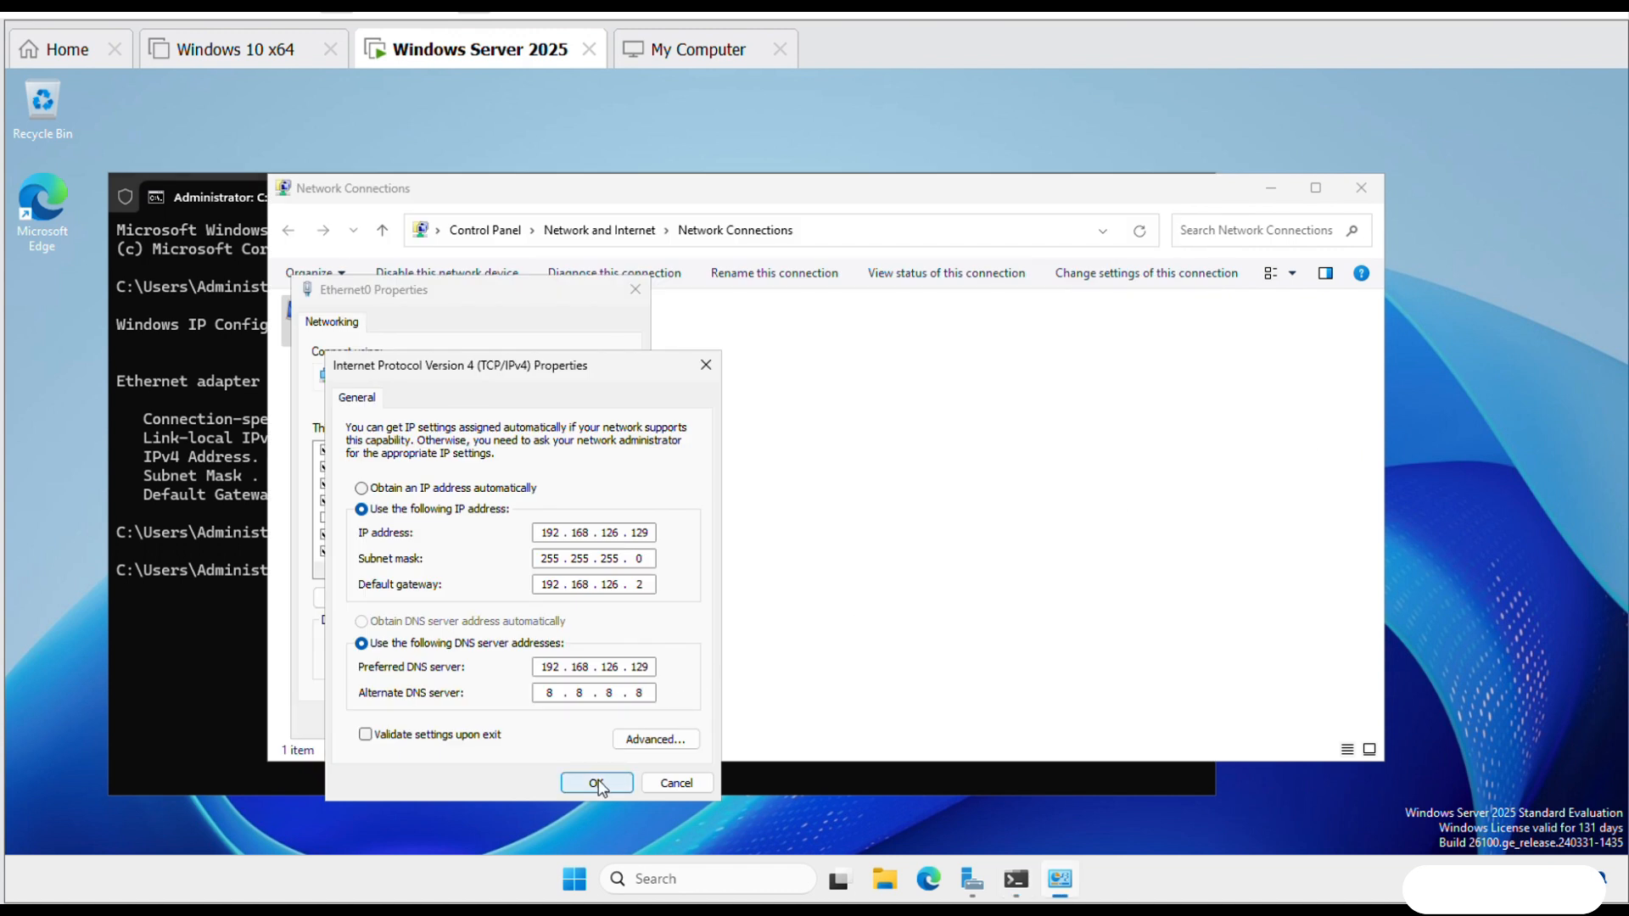
click(596, 782)
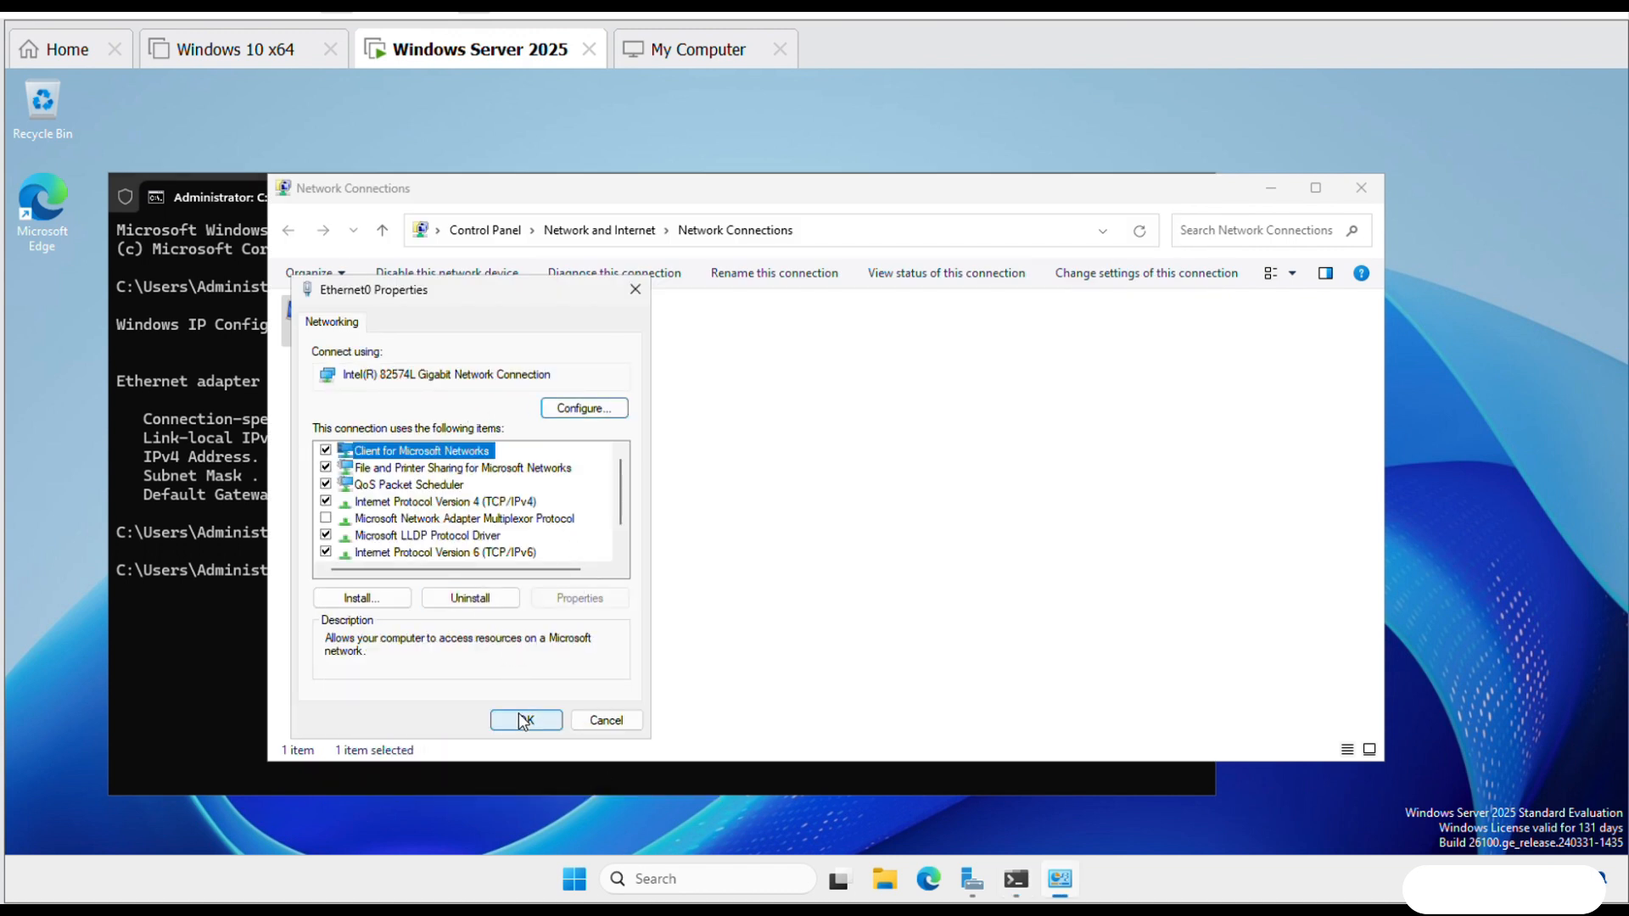
Close Network Connections, power on the Windows 10 x64 VM, and reopen Server Manager on the server
click(526, 720)
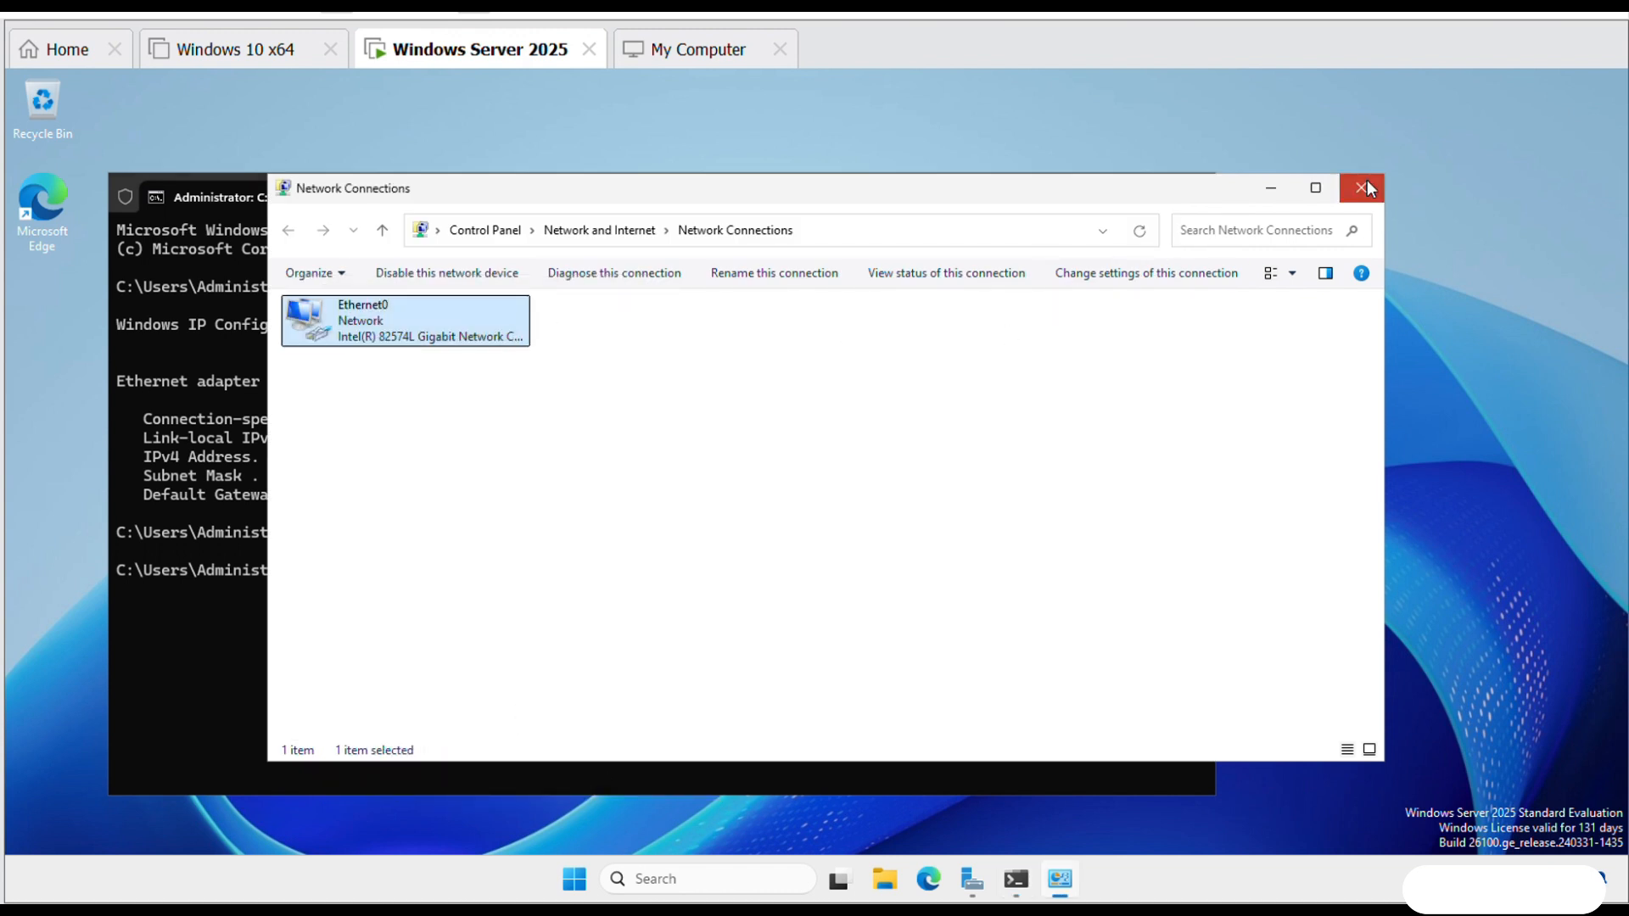
click(1356, 188)
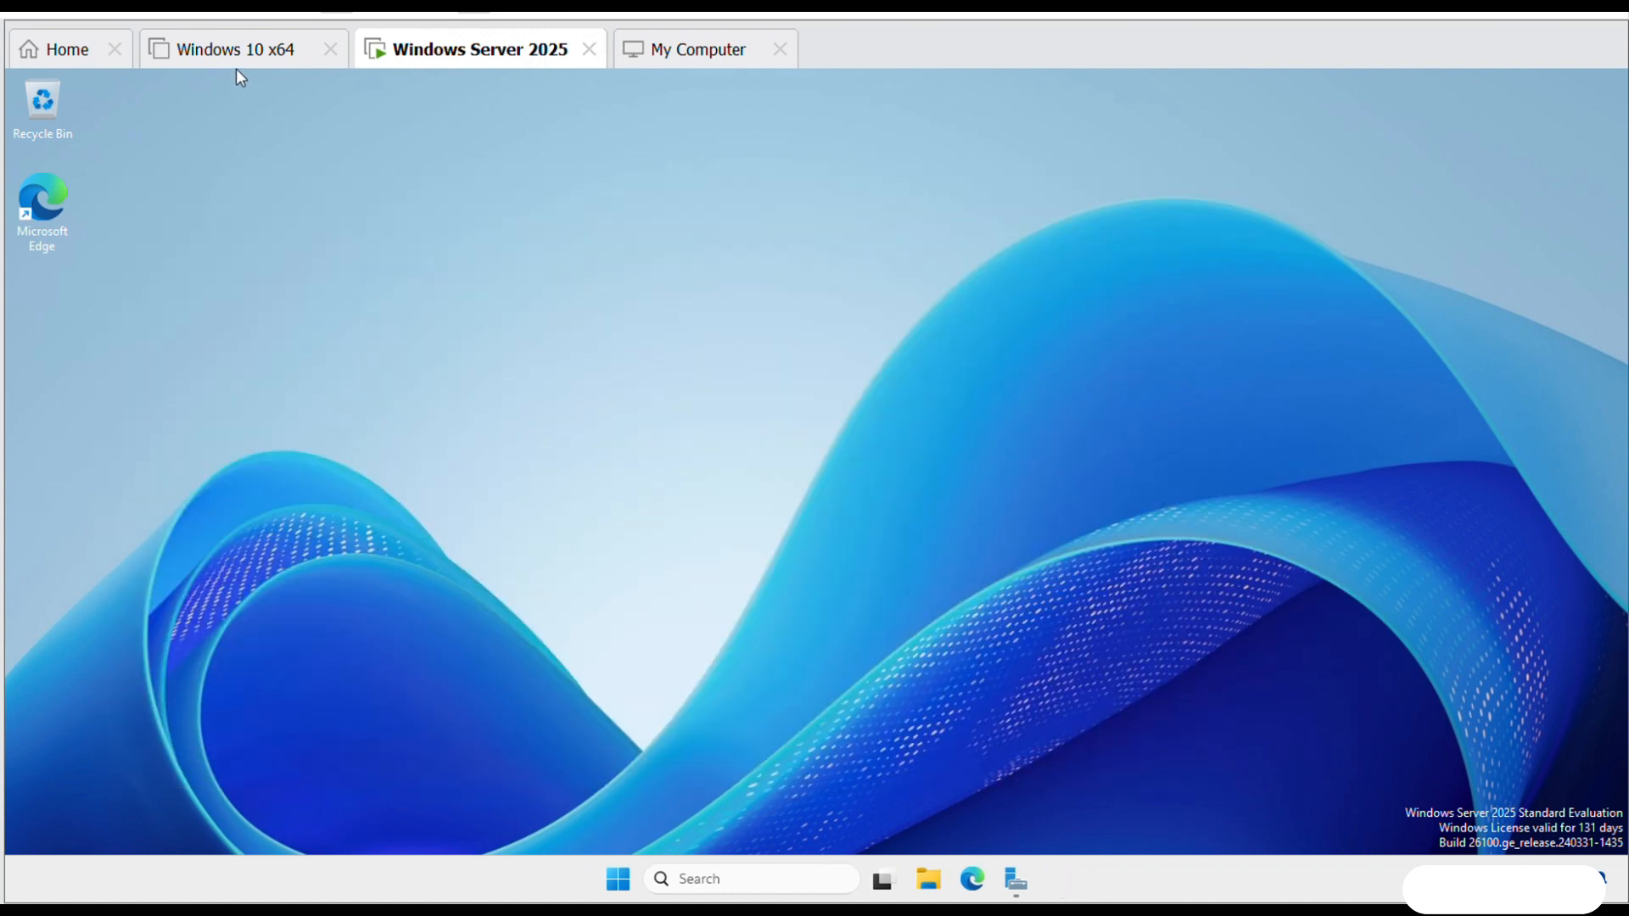
click(231, 49)
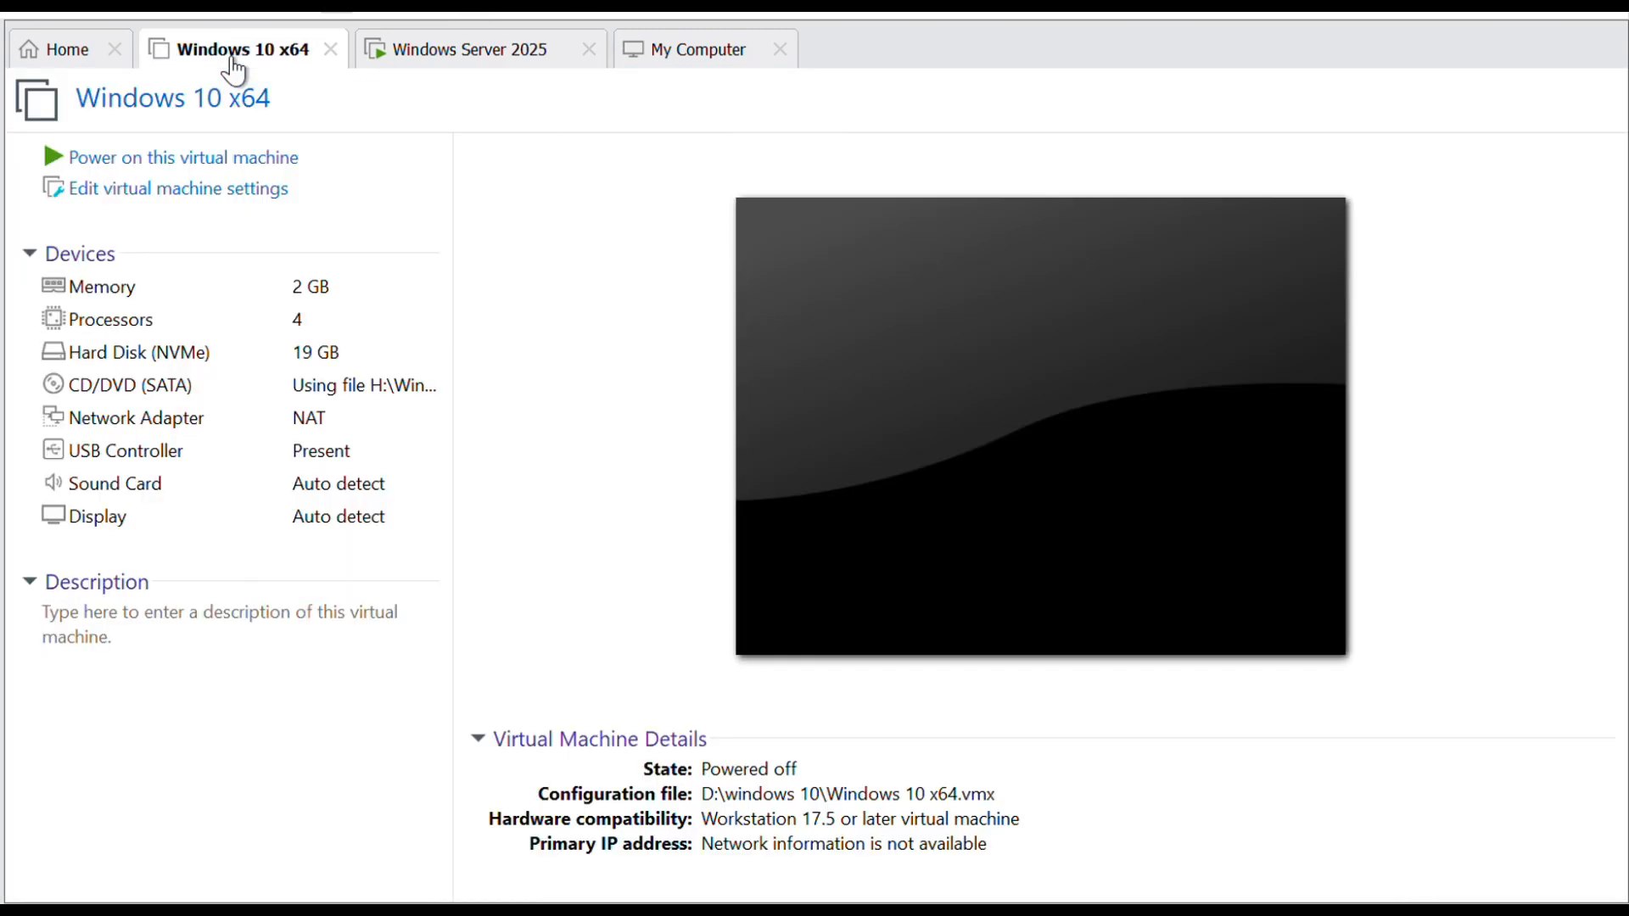
mouse_move(170, 166)
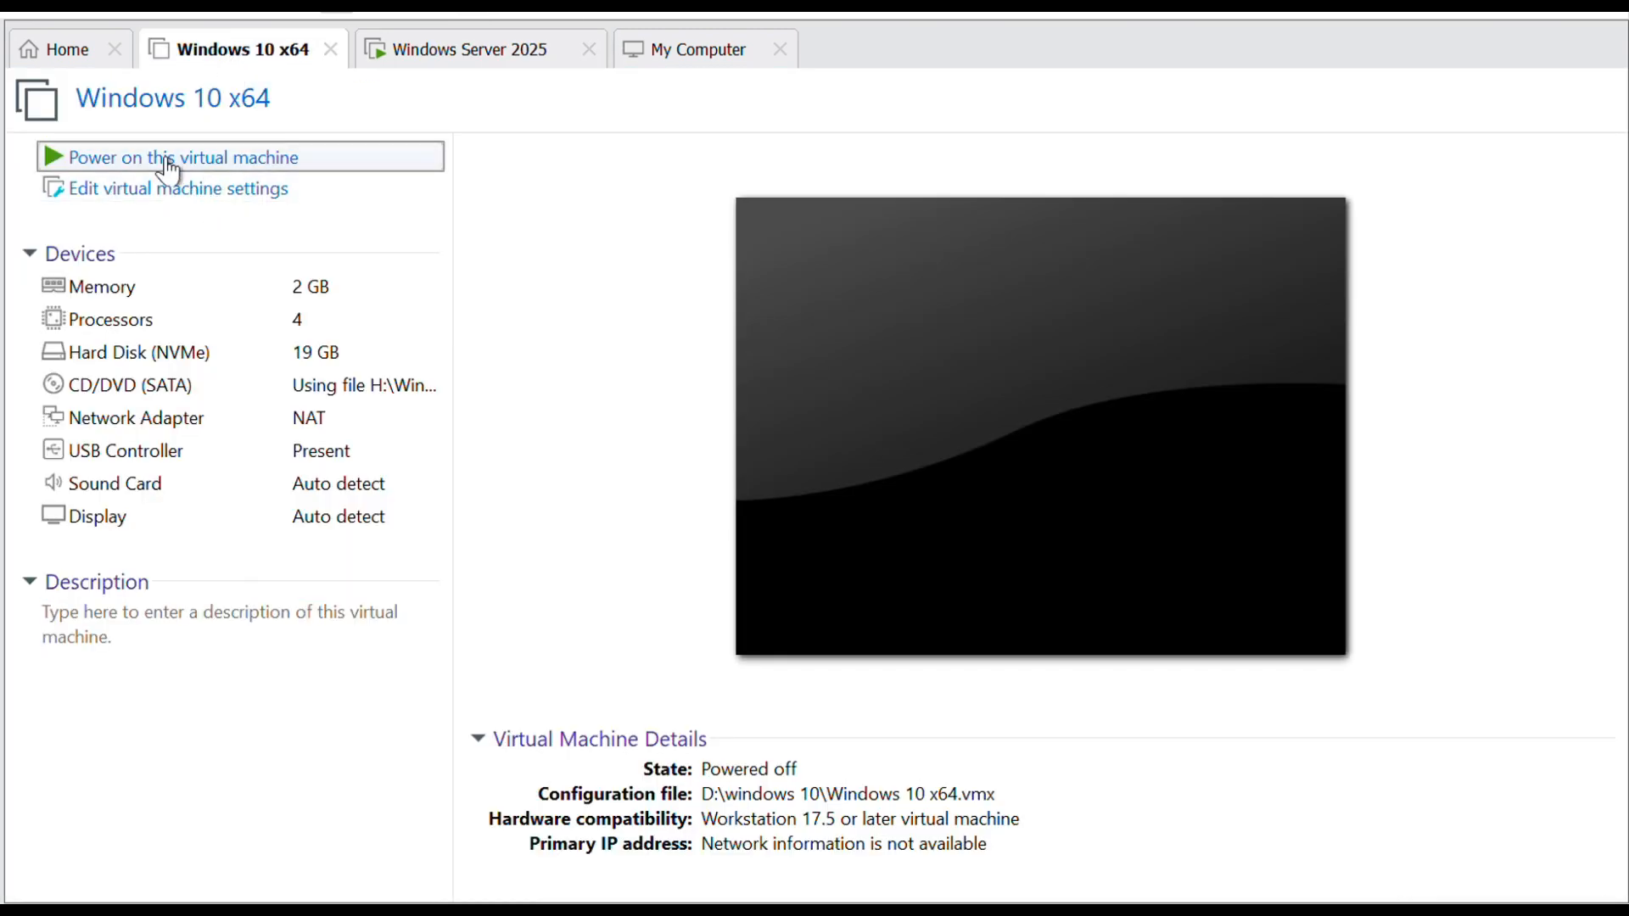
click(170, 157)
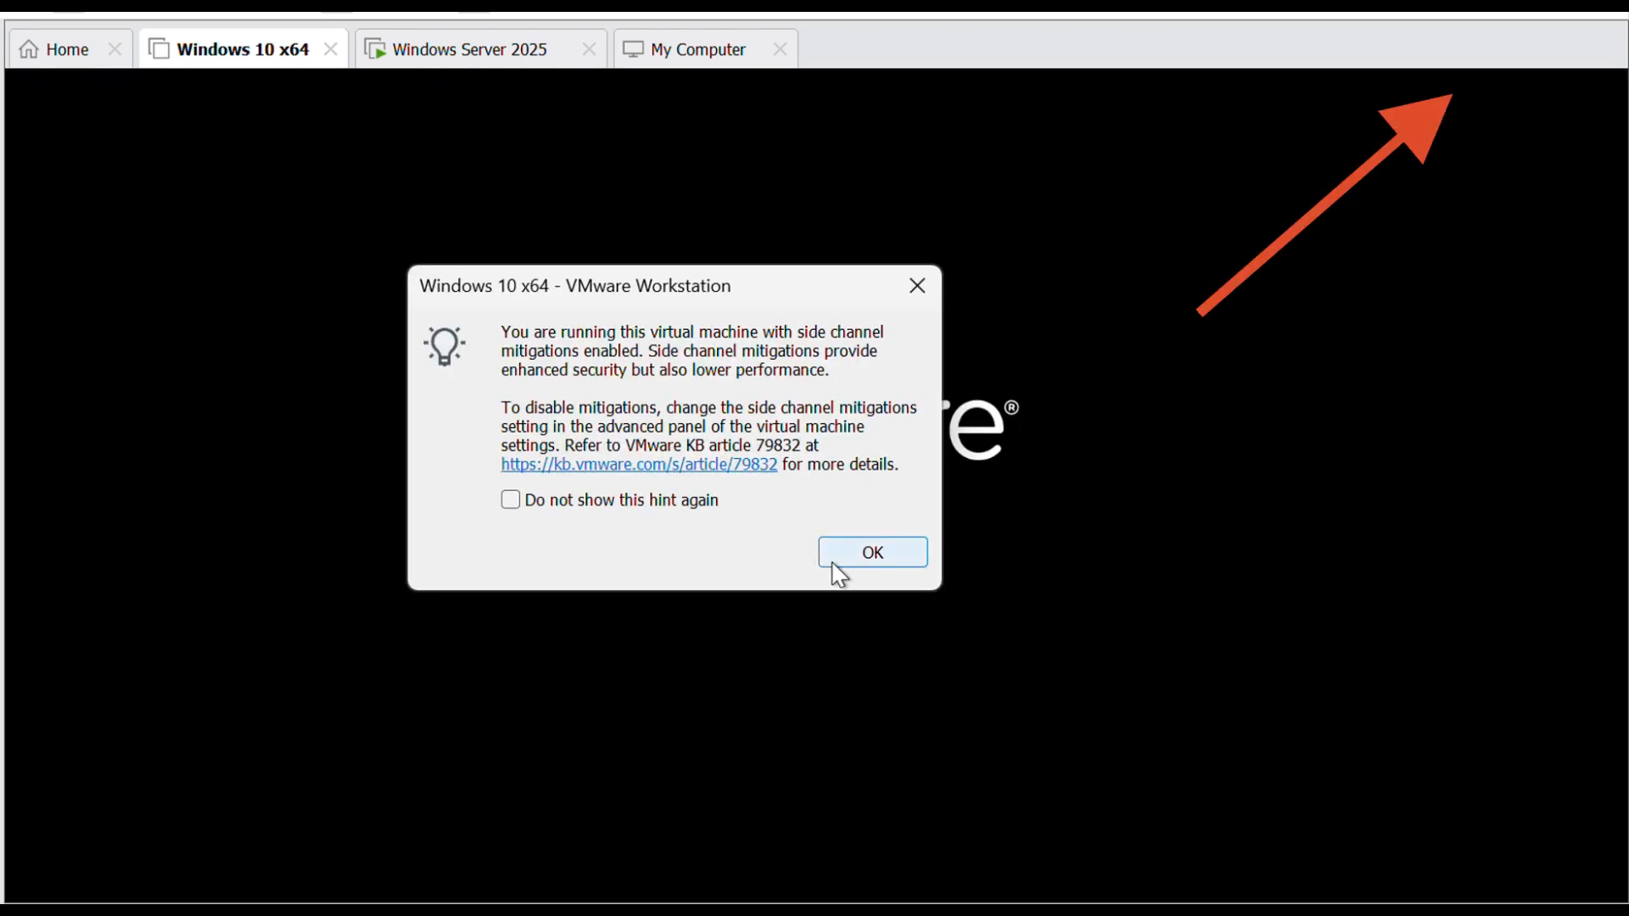
click(872, 552)
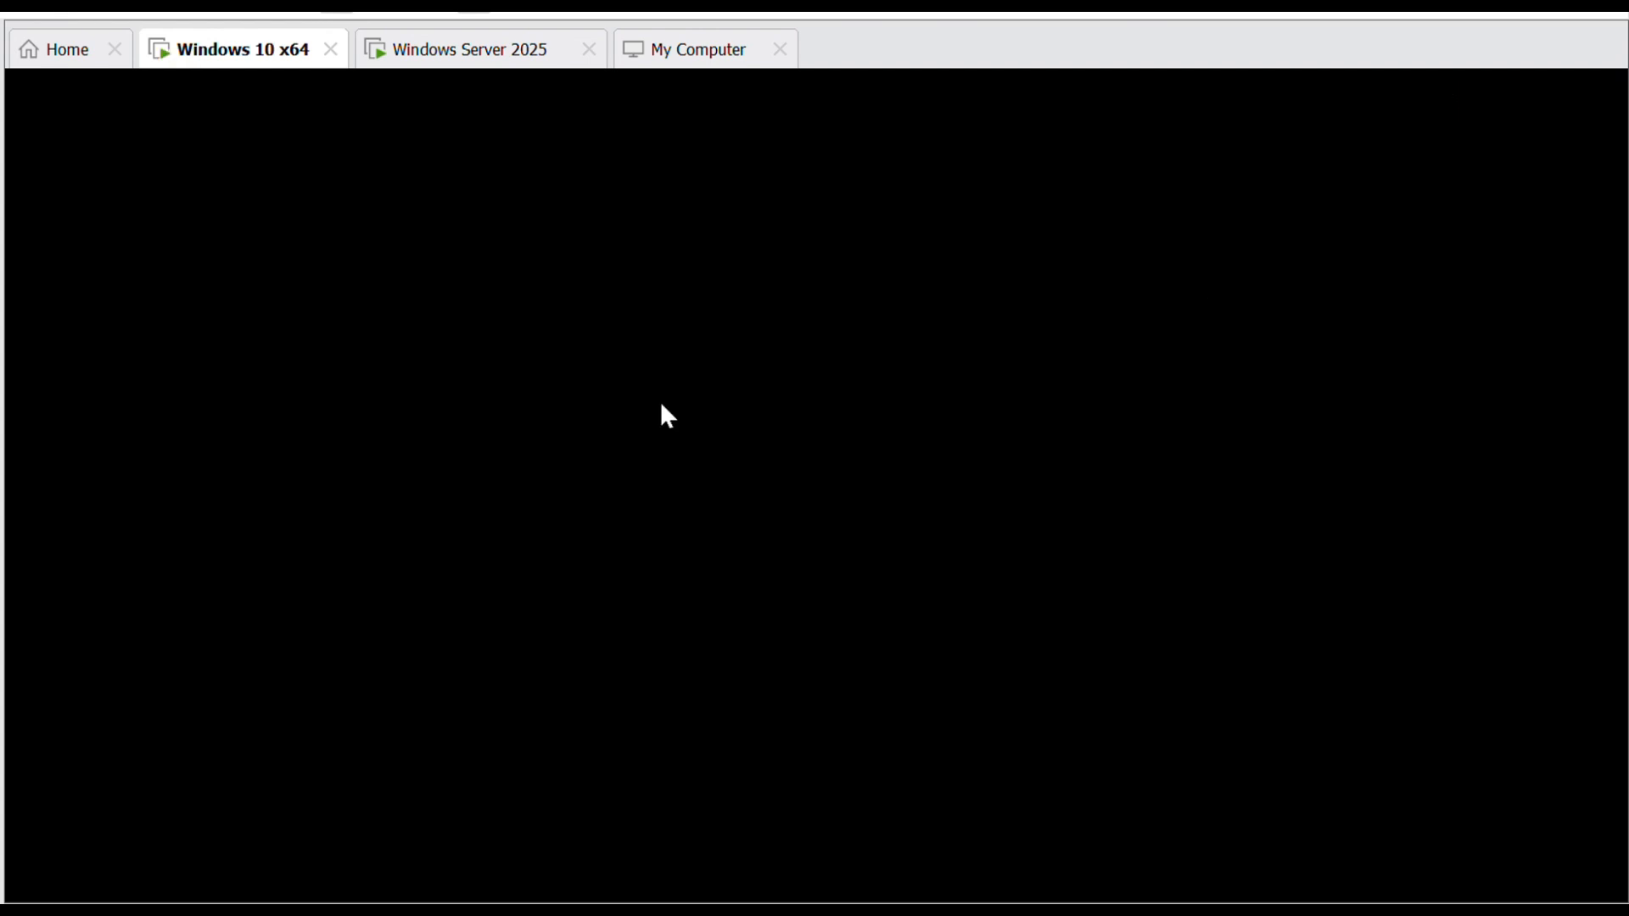
mouse_move(467, 109)
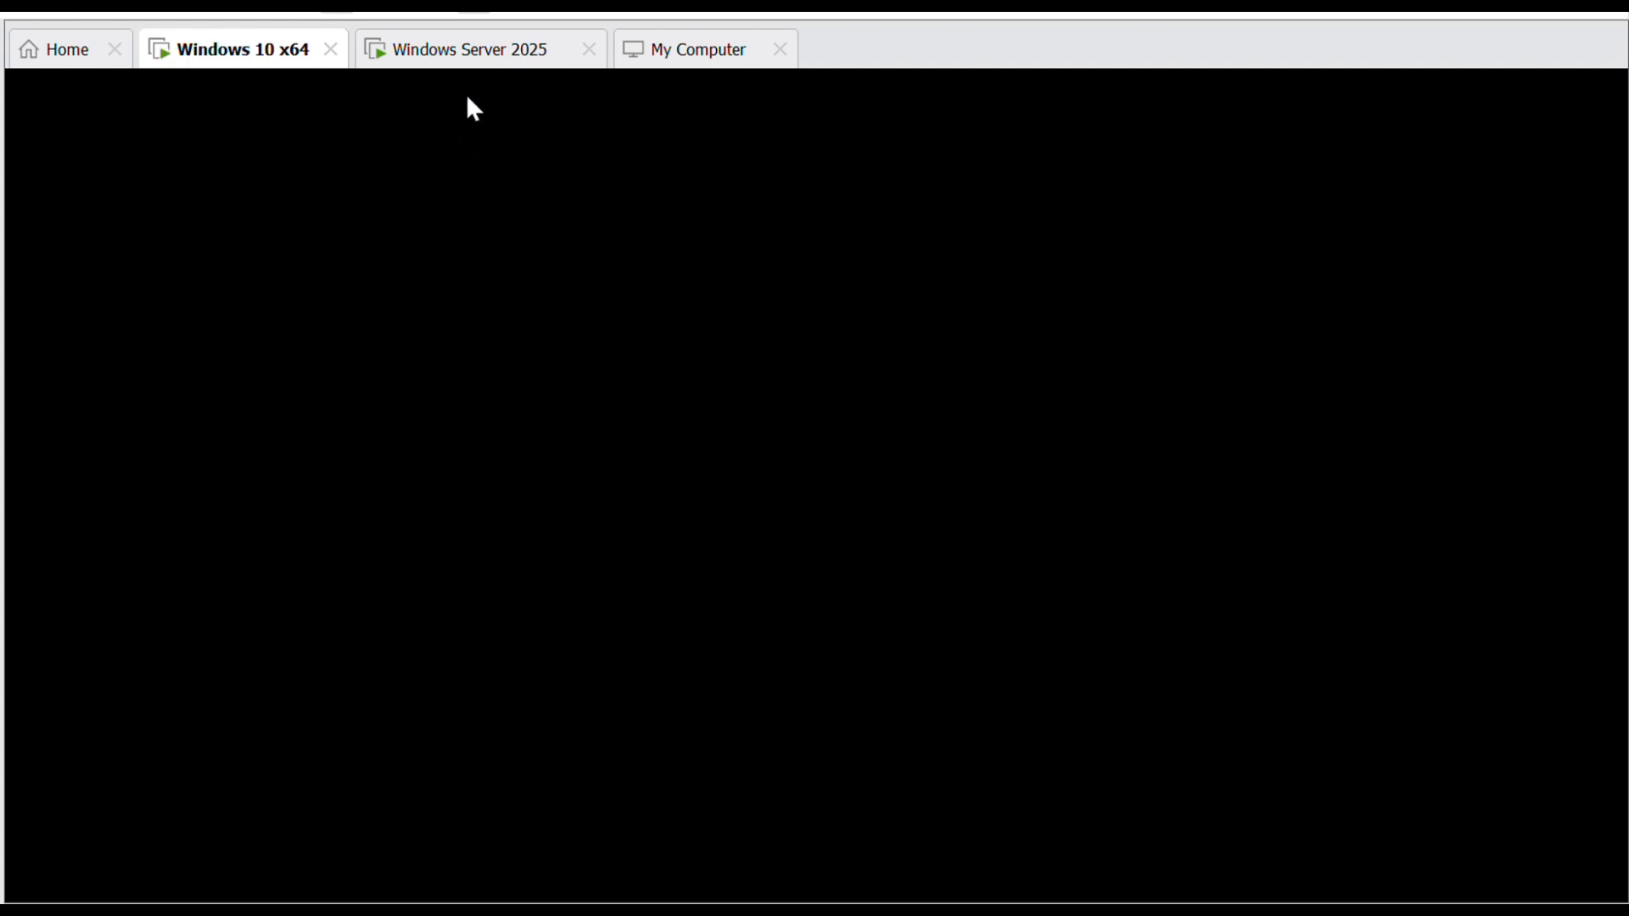
click(469, 49)
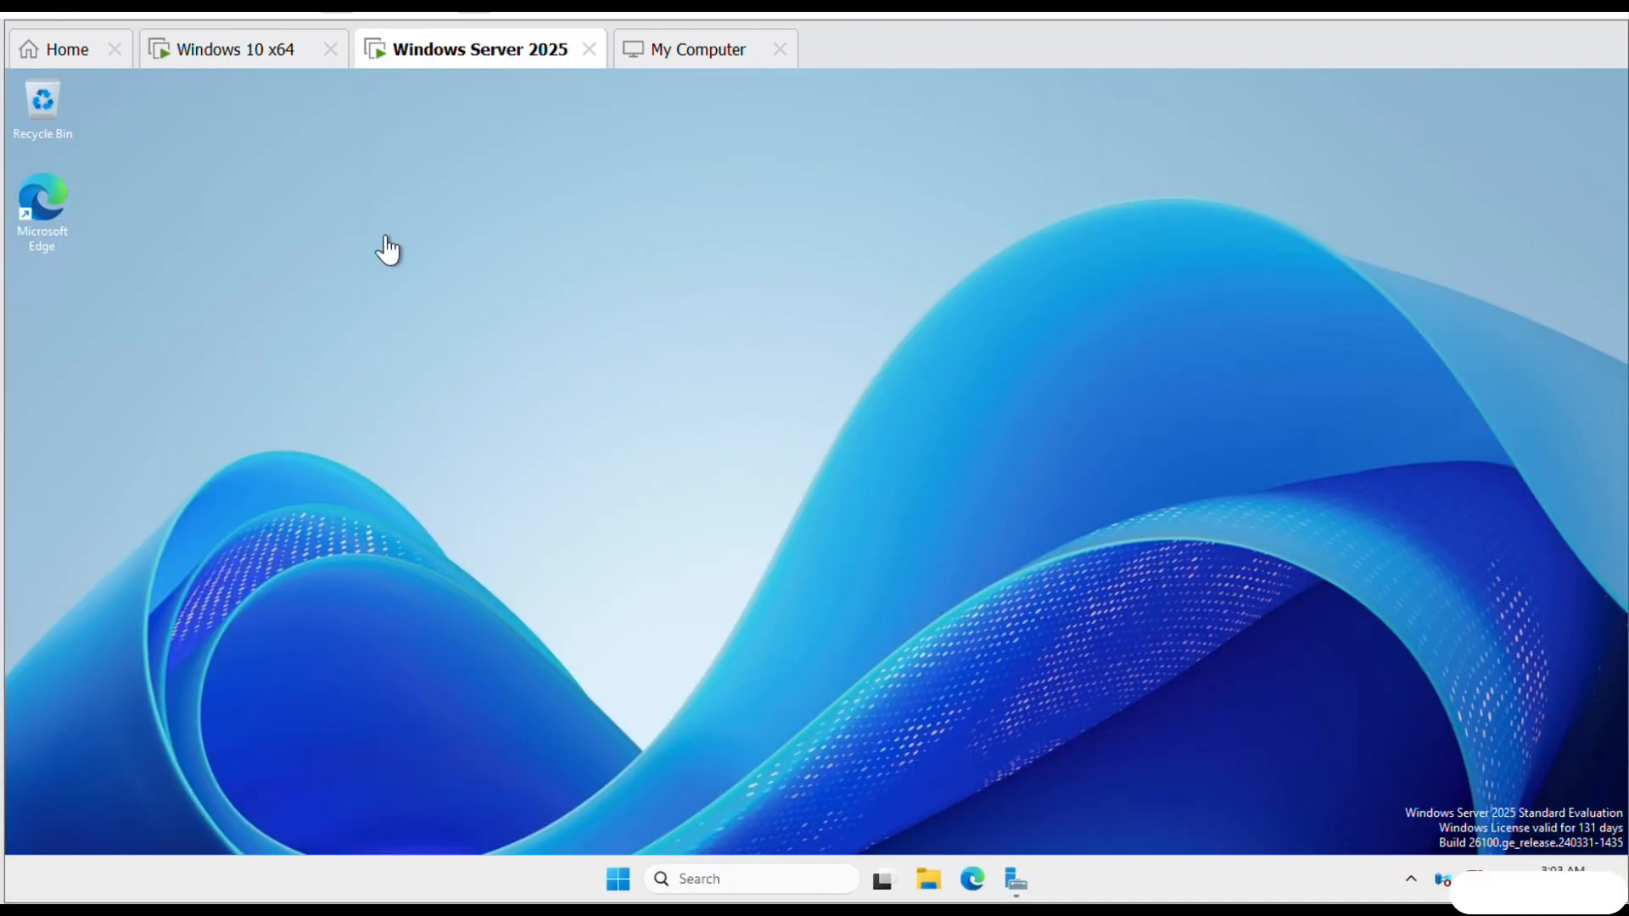
click(1016, 879)
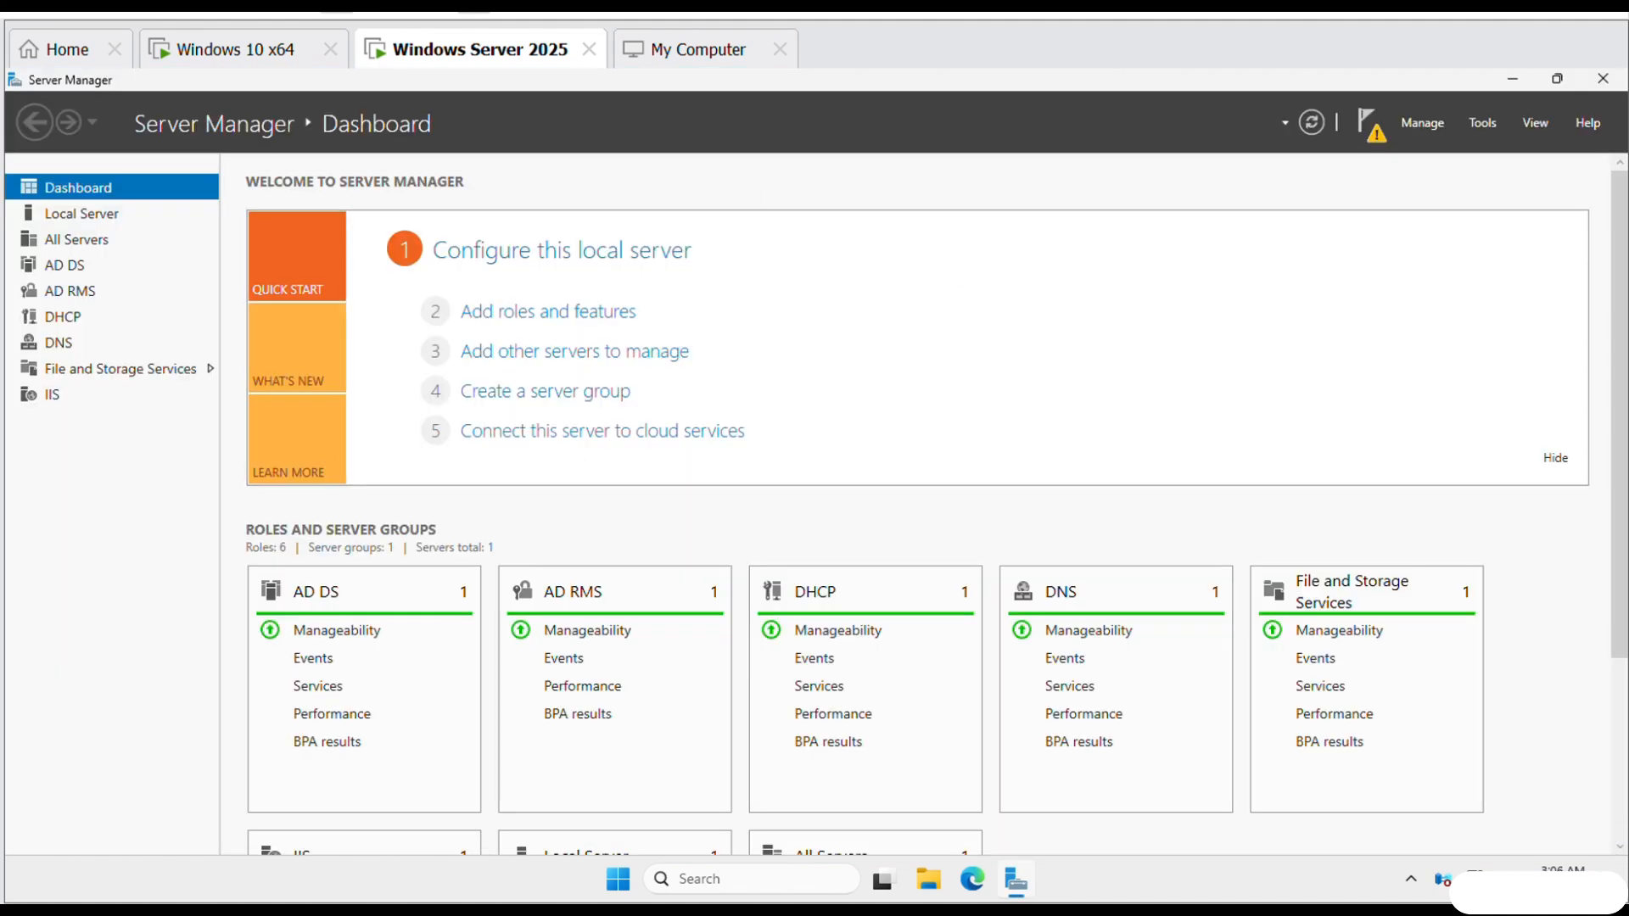
Sign in to the Windows 10 x64 VM with the account password
click(218, 49)
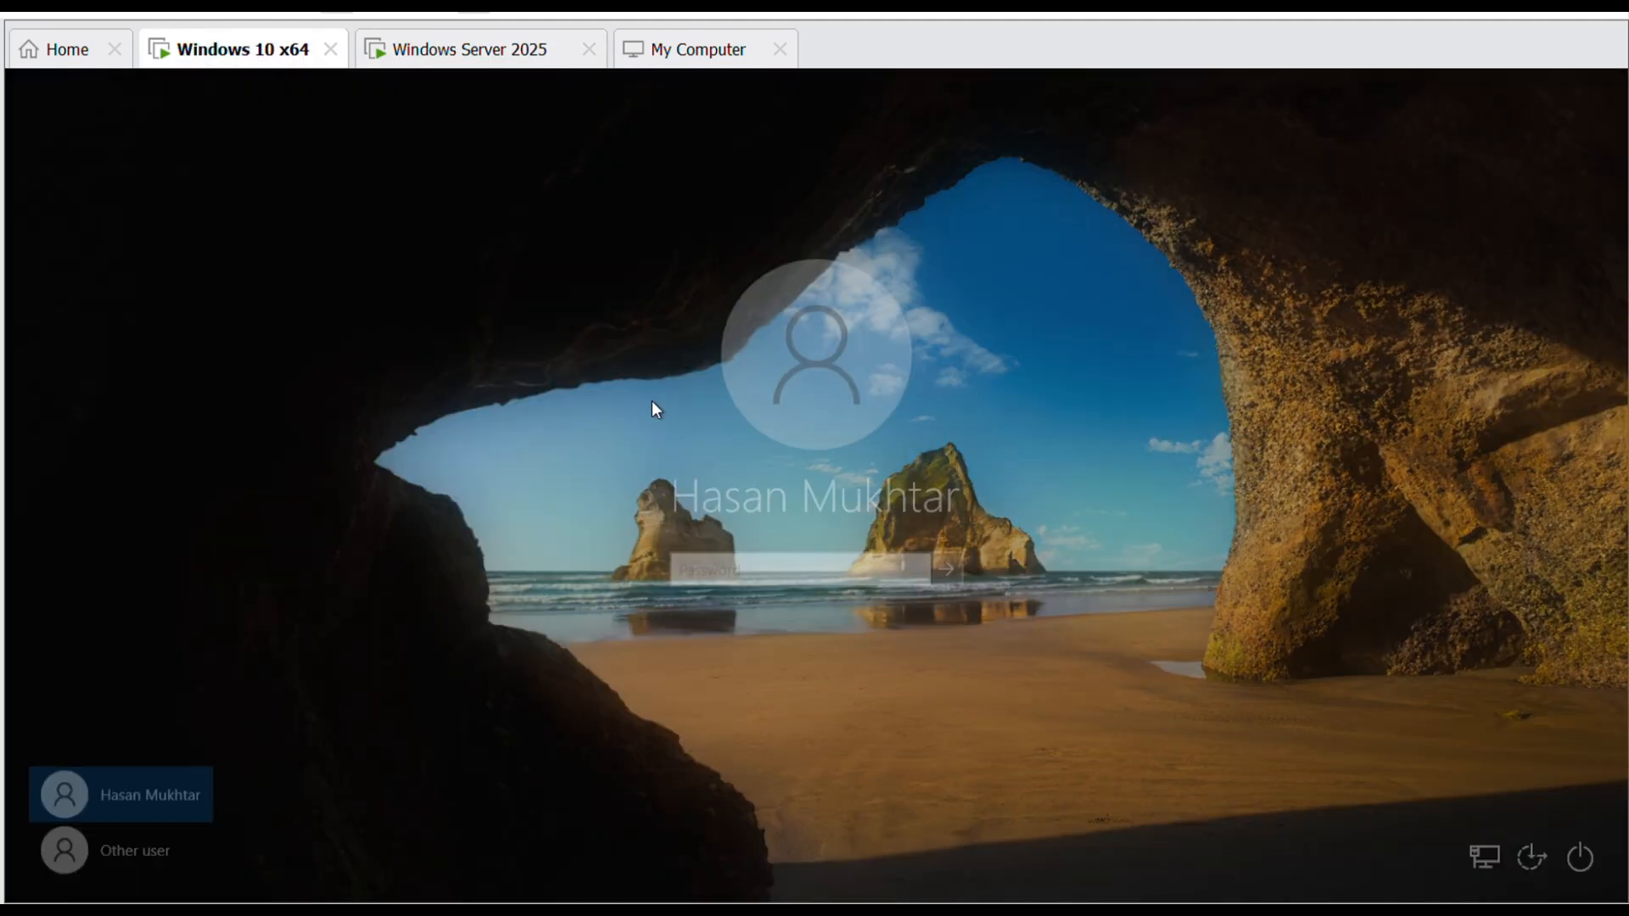
text(password)
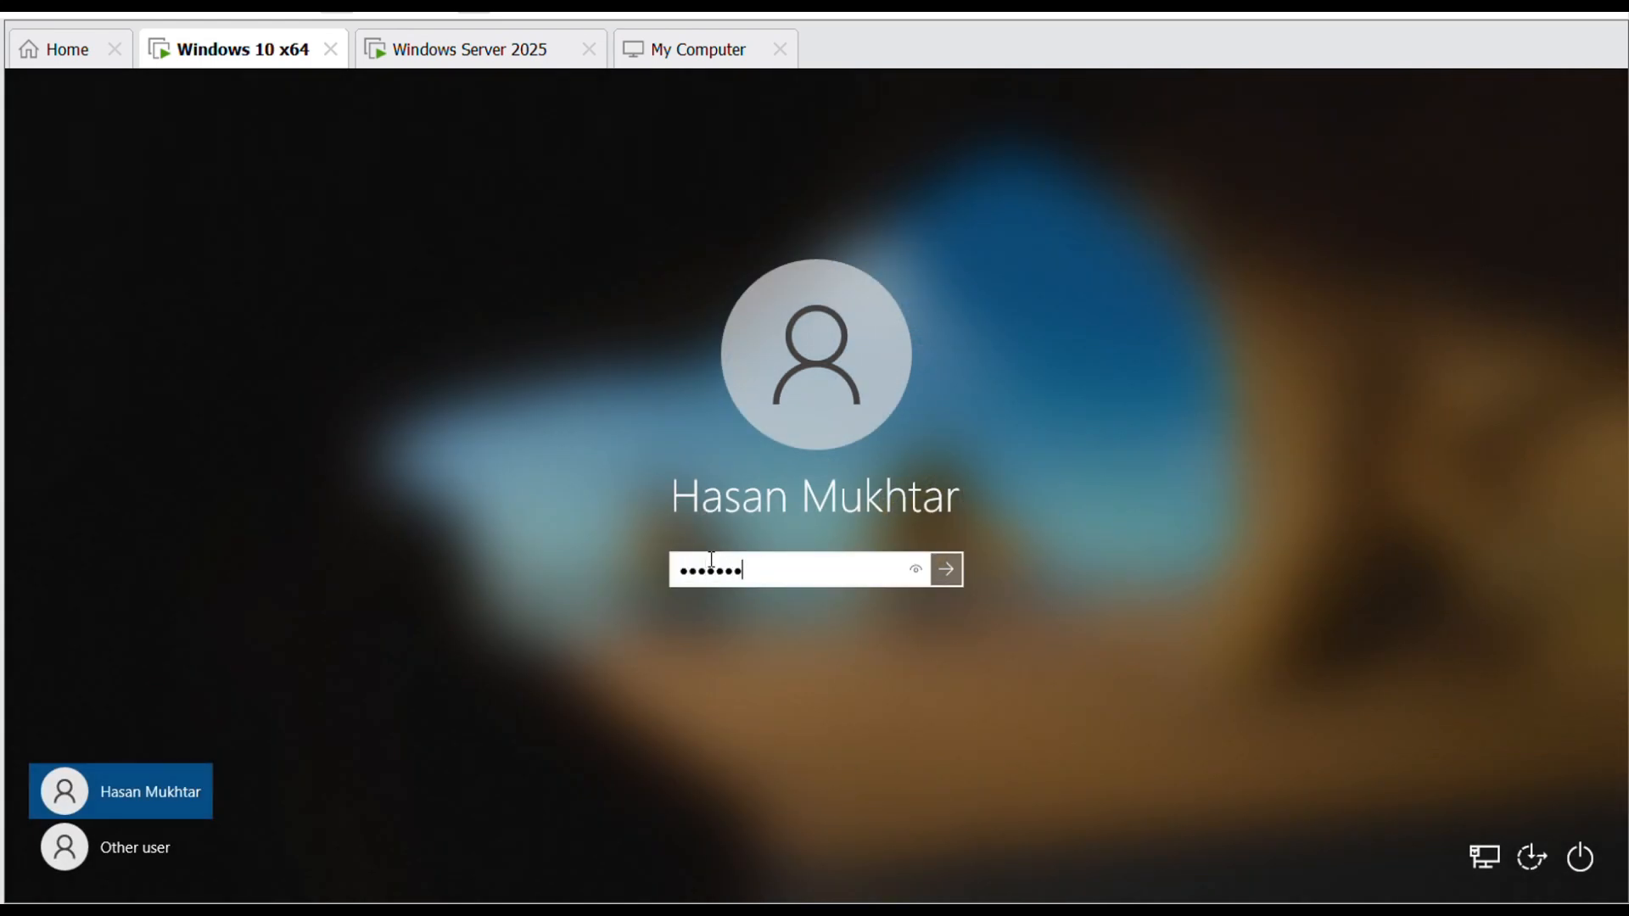
click(951, 568)
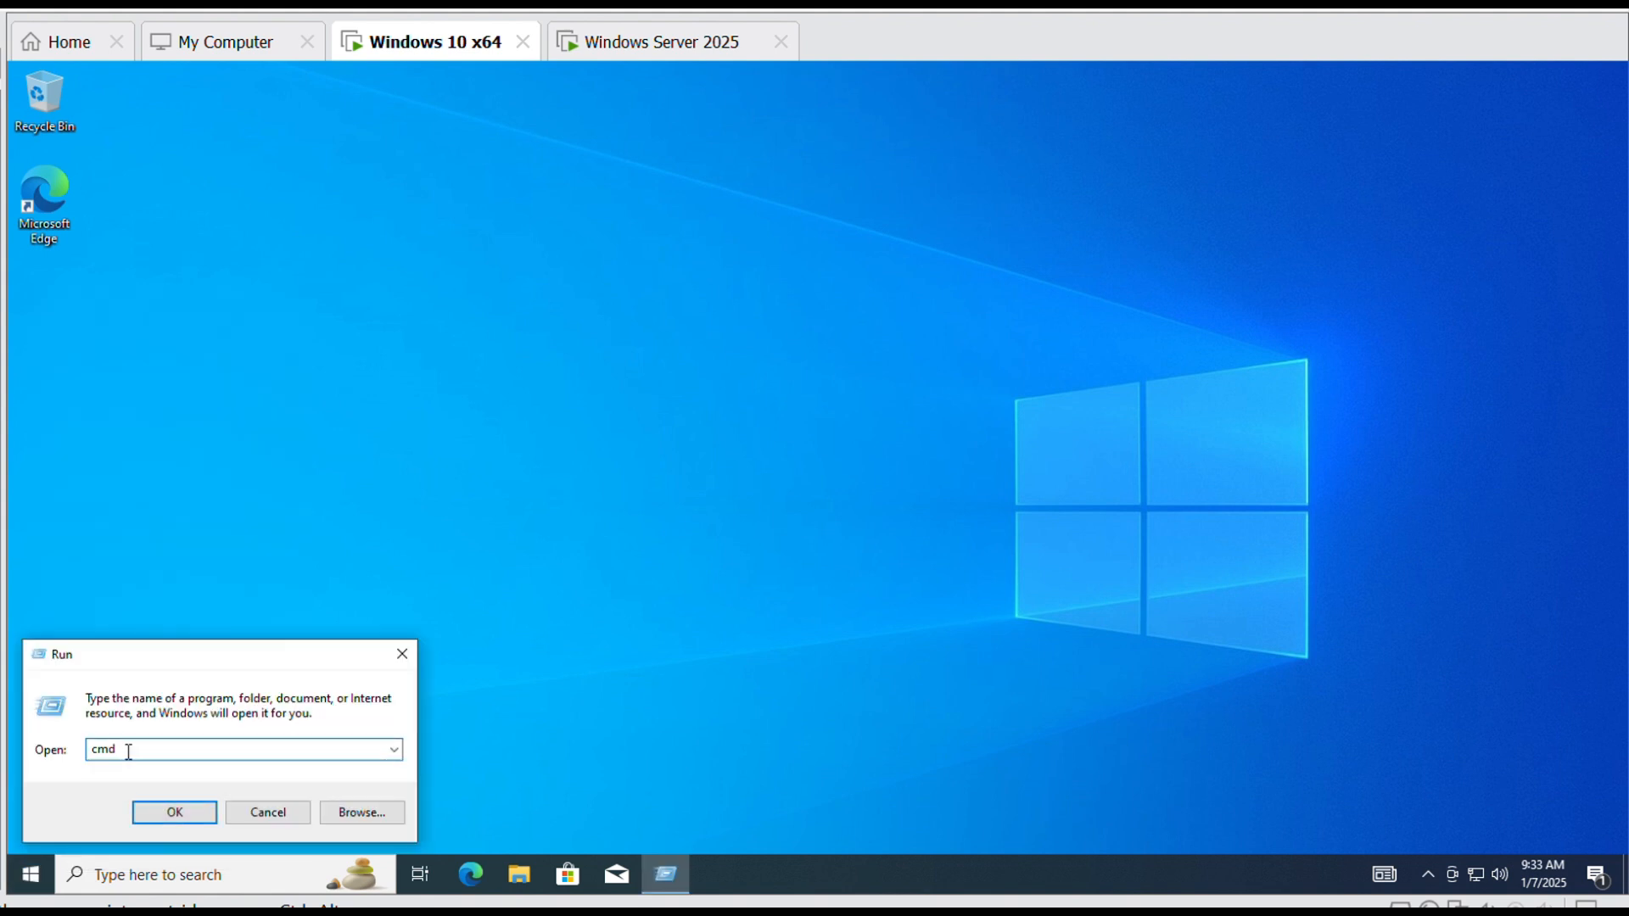
Launch cmd on the client and bring up the Ethernet0 adapter's actions in Network Connections
click(174, 811)
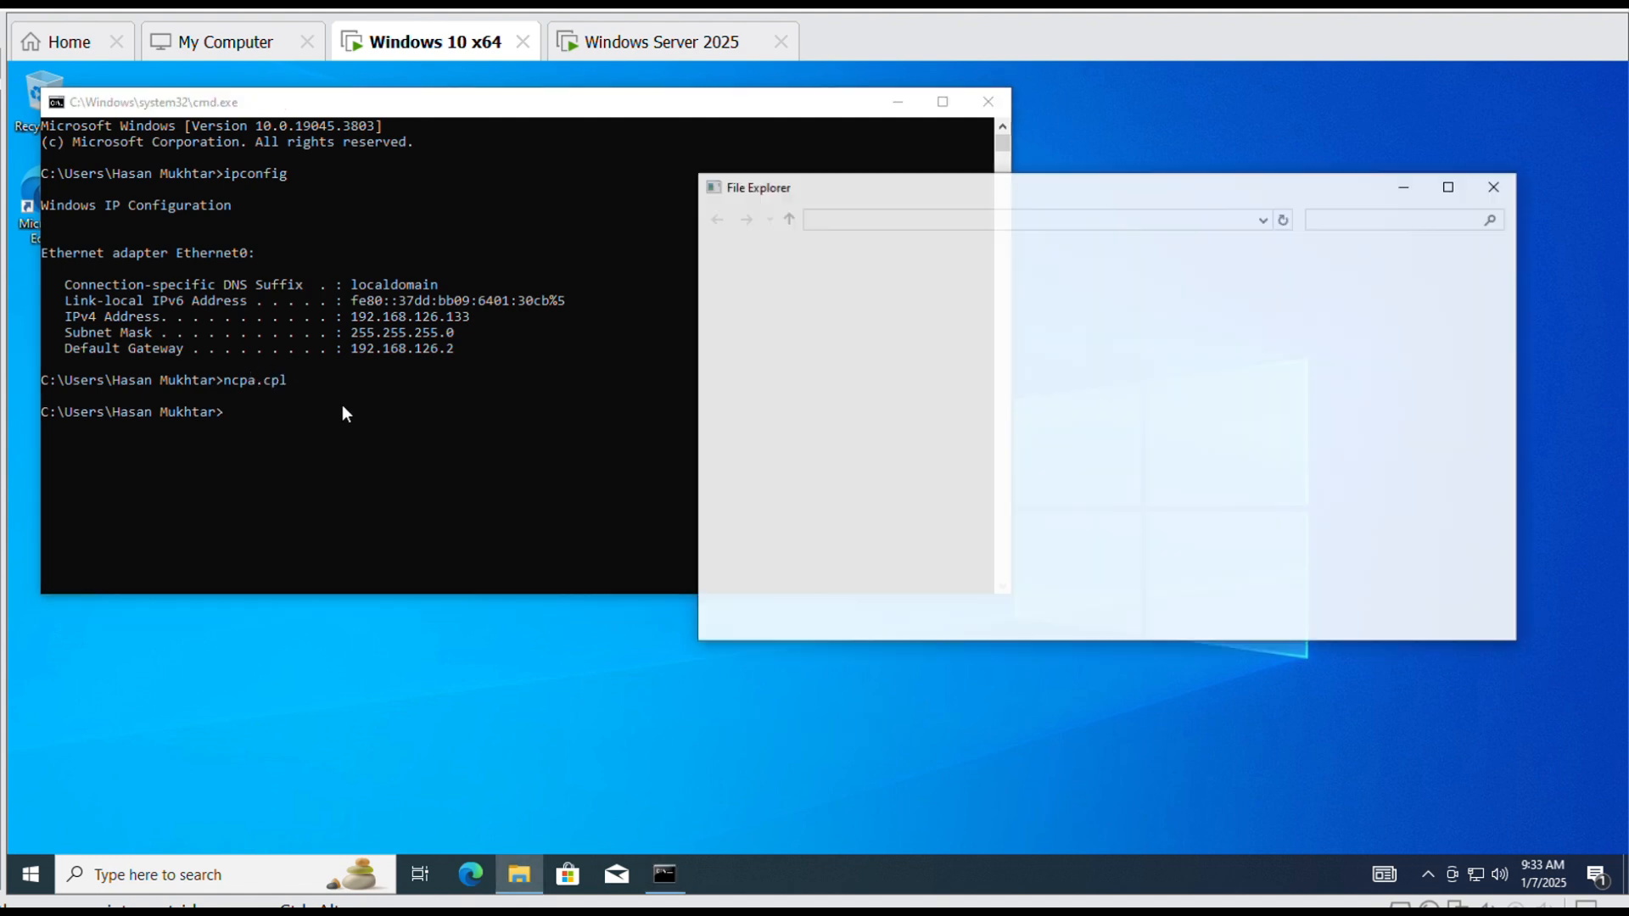
right_click(839, 301)
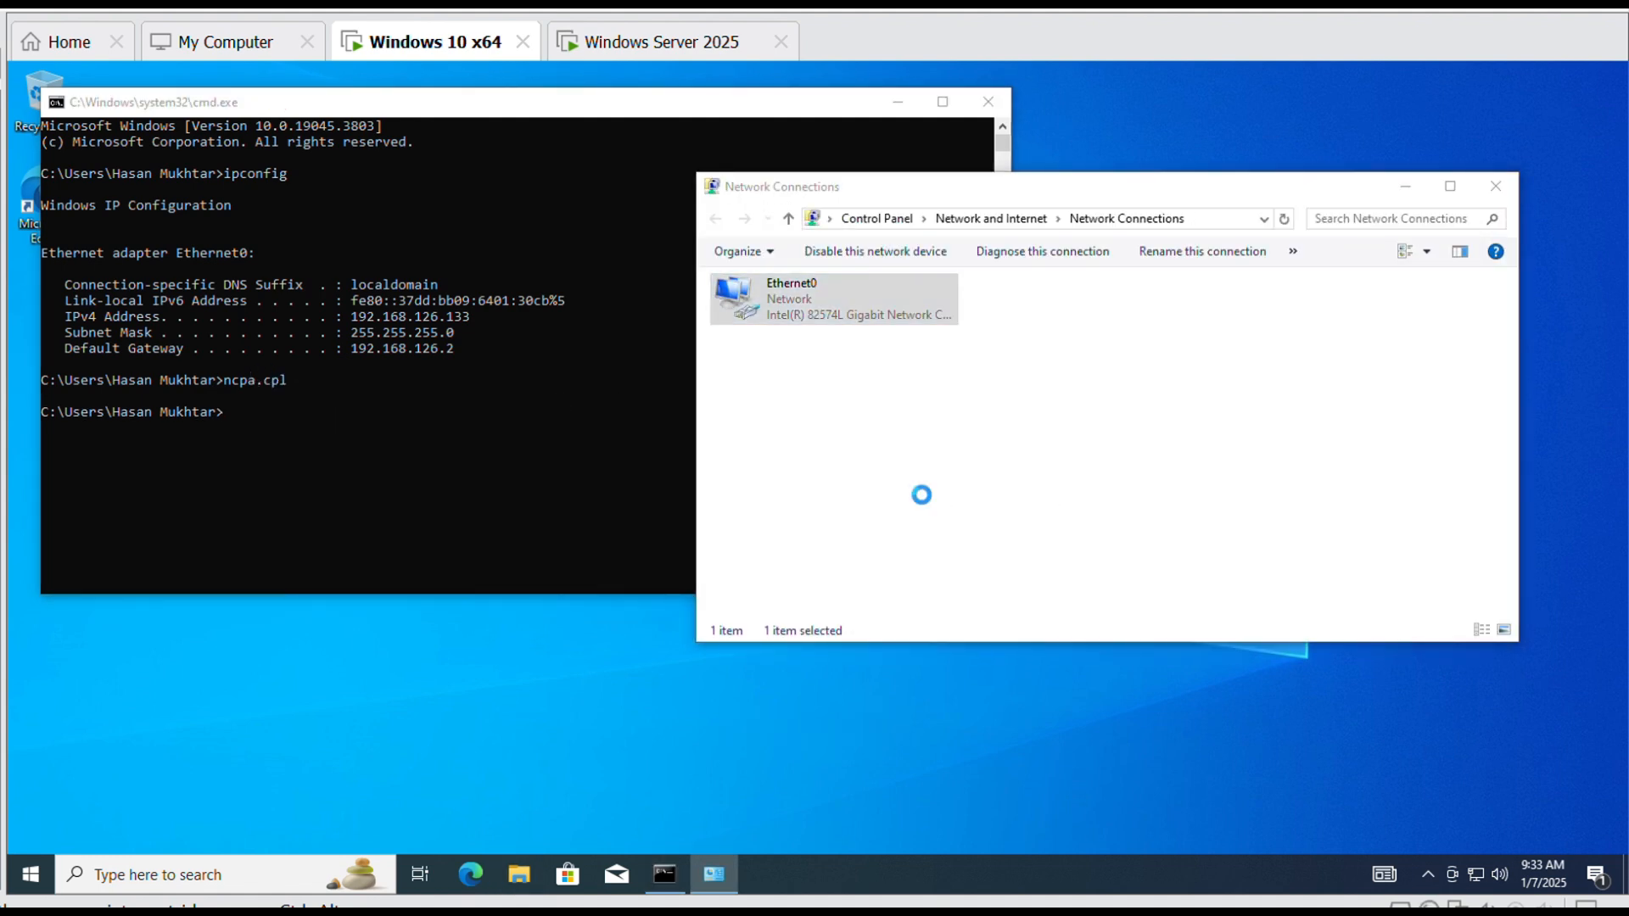
Open Ethernet0's IPv4 properties and enter the static address 192.168.126.133 and gateway
double_click(807, 298)
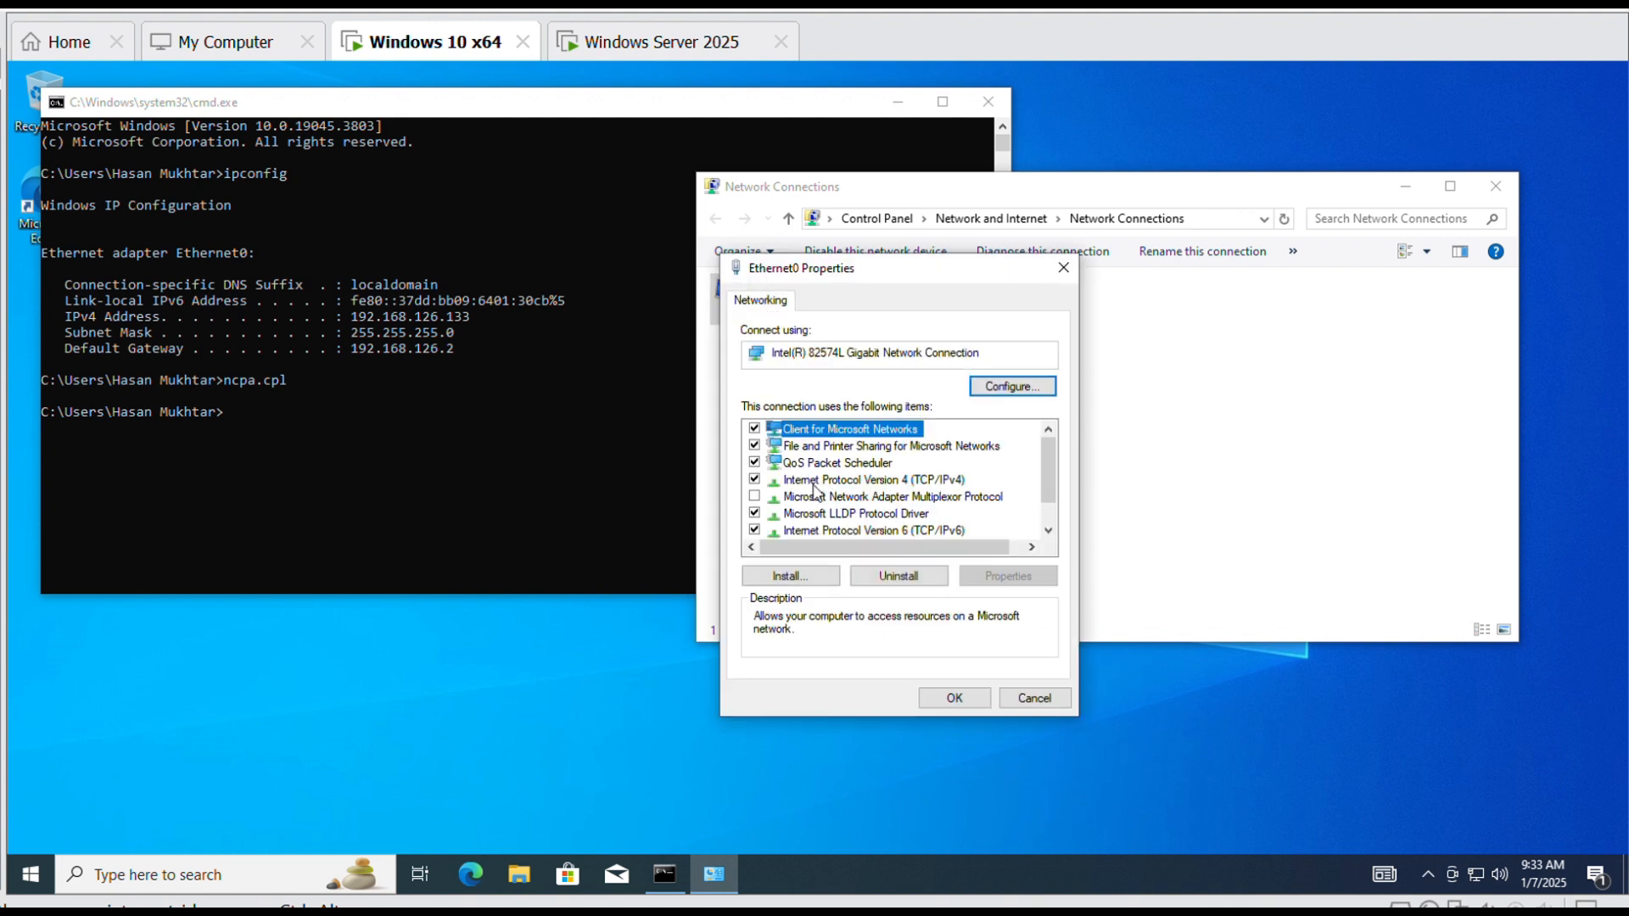
double_click(867, 480)
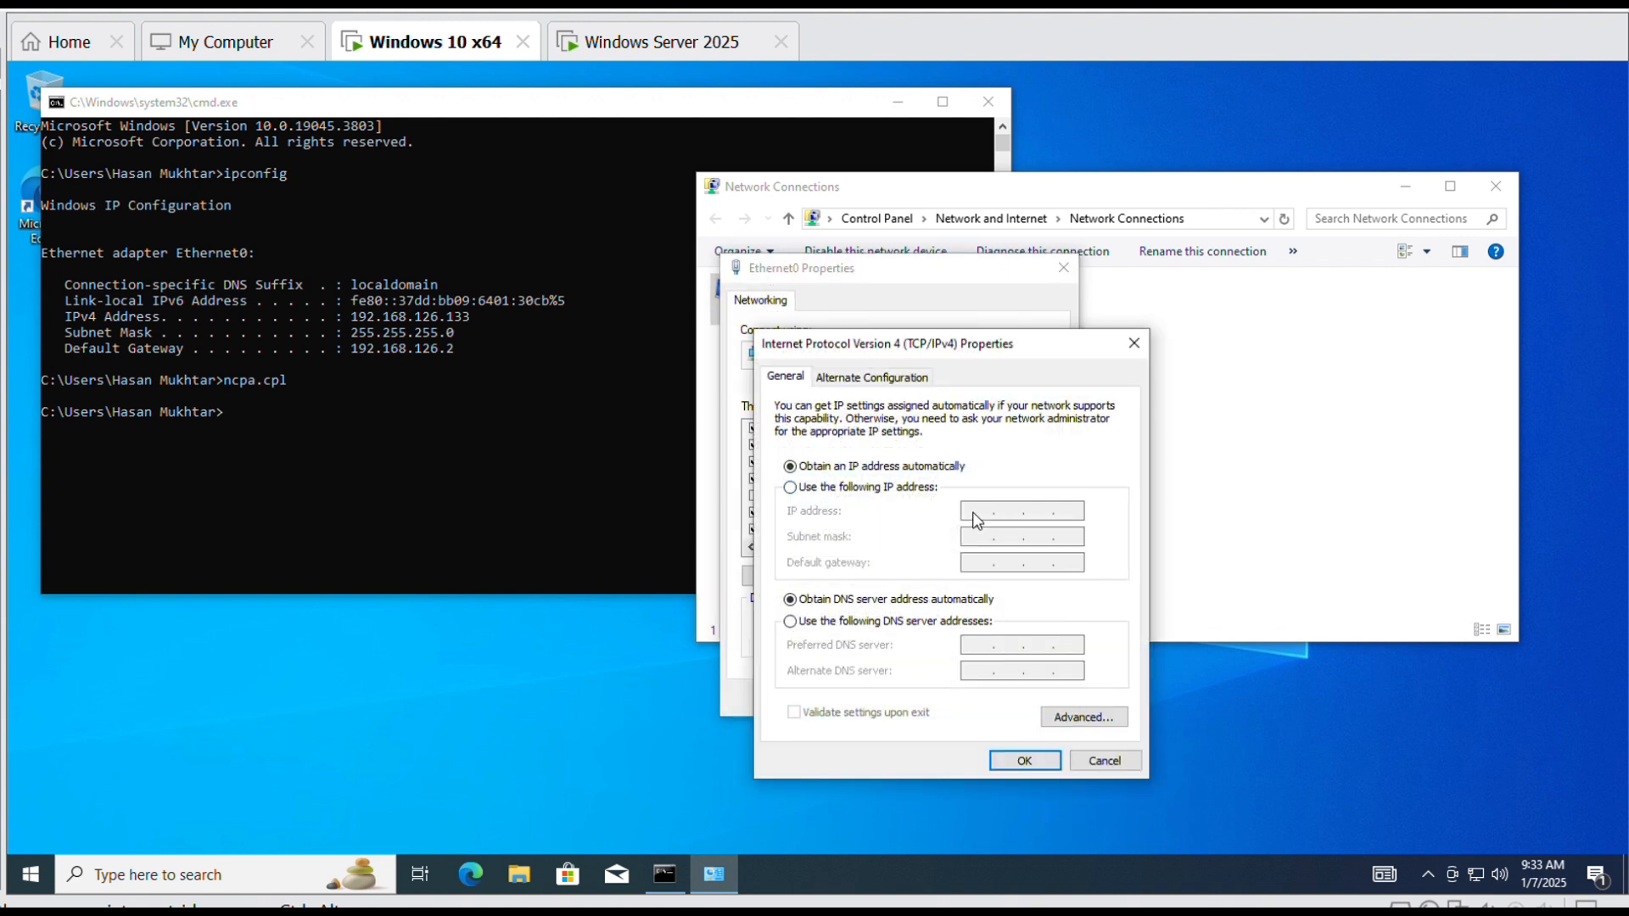
click(789, 487)
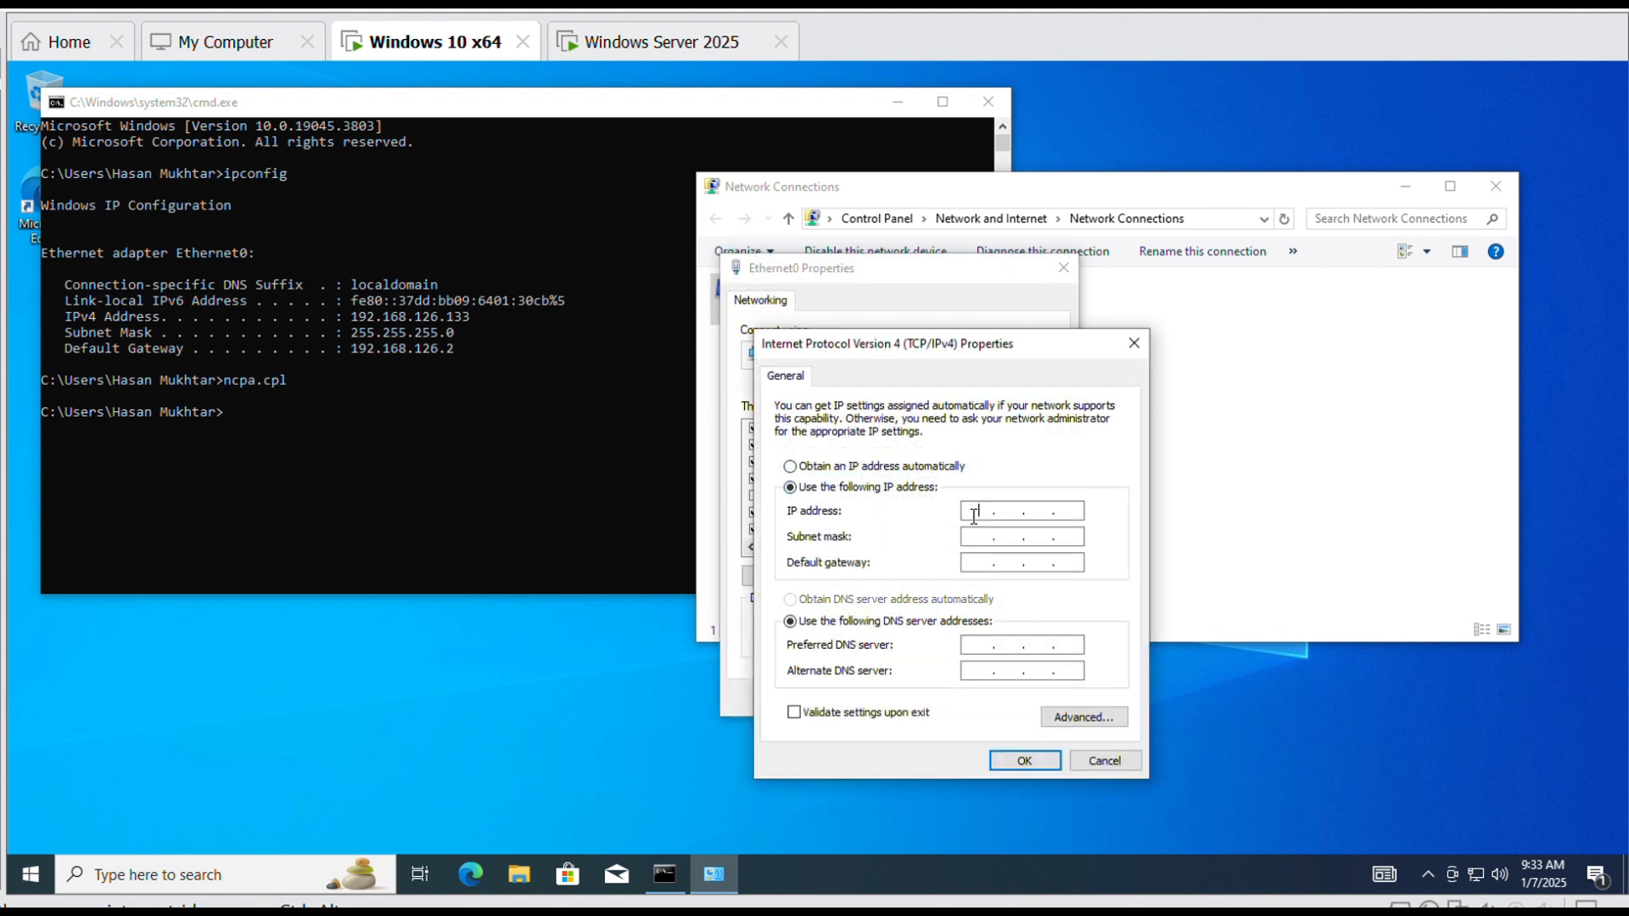
text(192.168)
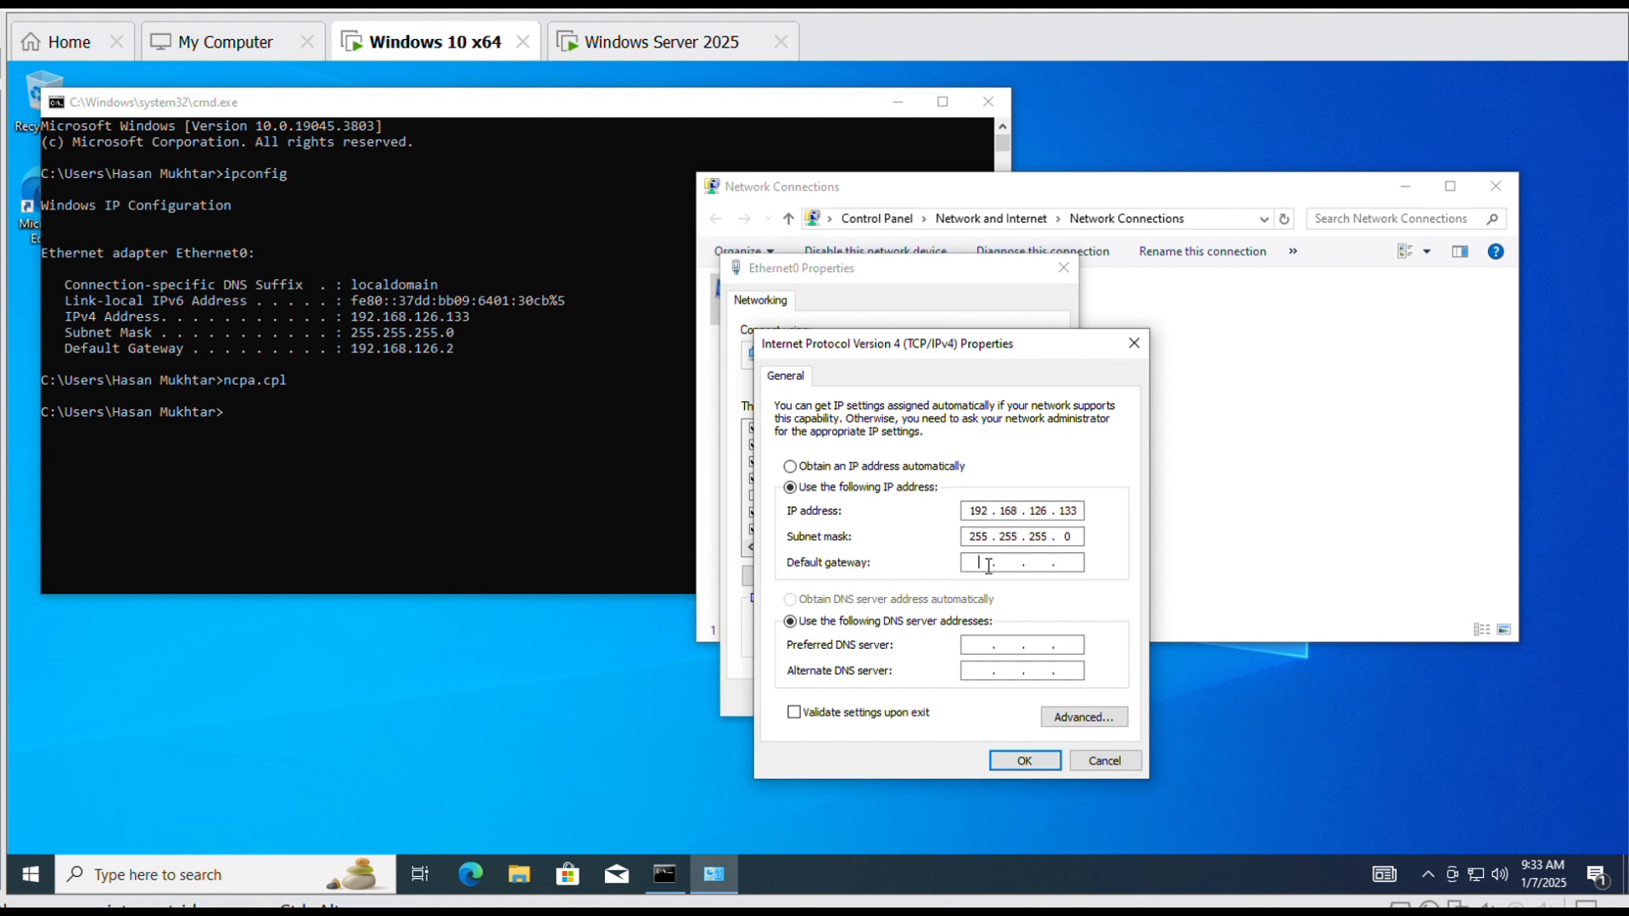
text(192.1)
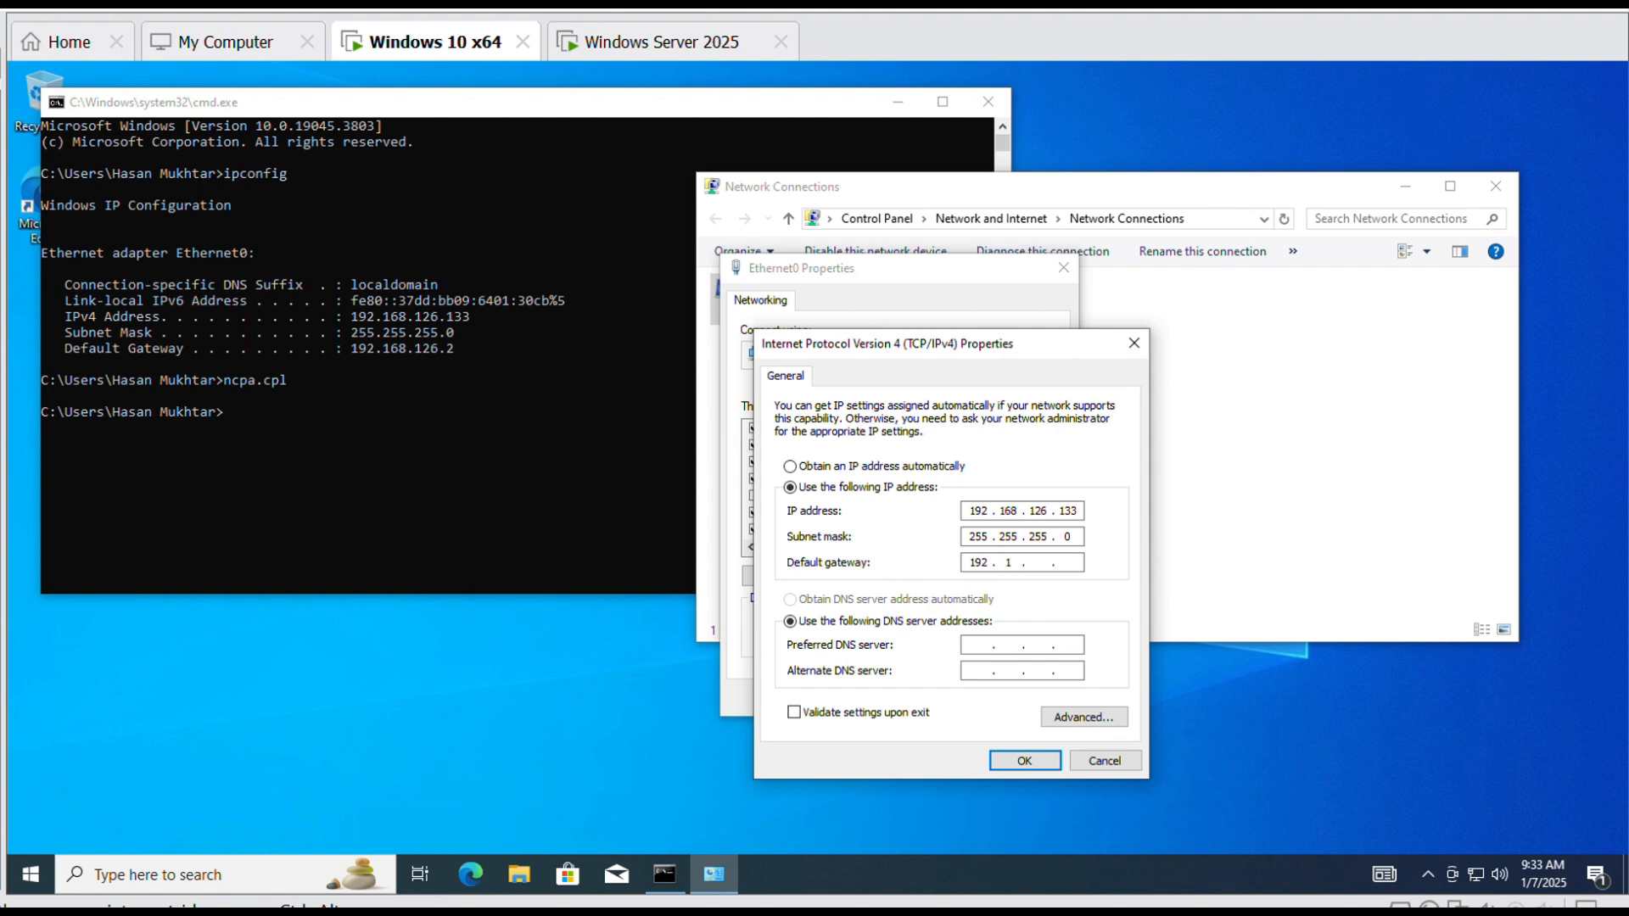
text(168.126)
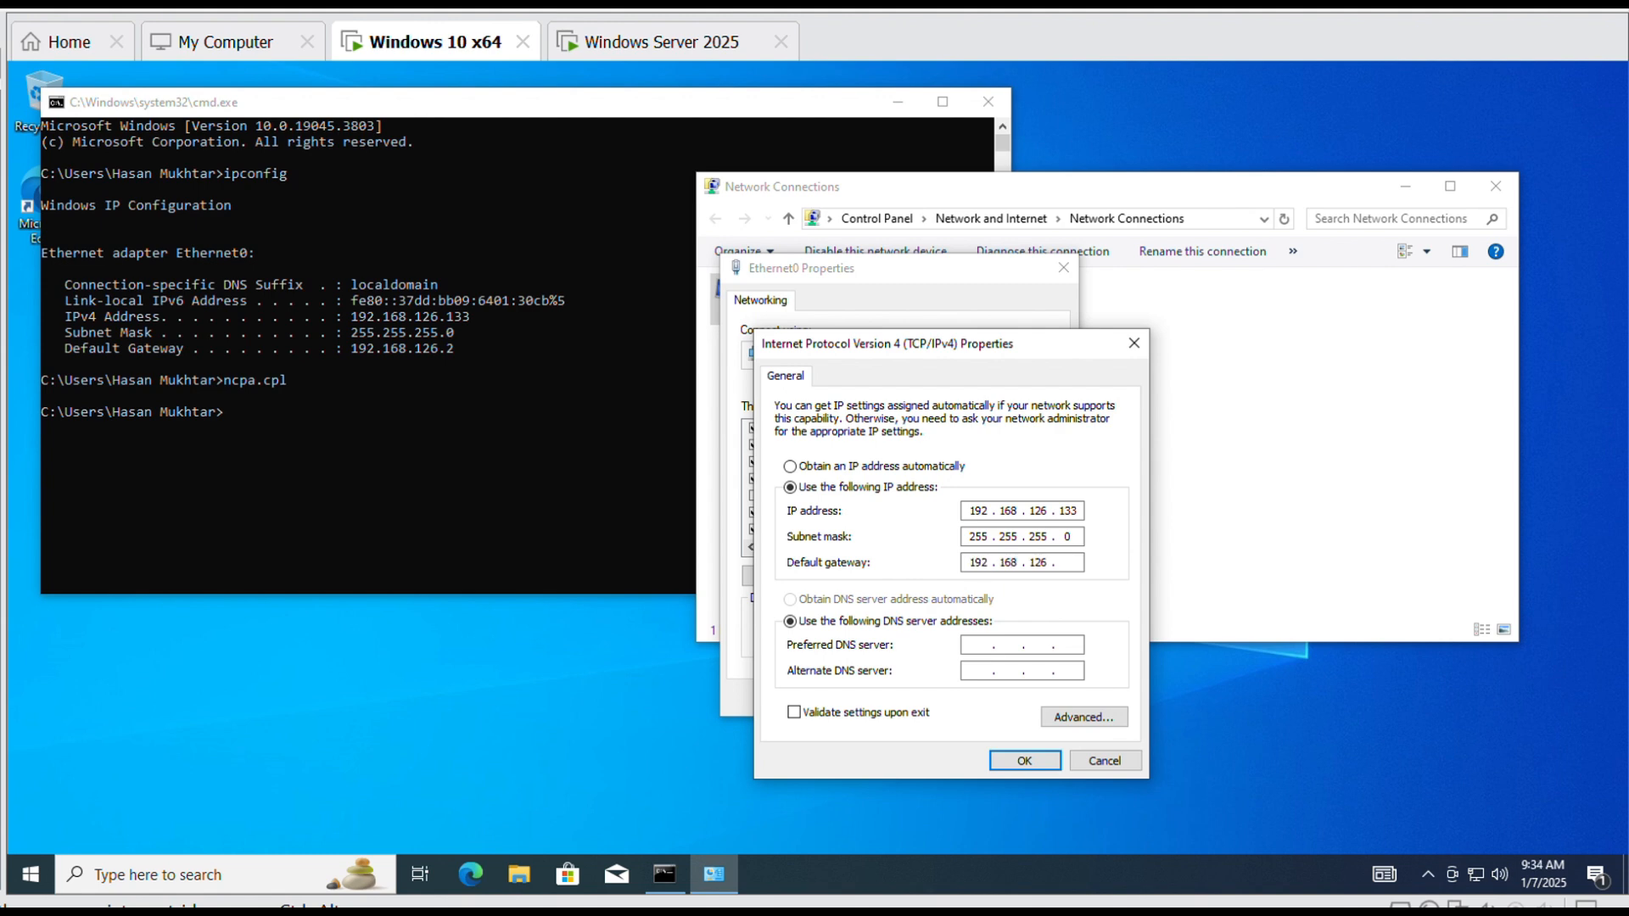
Check the server's IP, enter DNS 192.168.126.129 and 8.8.8.8, and apply the settings
click(662, 42)
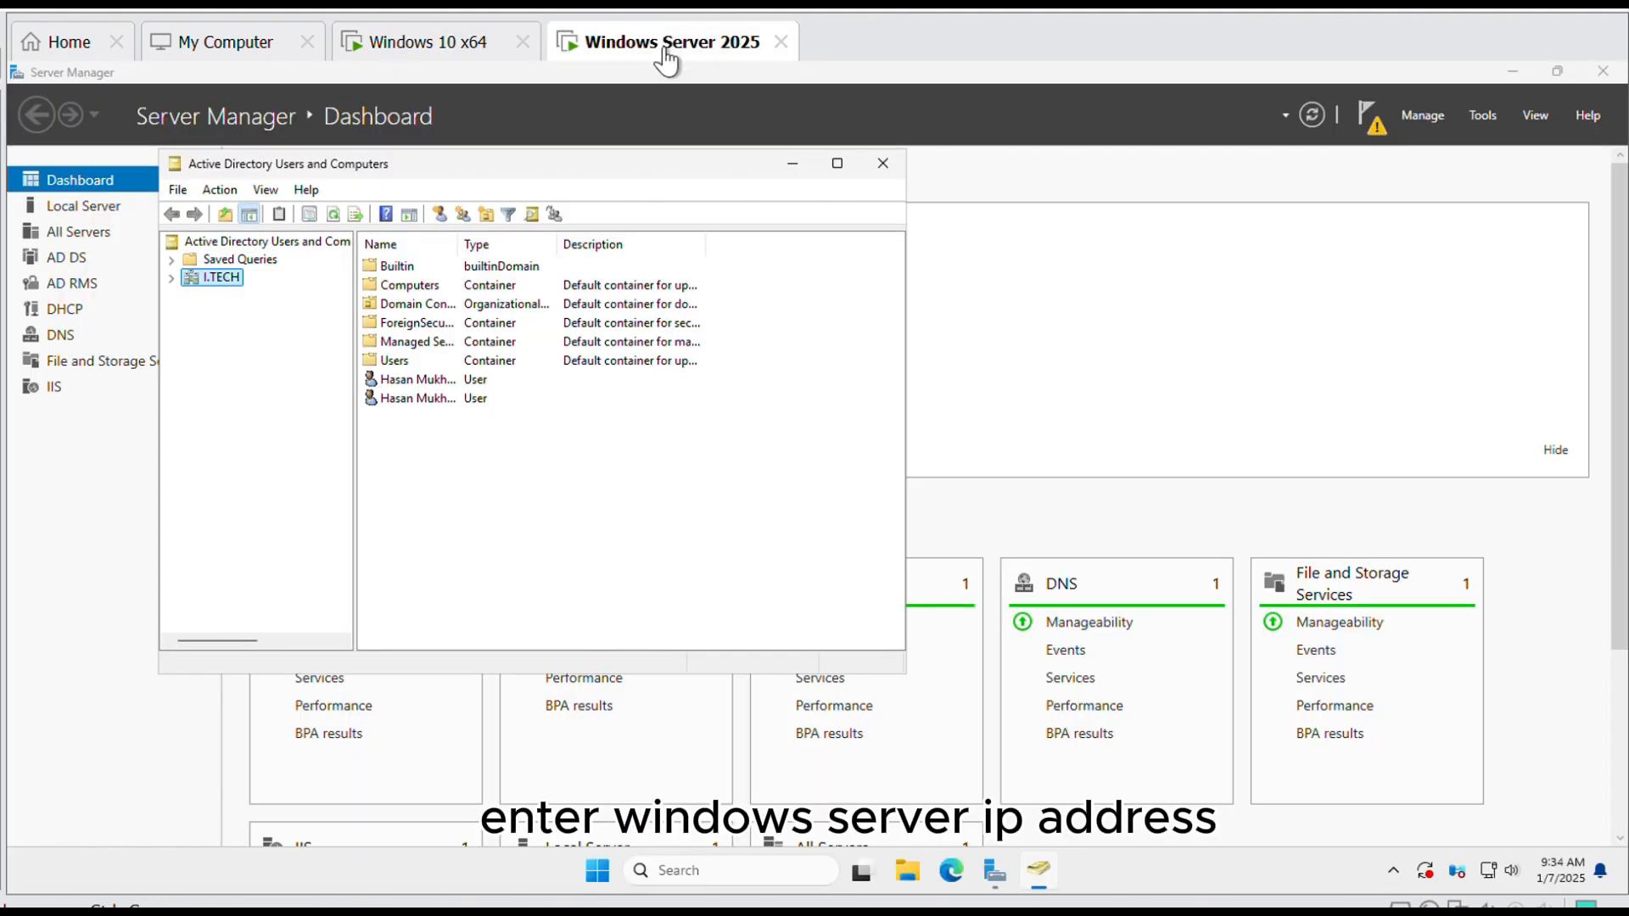
click(883, 163)
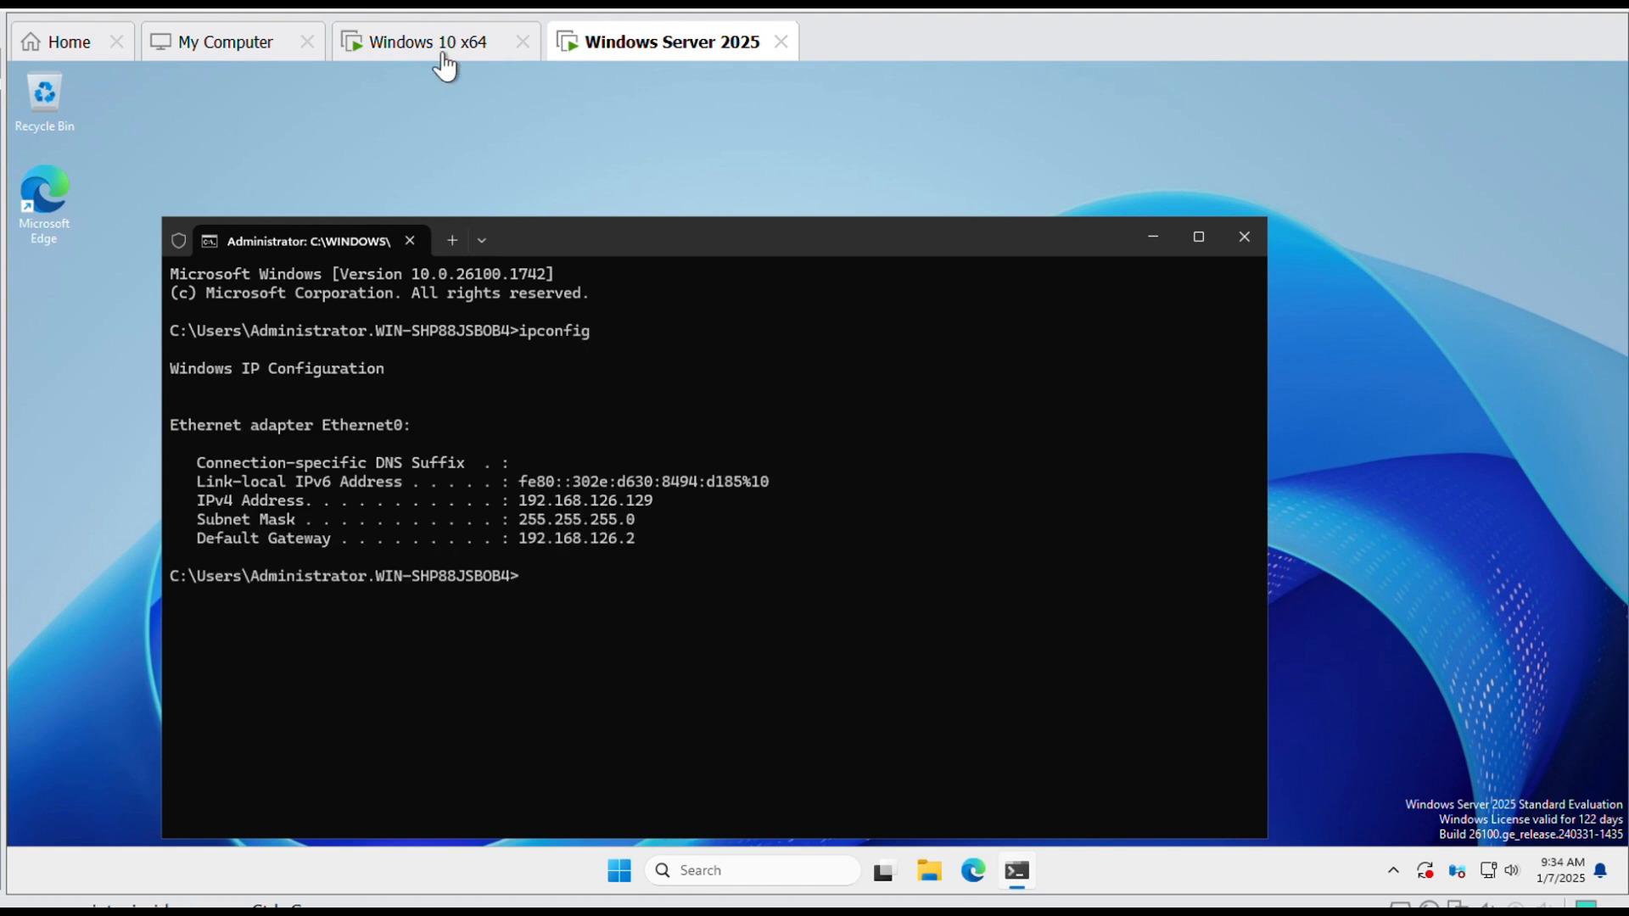
click(427, 42)
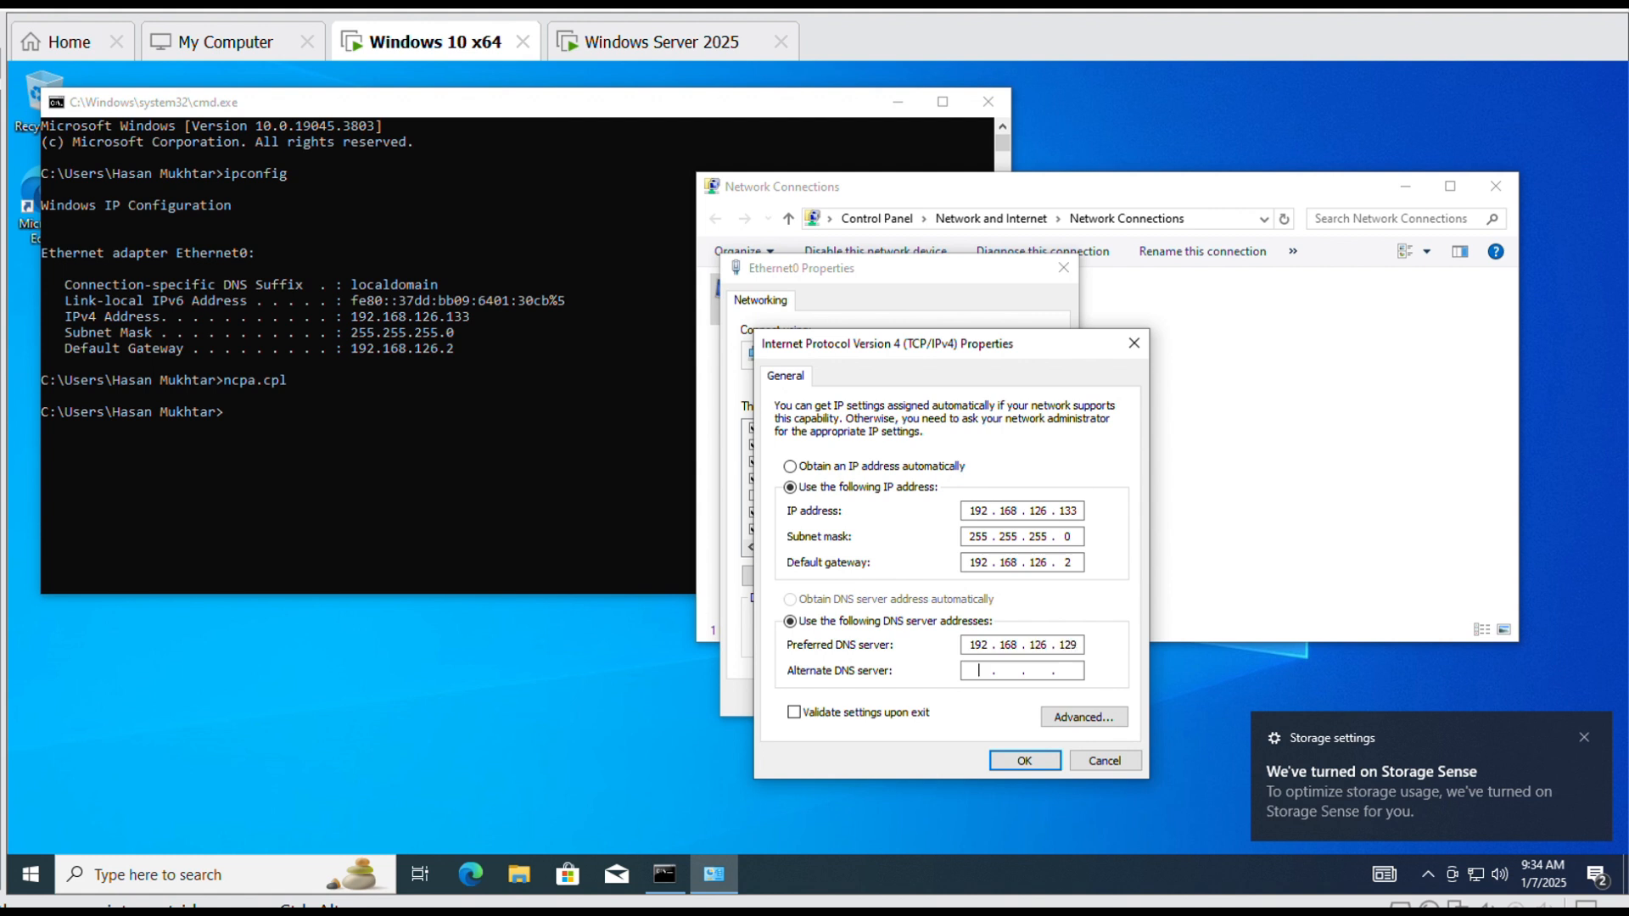
text(8.8.8)
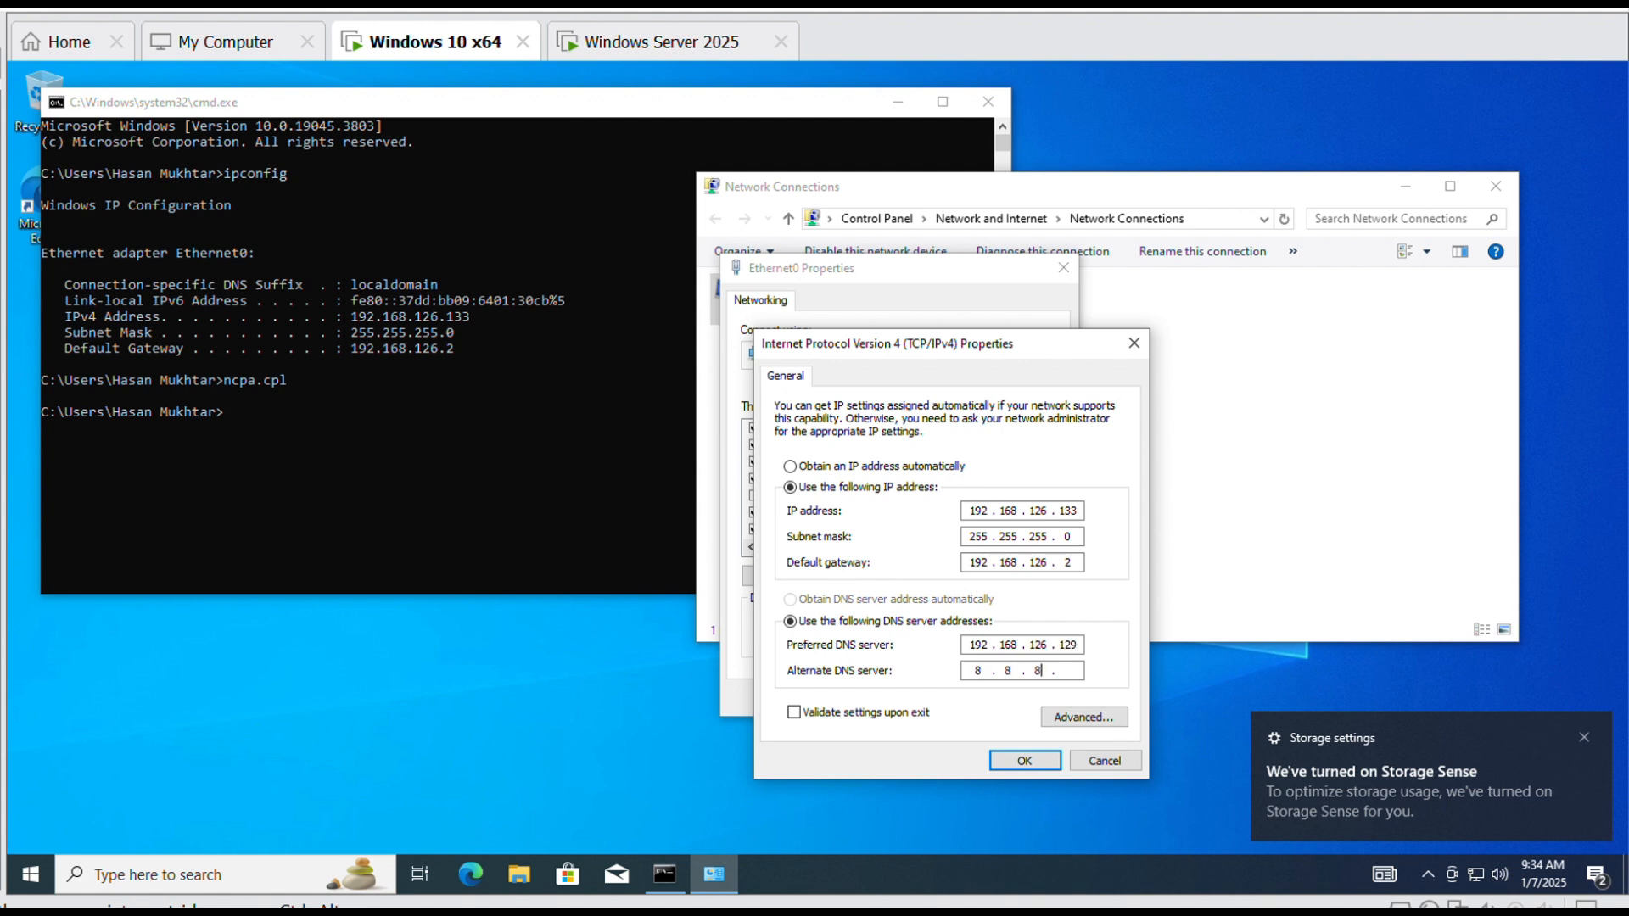
text(8)
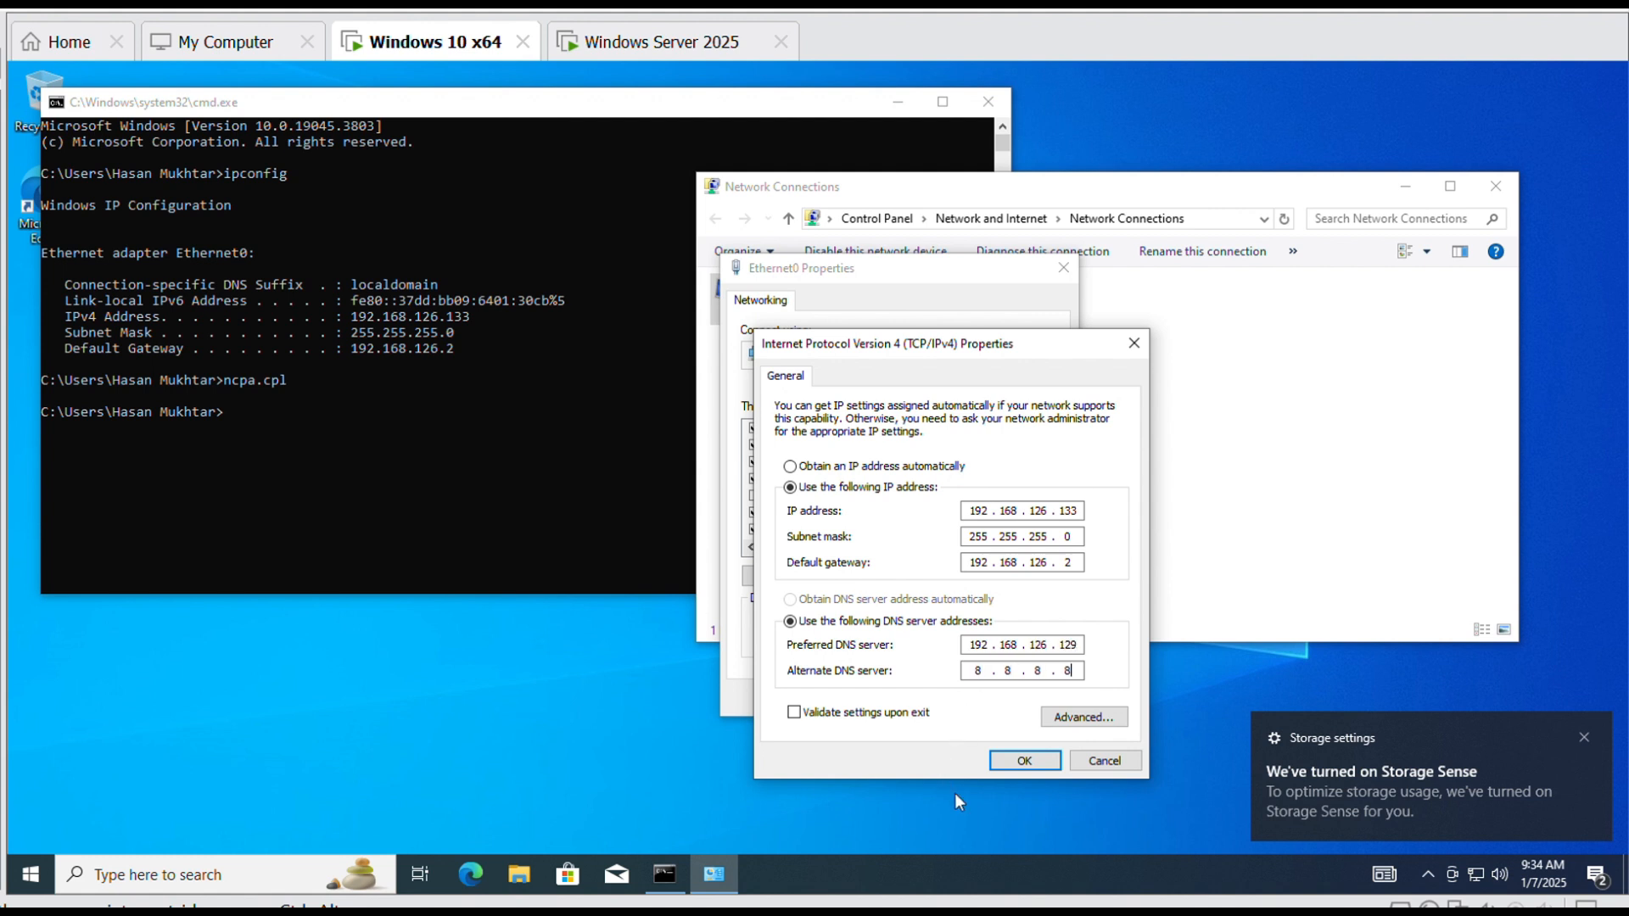
click(1024, 760)
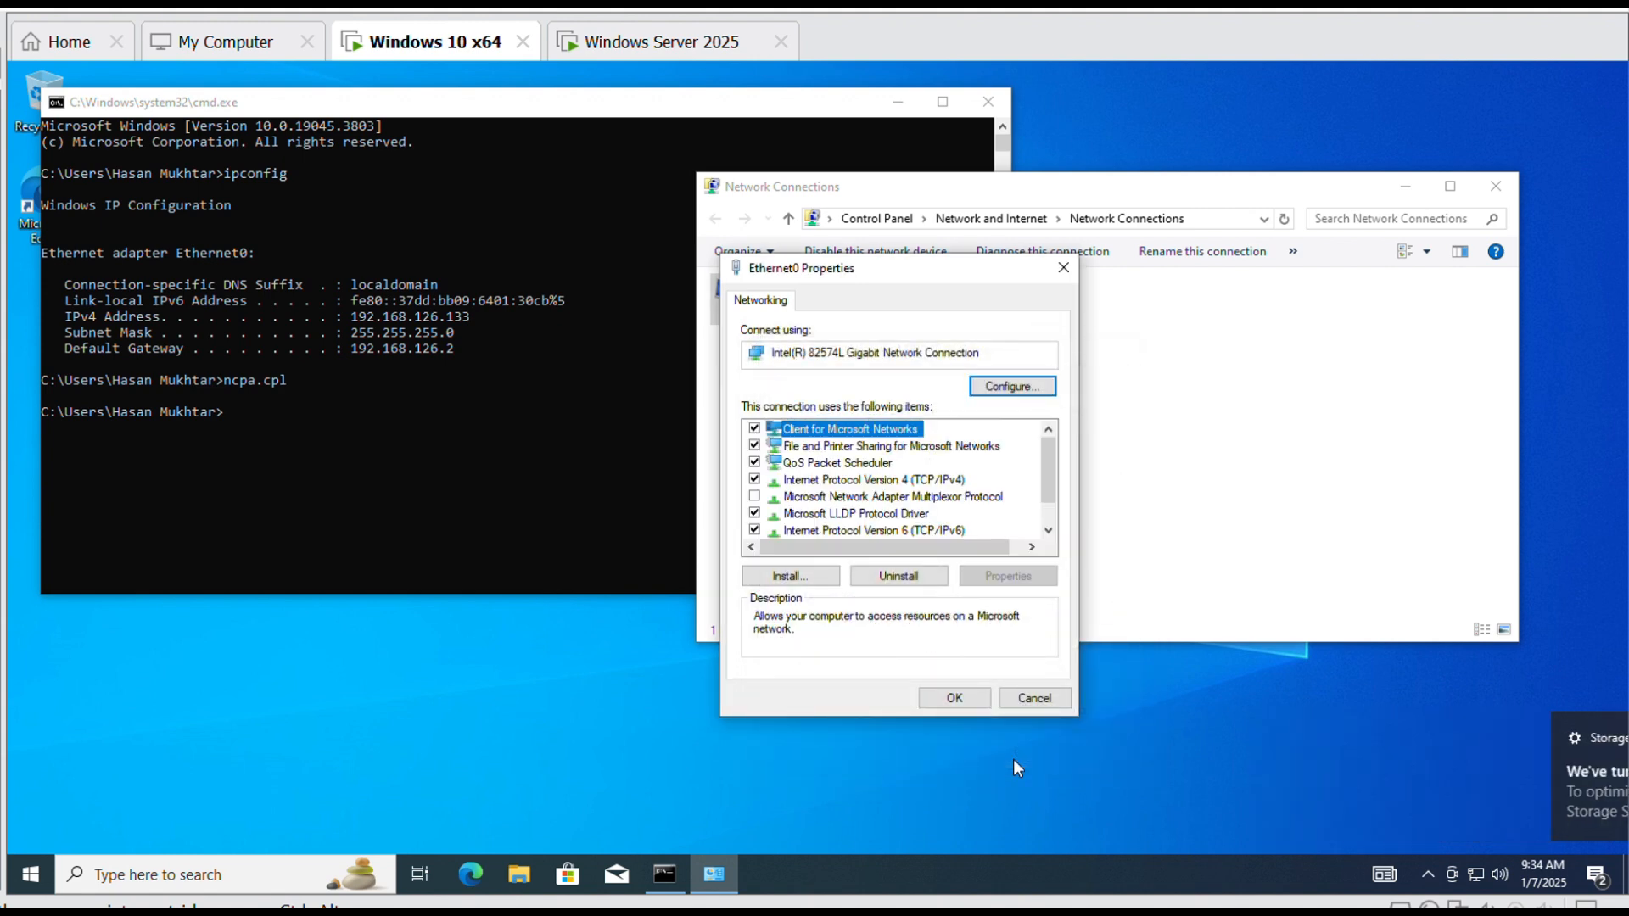
click(954, 698)
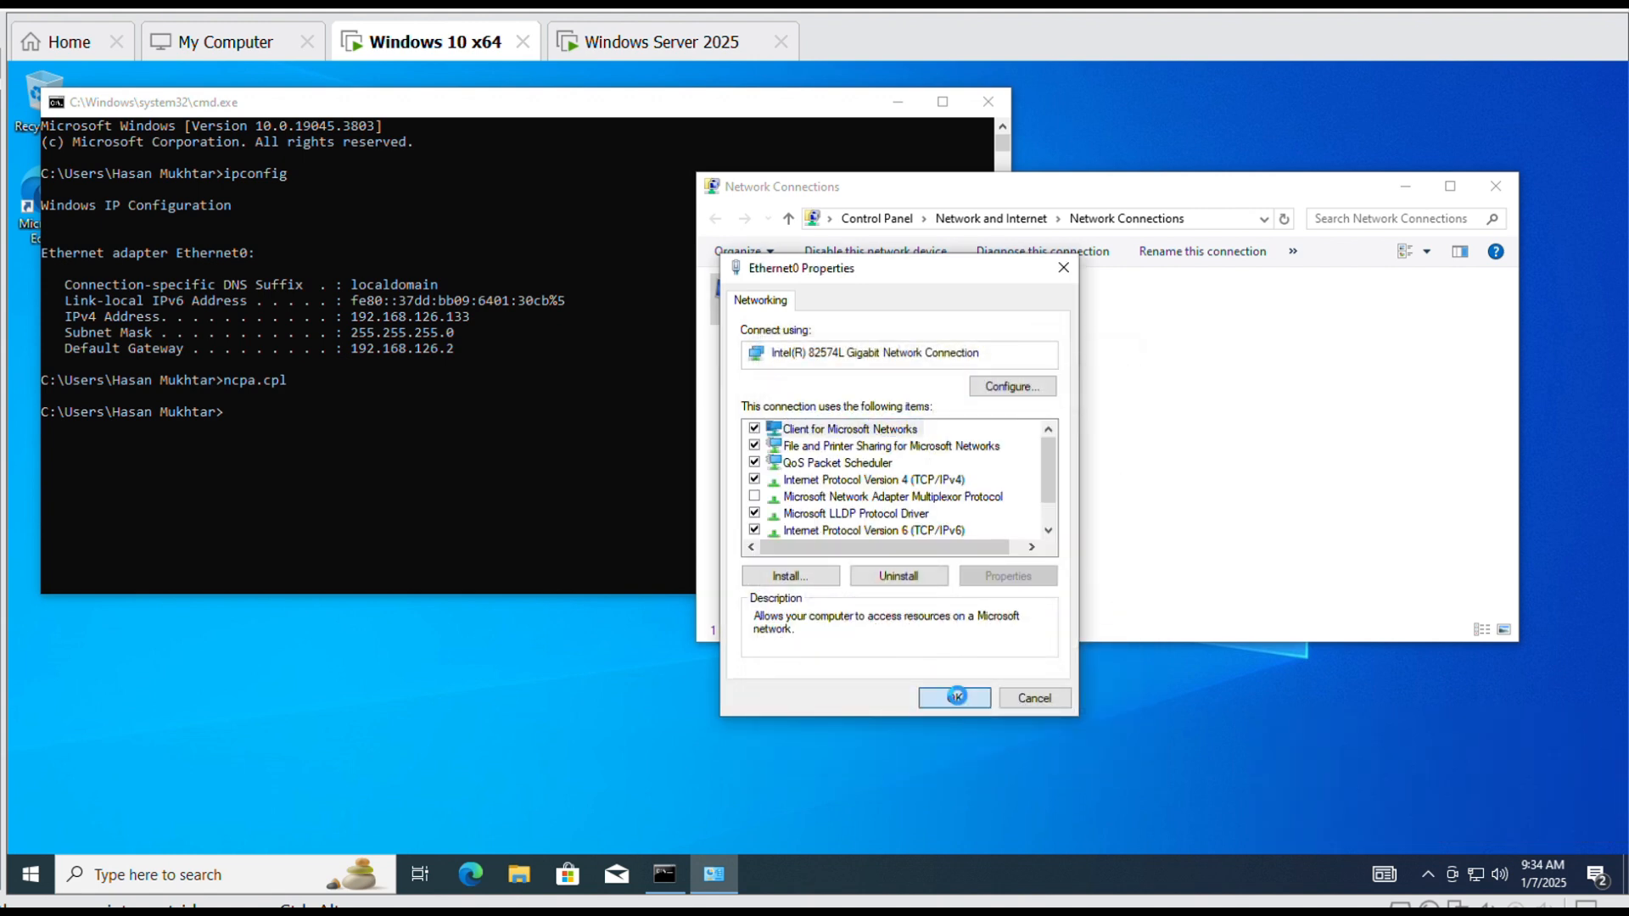
click(954, 697)
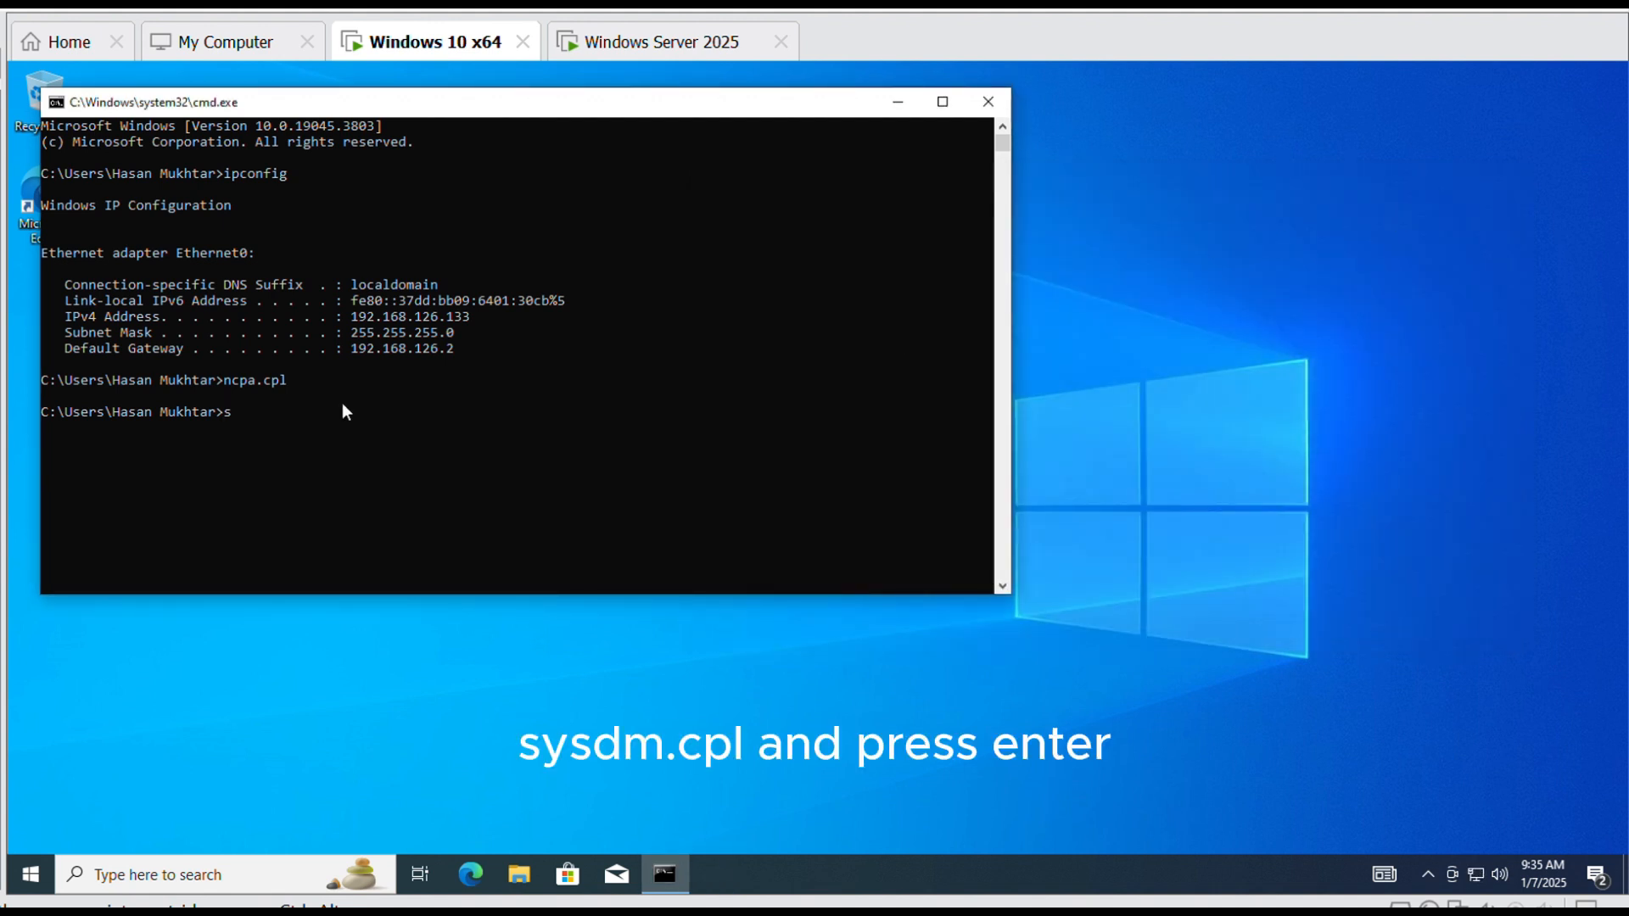
Open System Properties via sysdm.cpl and set the computer to join domain I.TECH
text(ysdm.cpl)
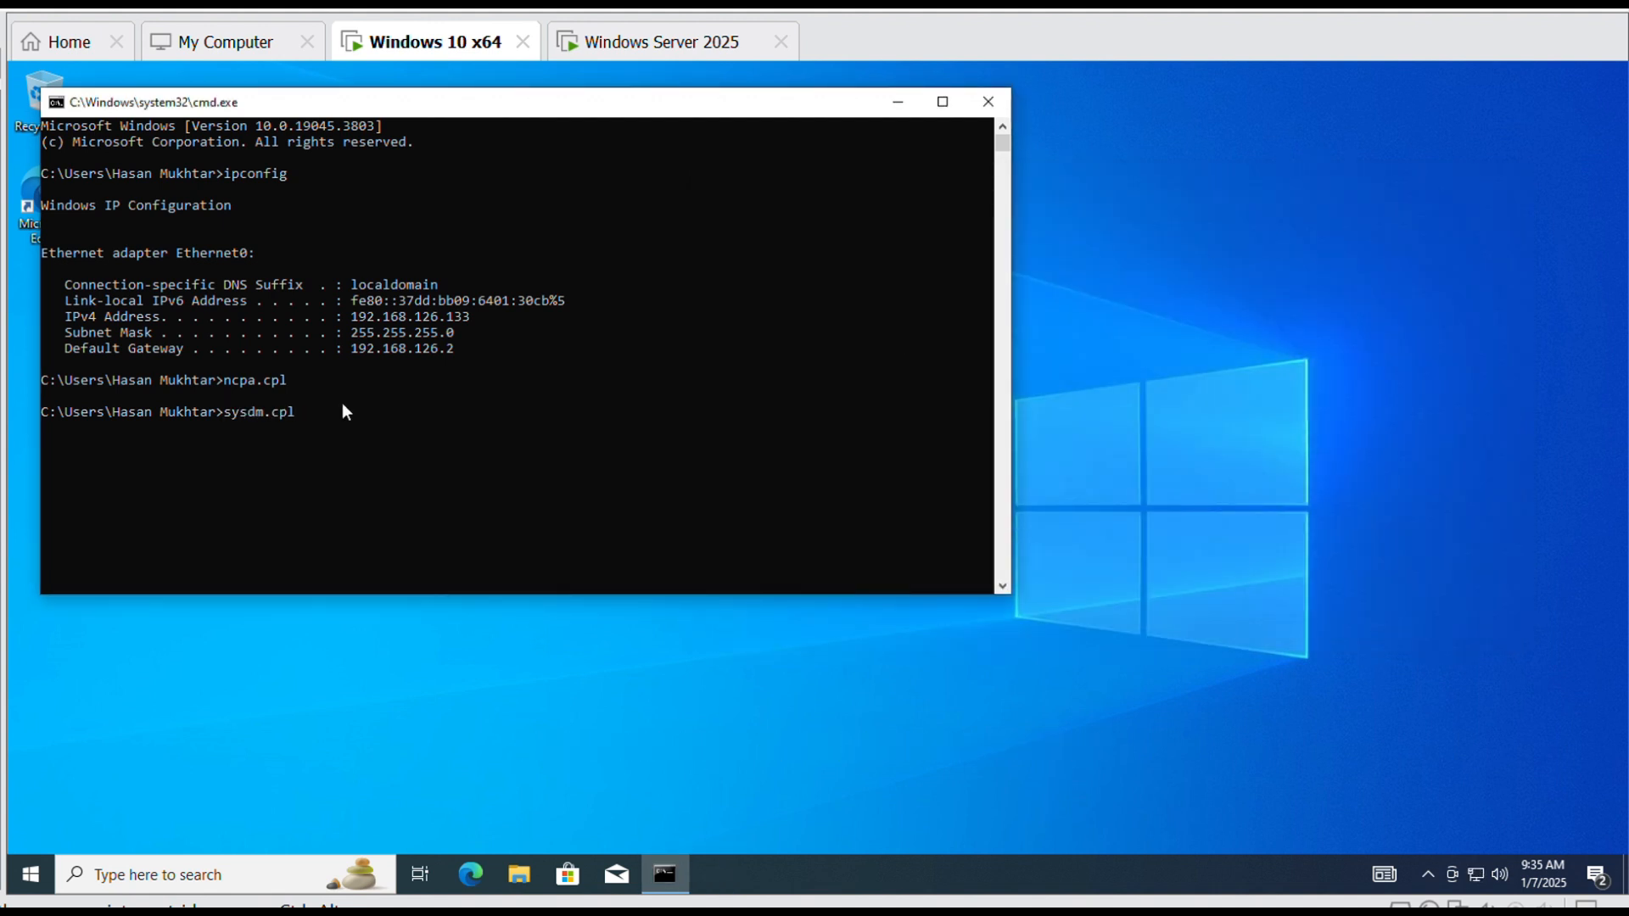
key(Enter)
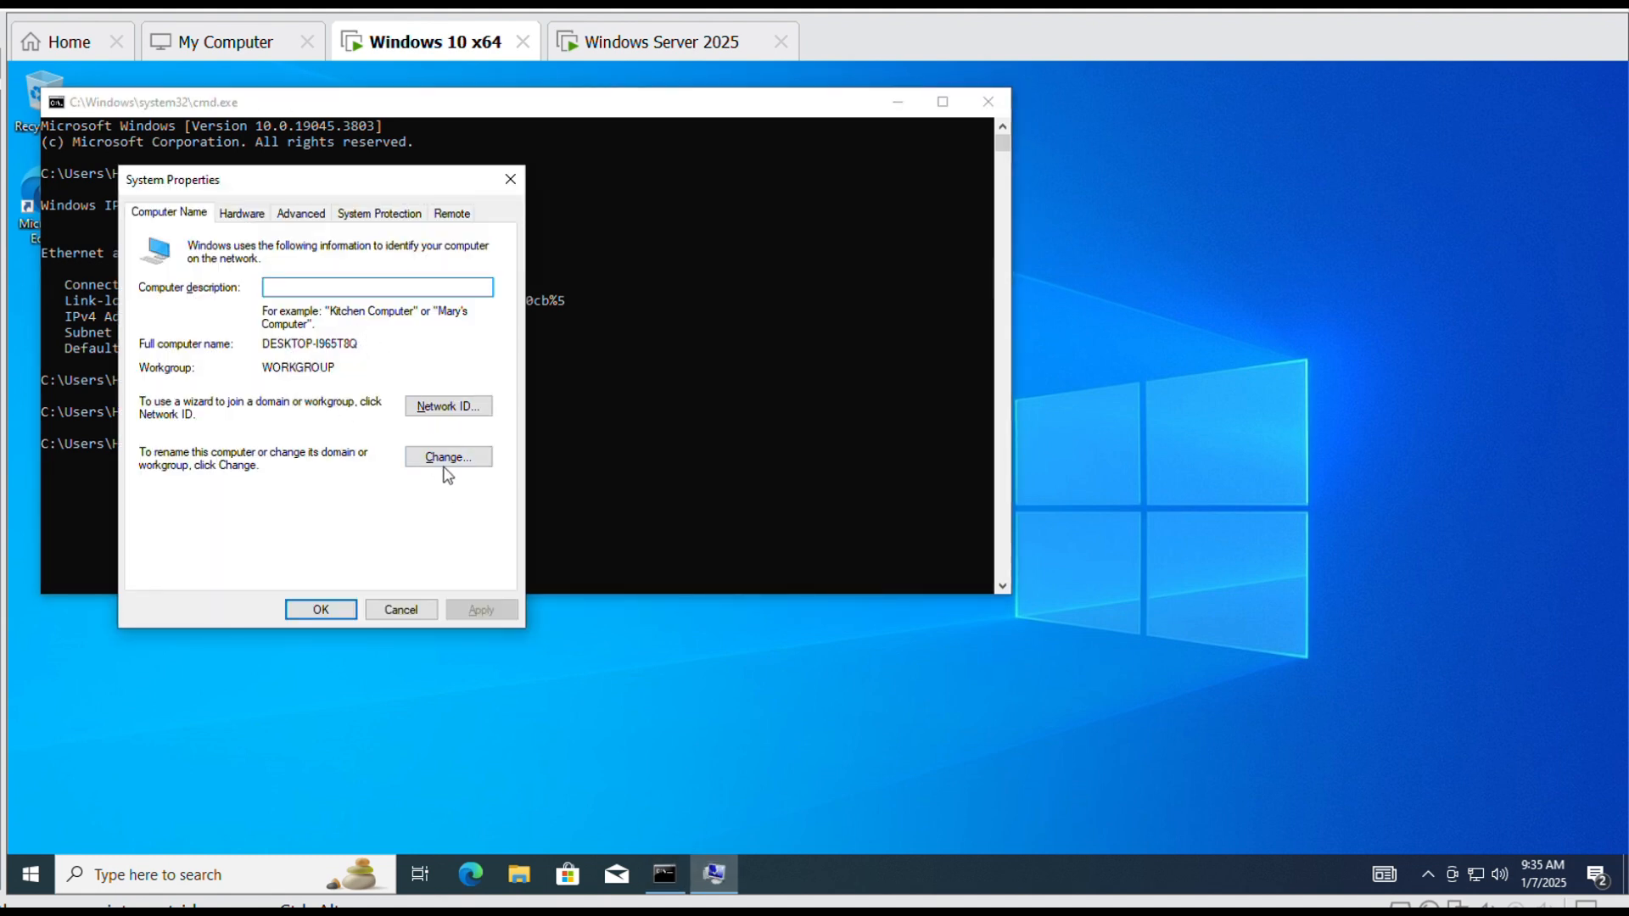
click(448, 456)
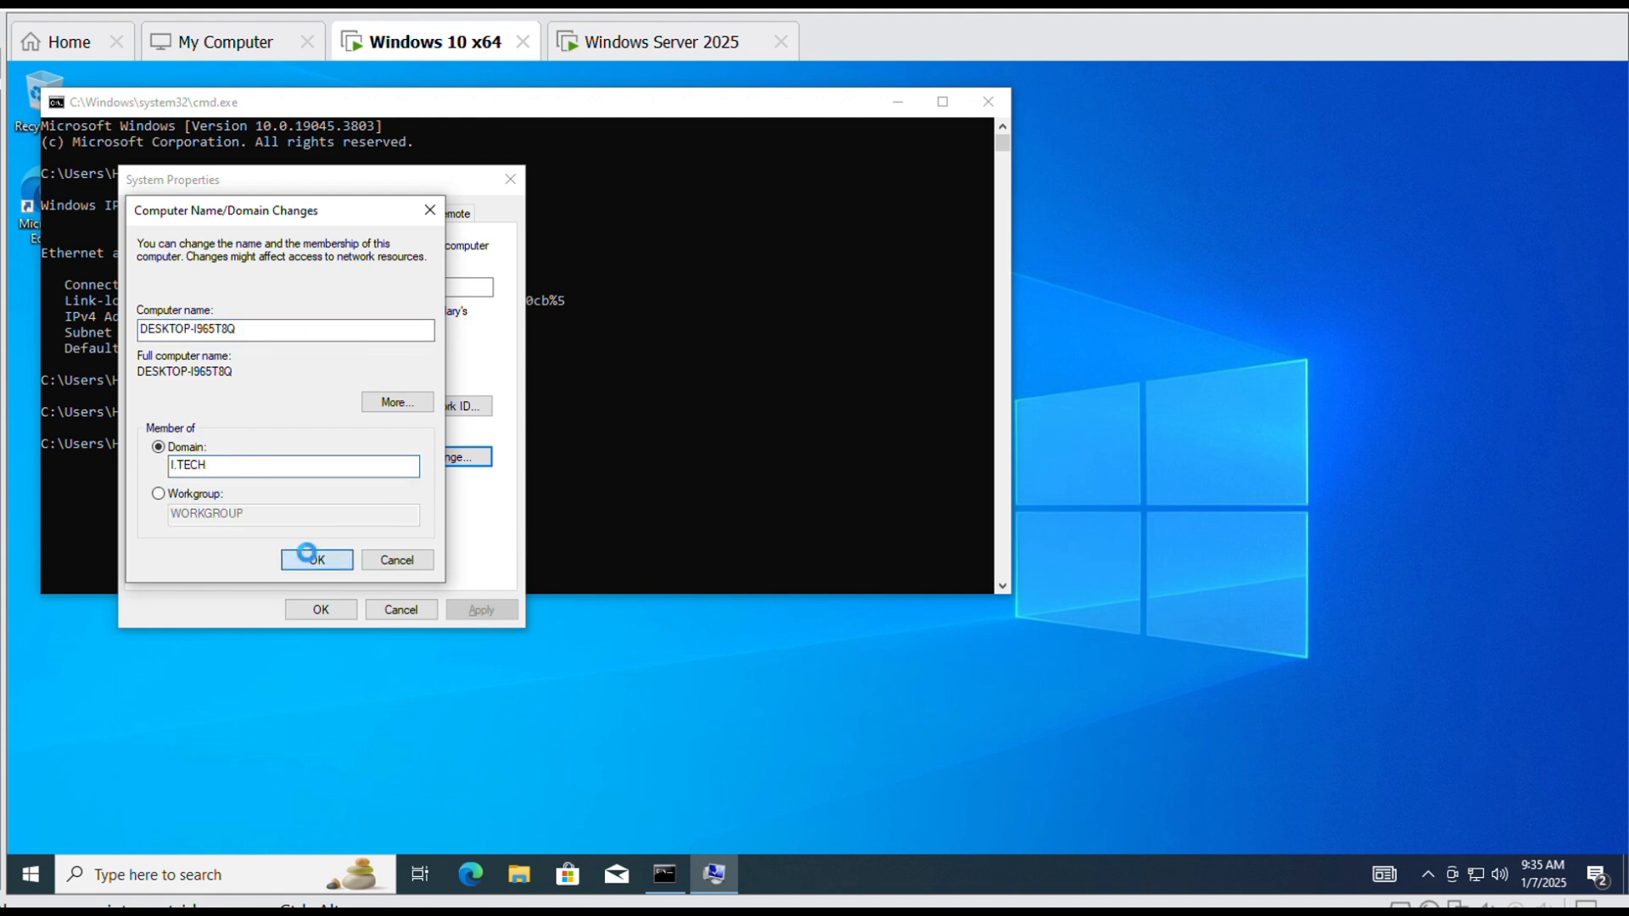
click(317, 560)
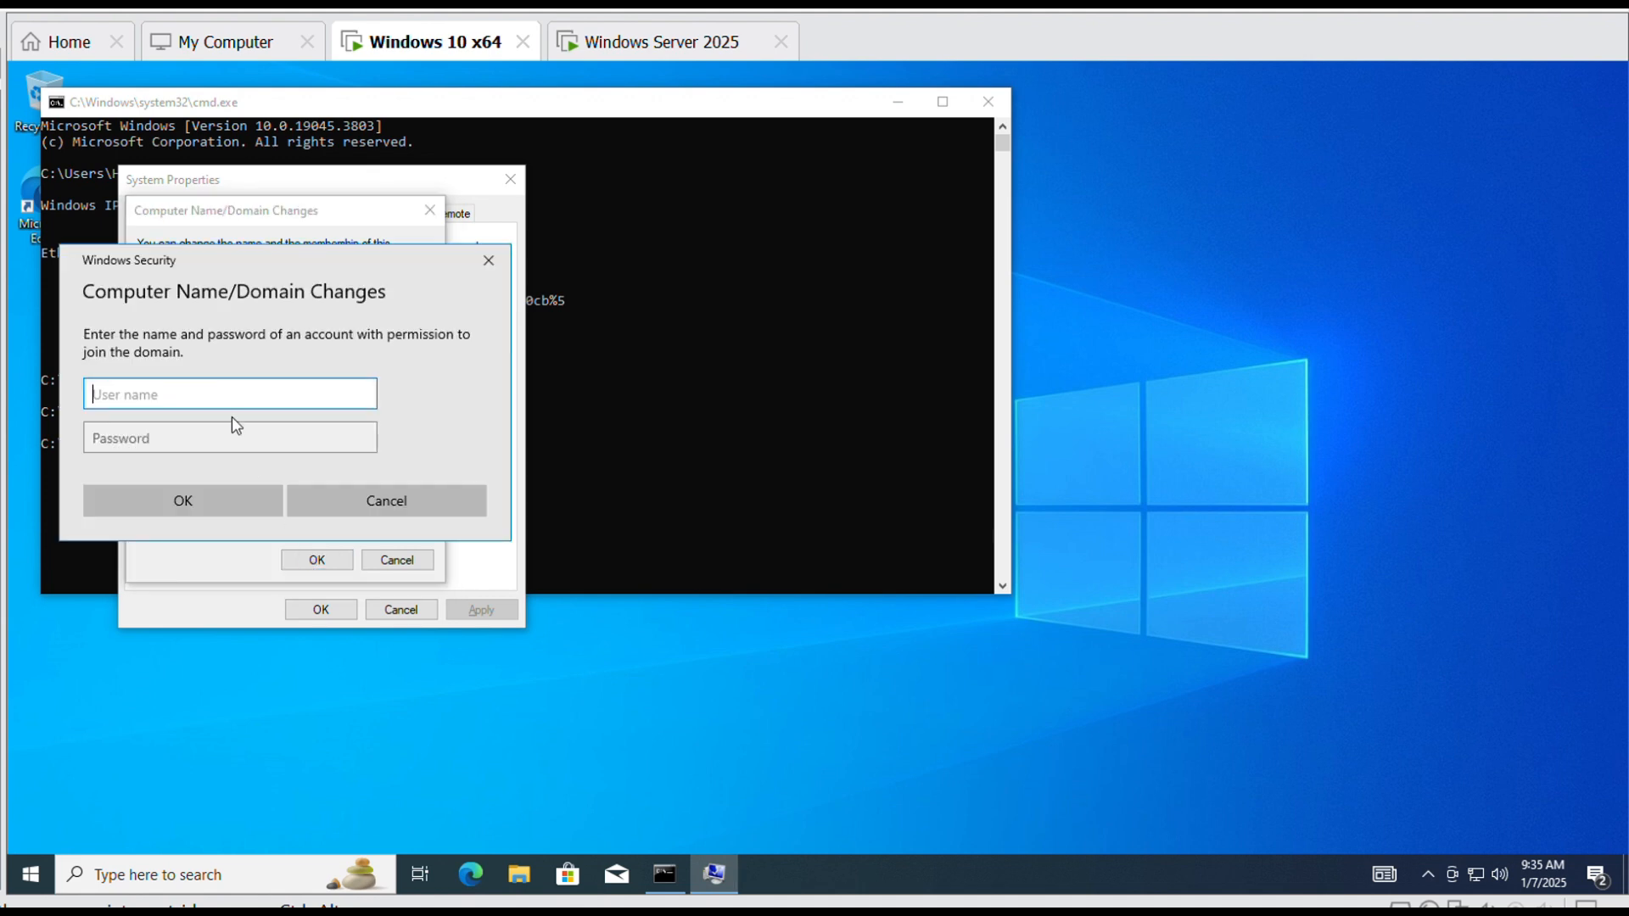
Authorize the join with Administrator credentials and confirm the welcome and restart notices
text(Administrator)
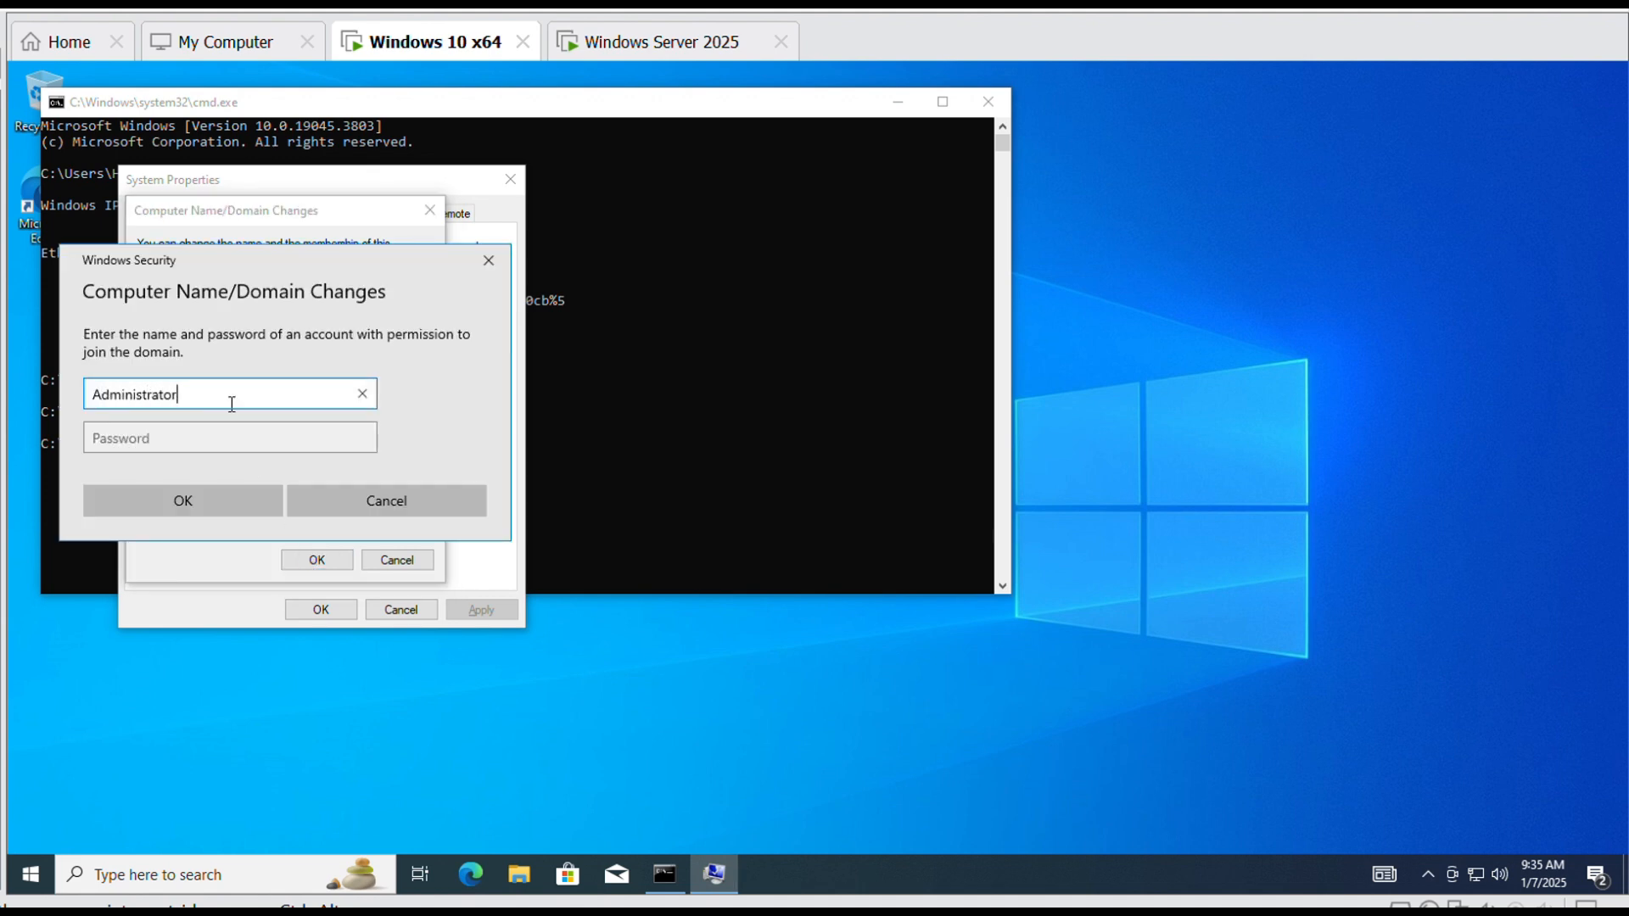
text(••••)
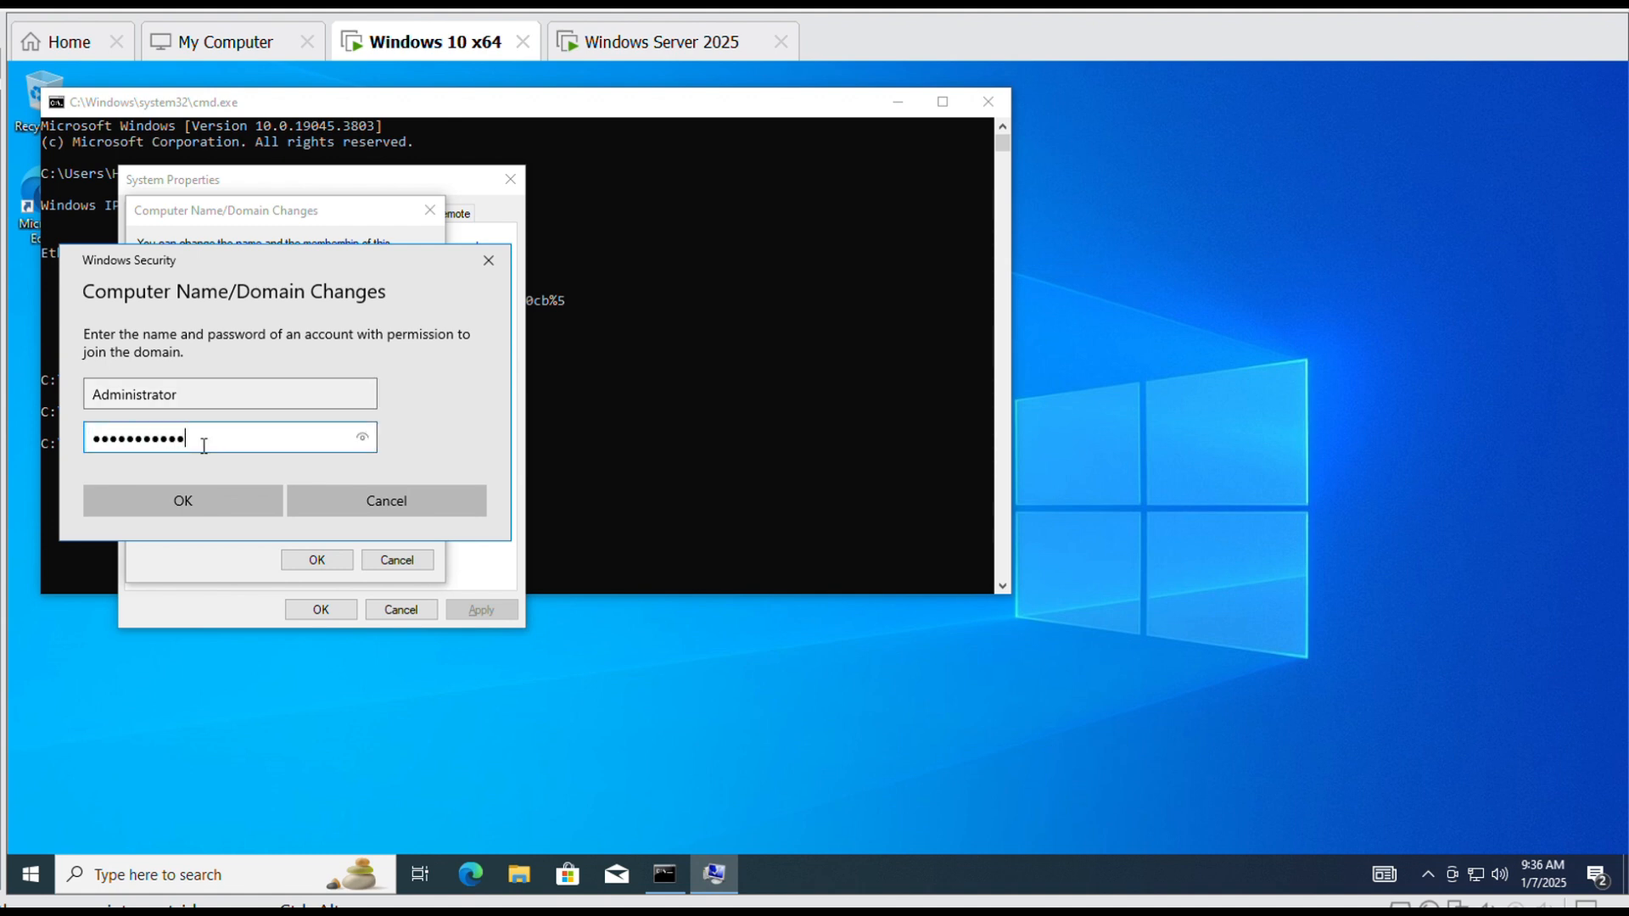
click(181, 501)
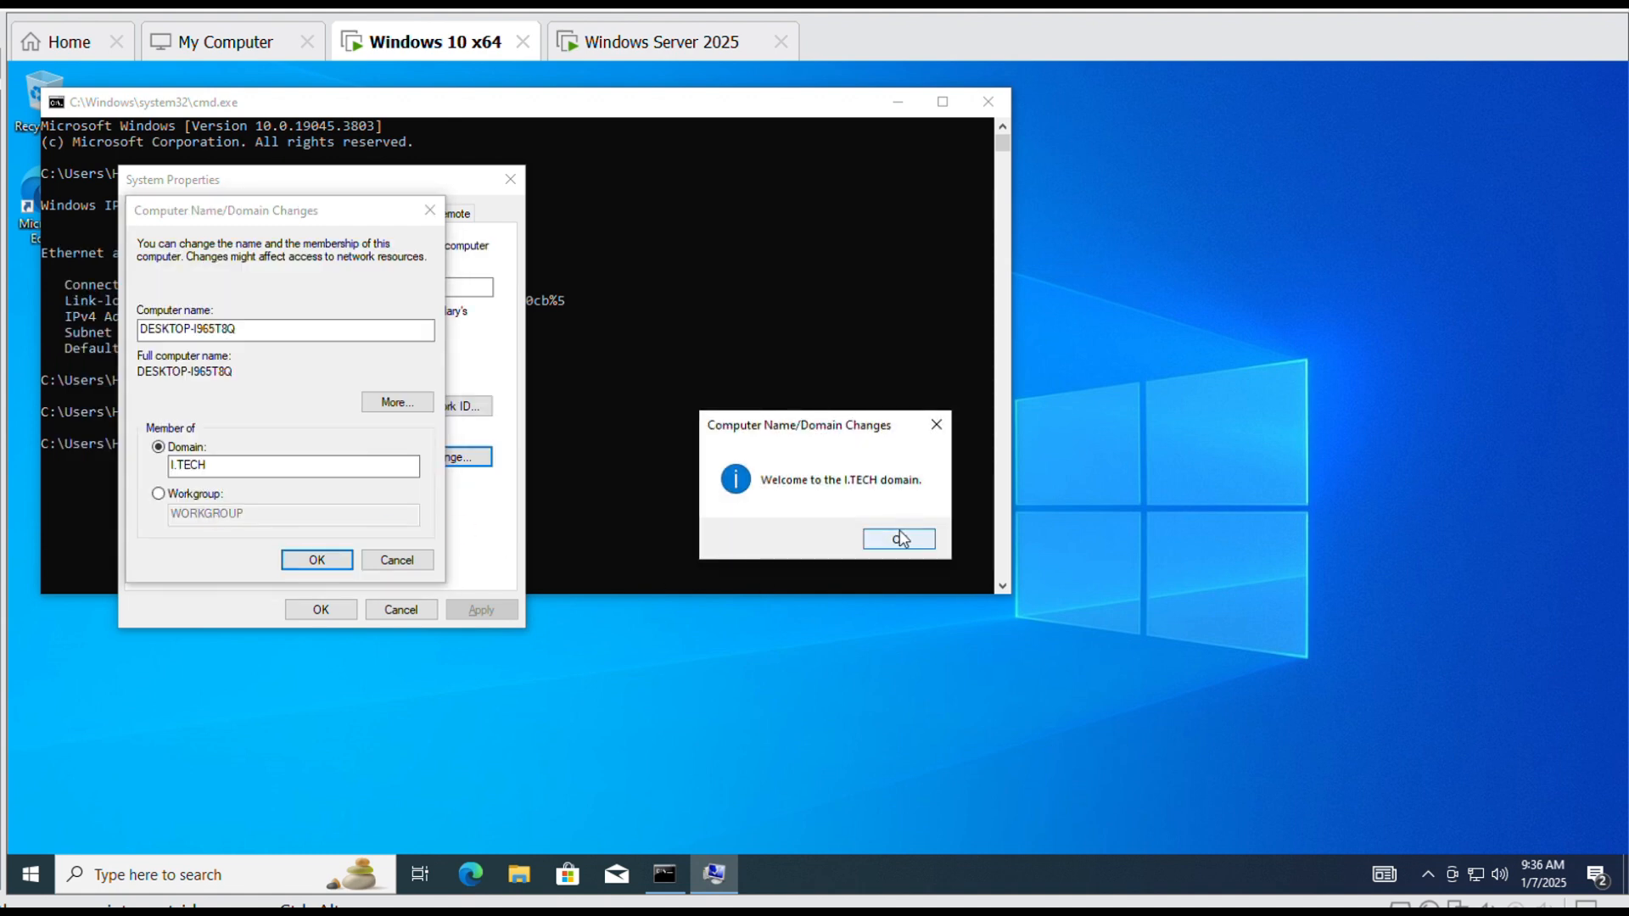
click(898, 538)
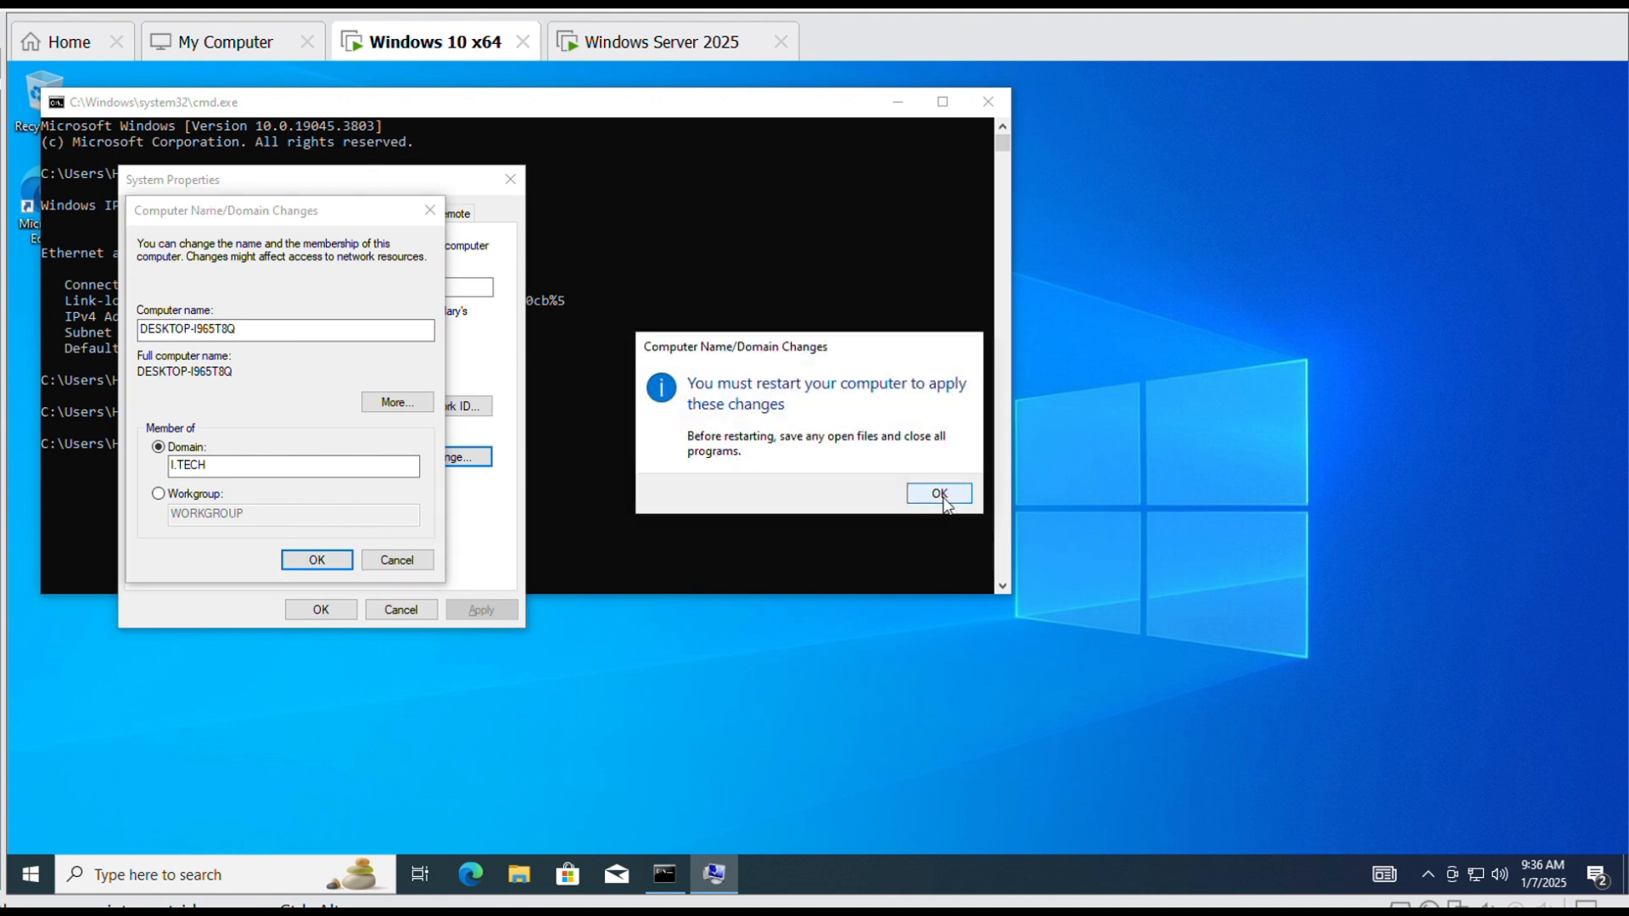
click(938, 493)
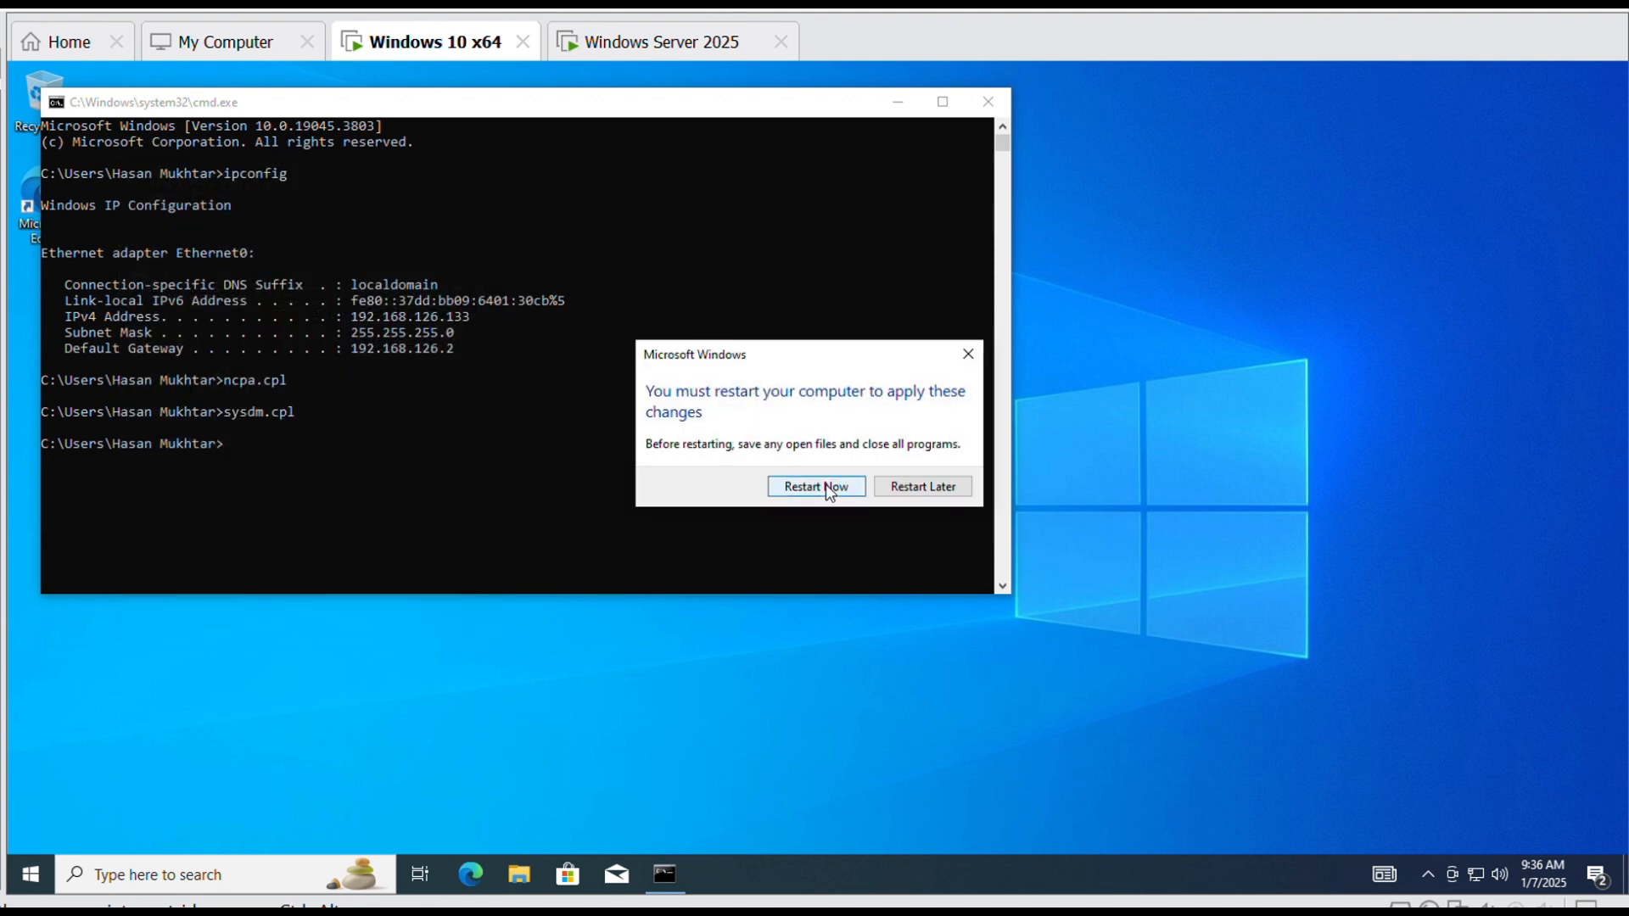
Restart Windows 10 and sign in as domain user FA22-BIT-000 through Other user
click(816, 487)
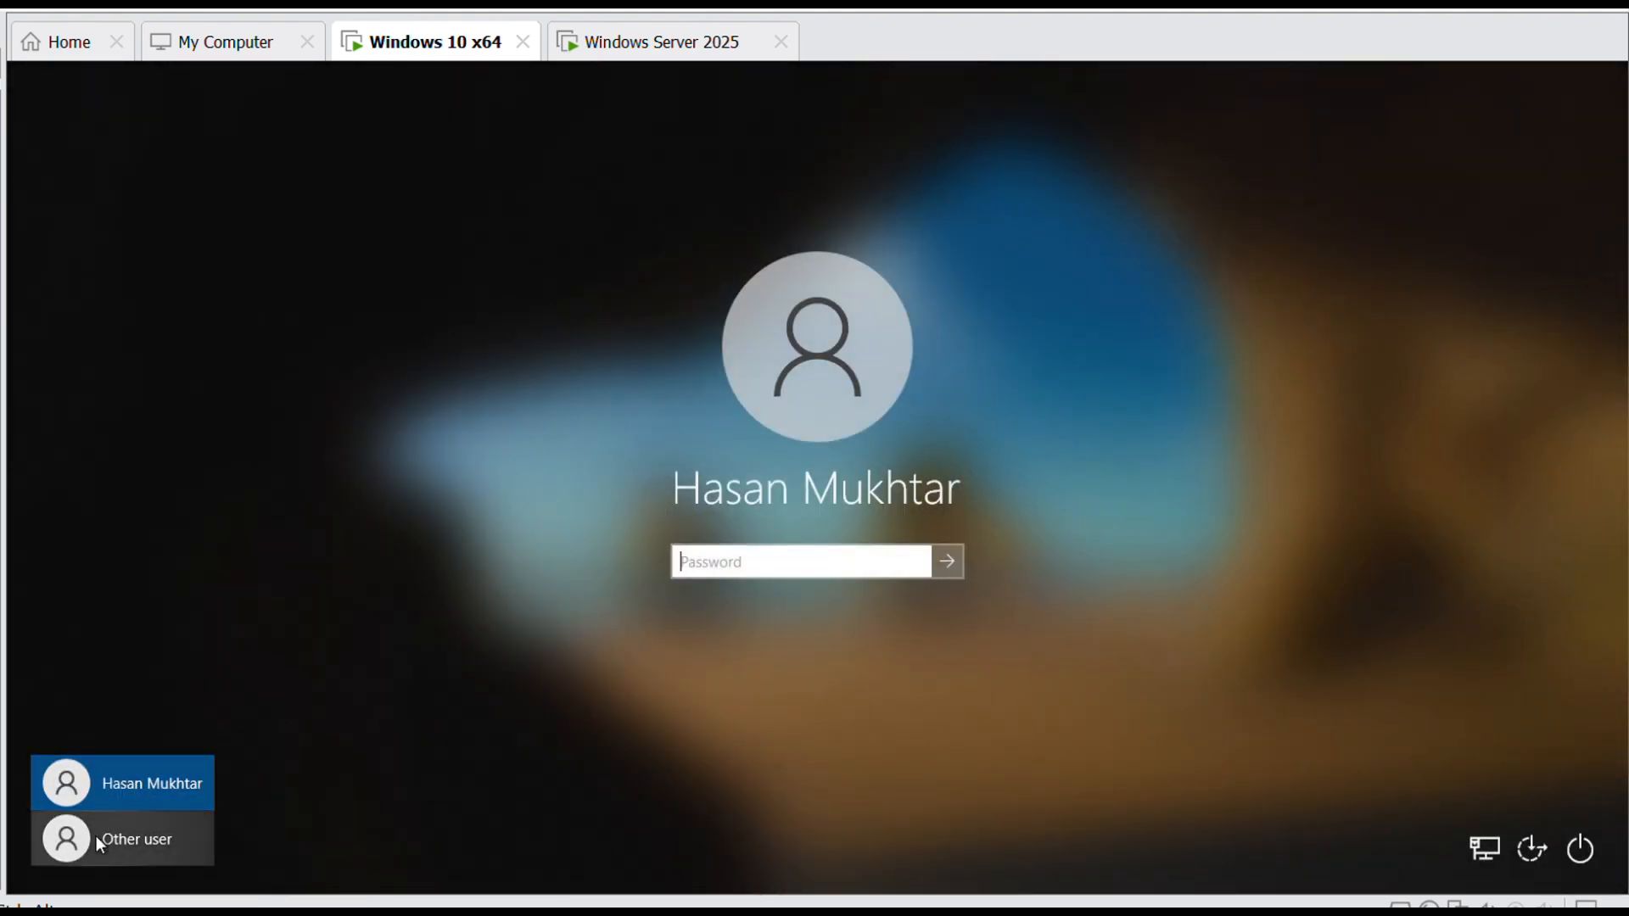
click(136, 838)
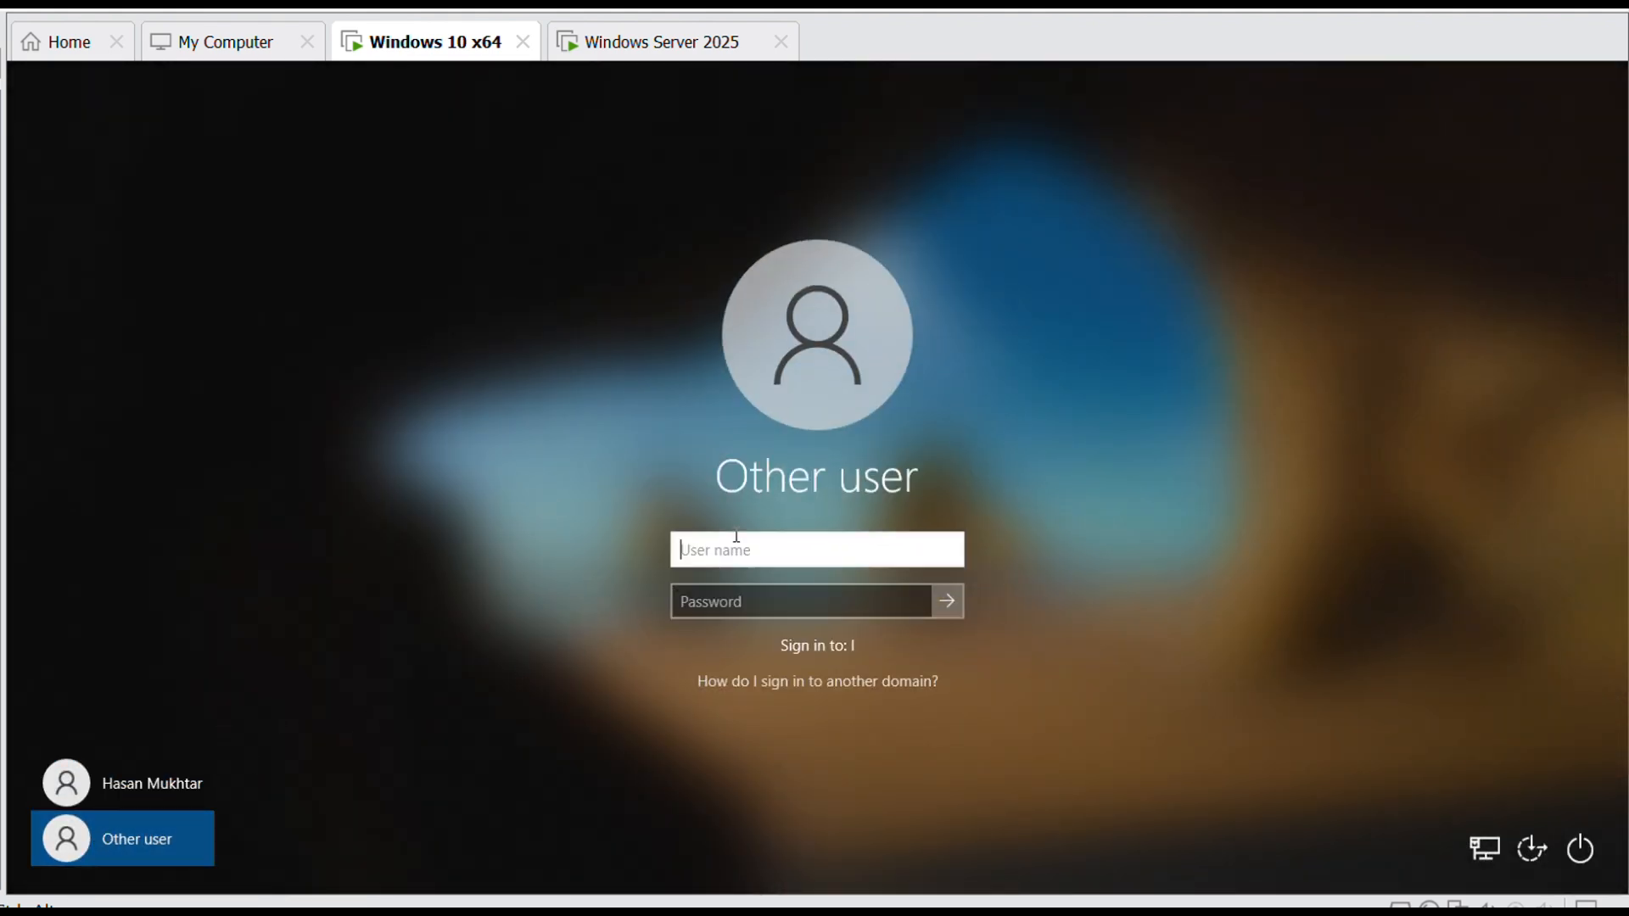
text(FA22-BIT-000)
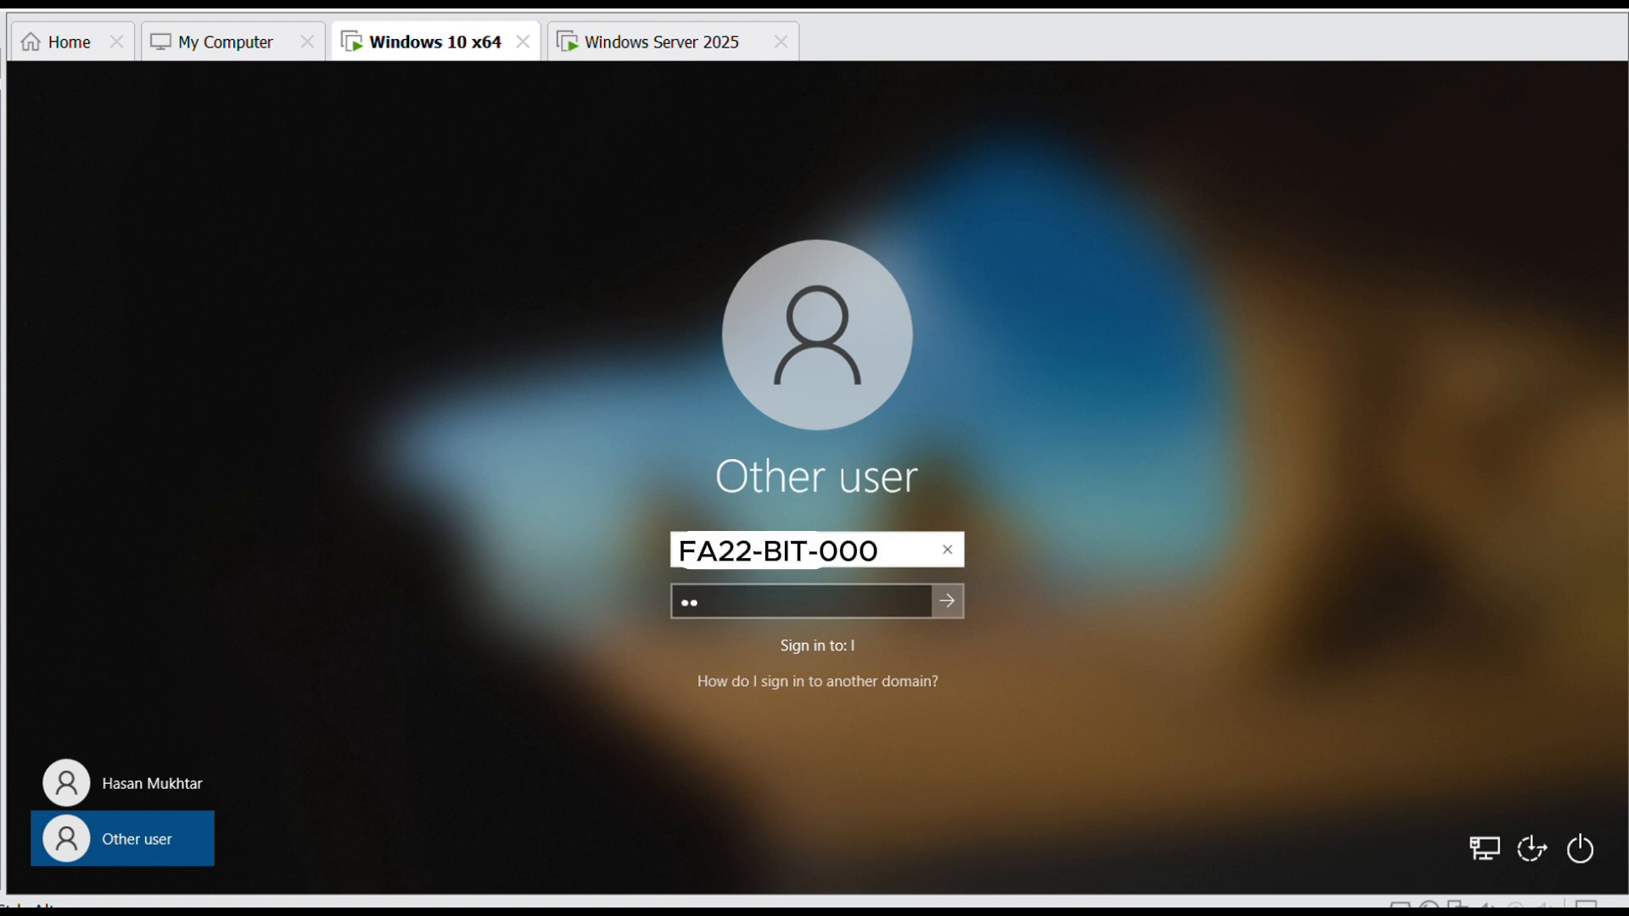
text(••)
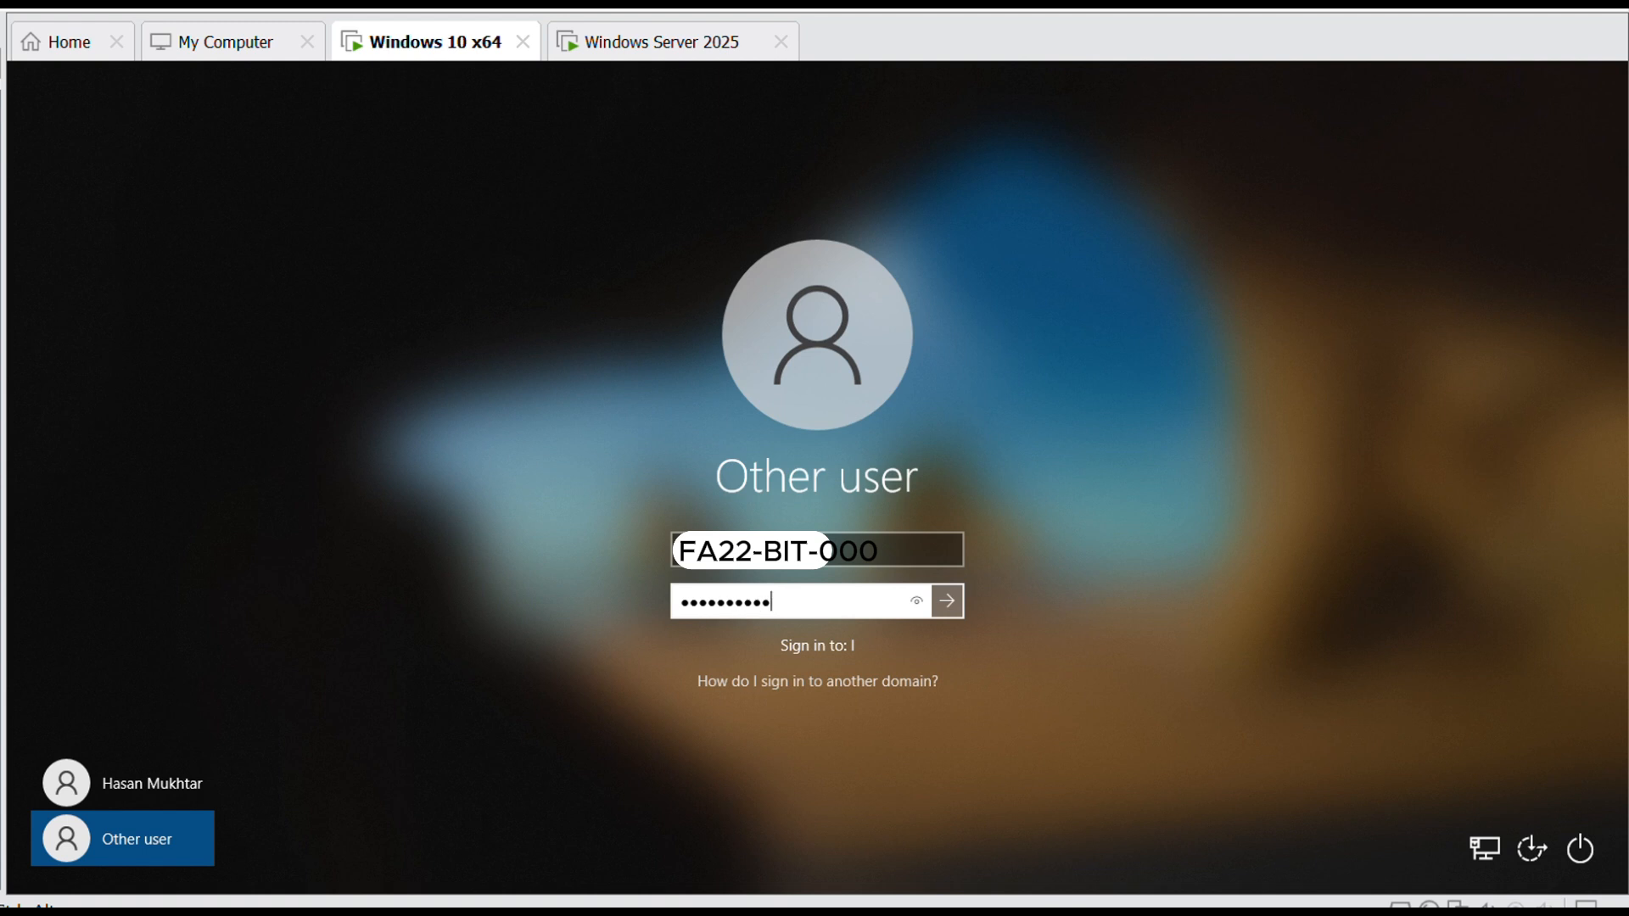
click(947, 601)
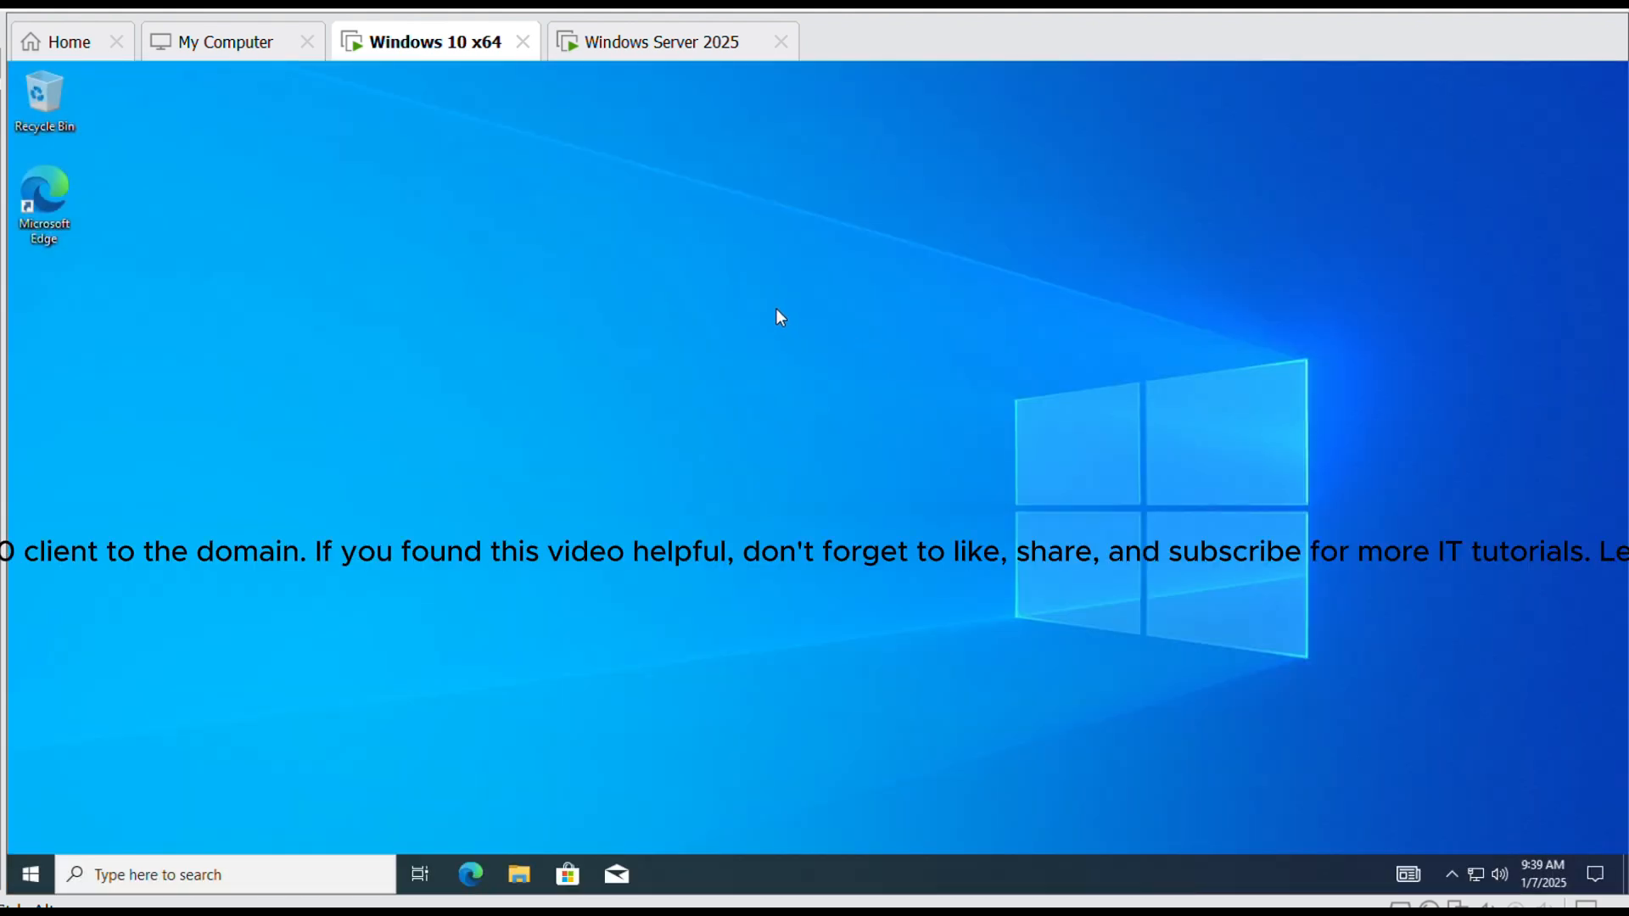
mouse_move(802, 366)
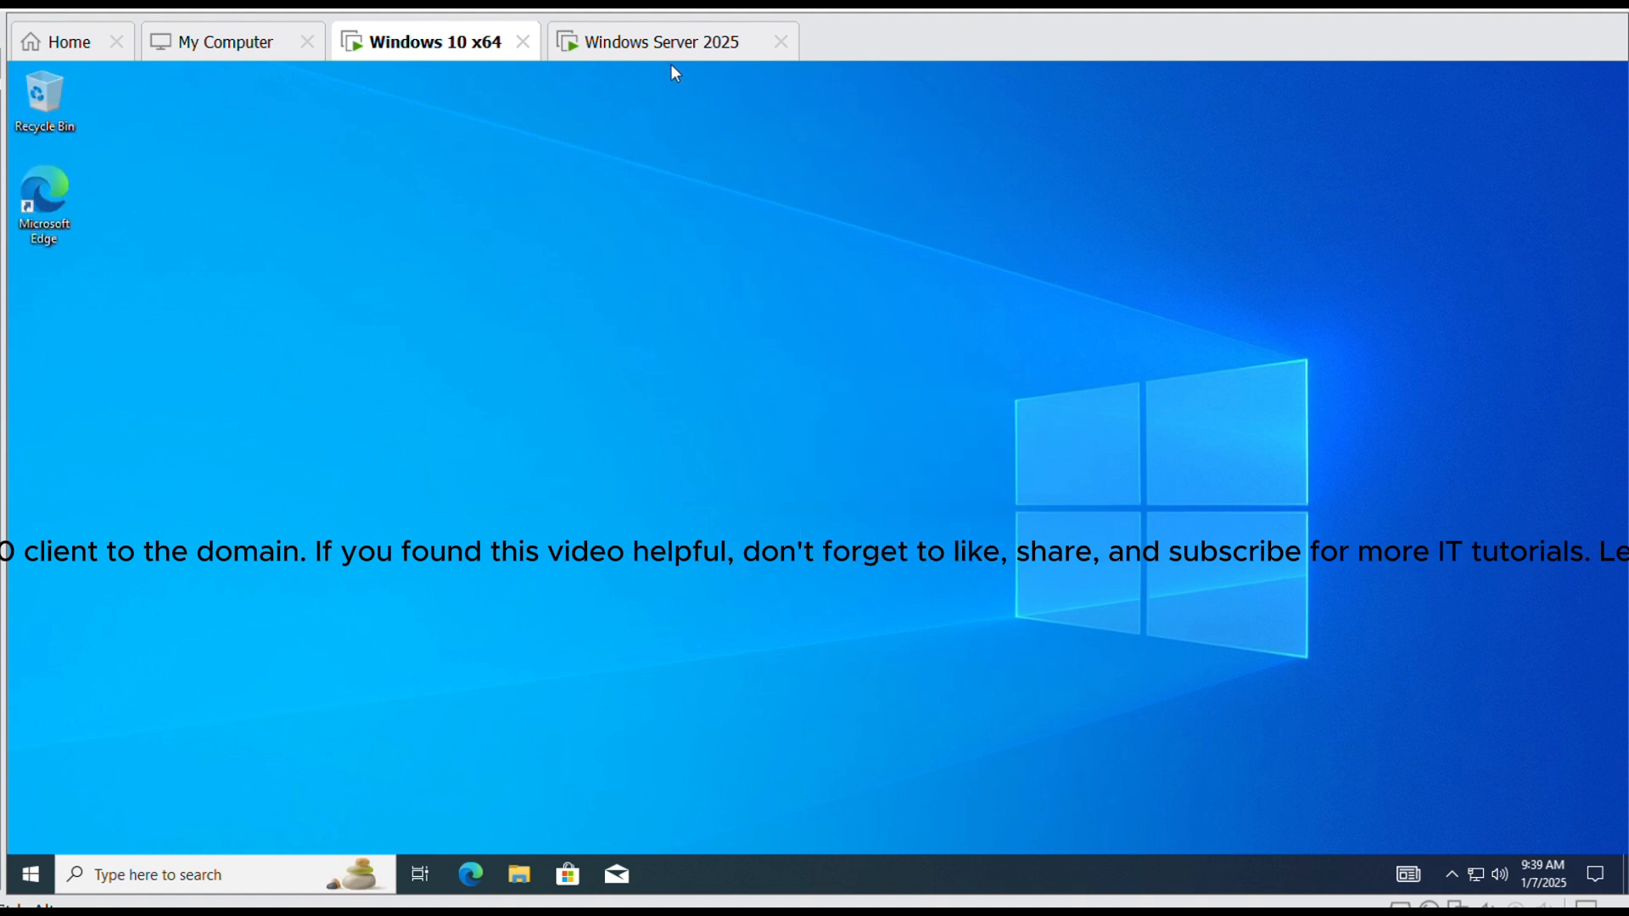
Close the Windows Server 2025 Command Prompt, then open the Windows 10 Start menu
click(661, 41)
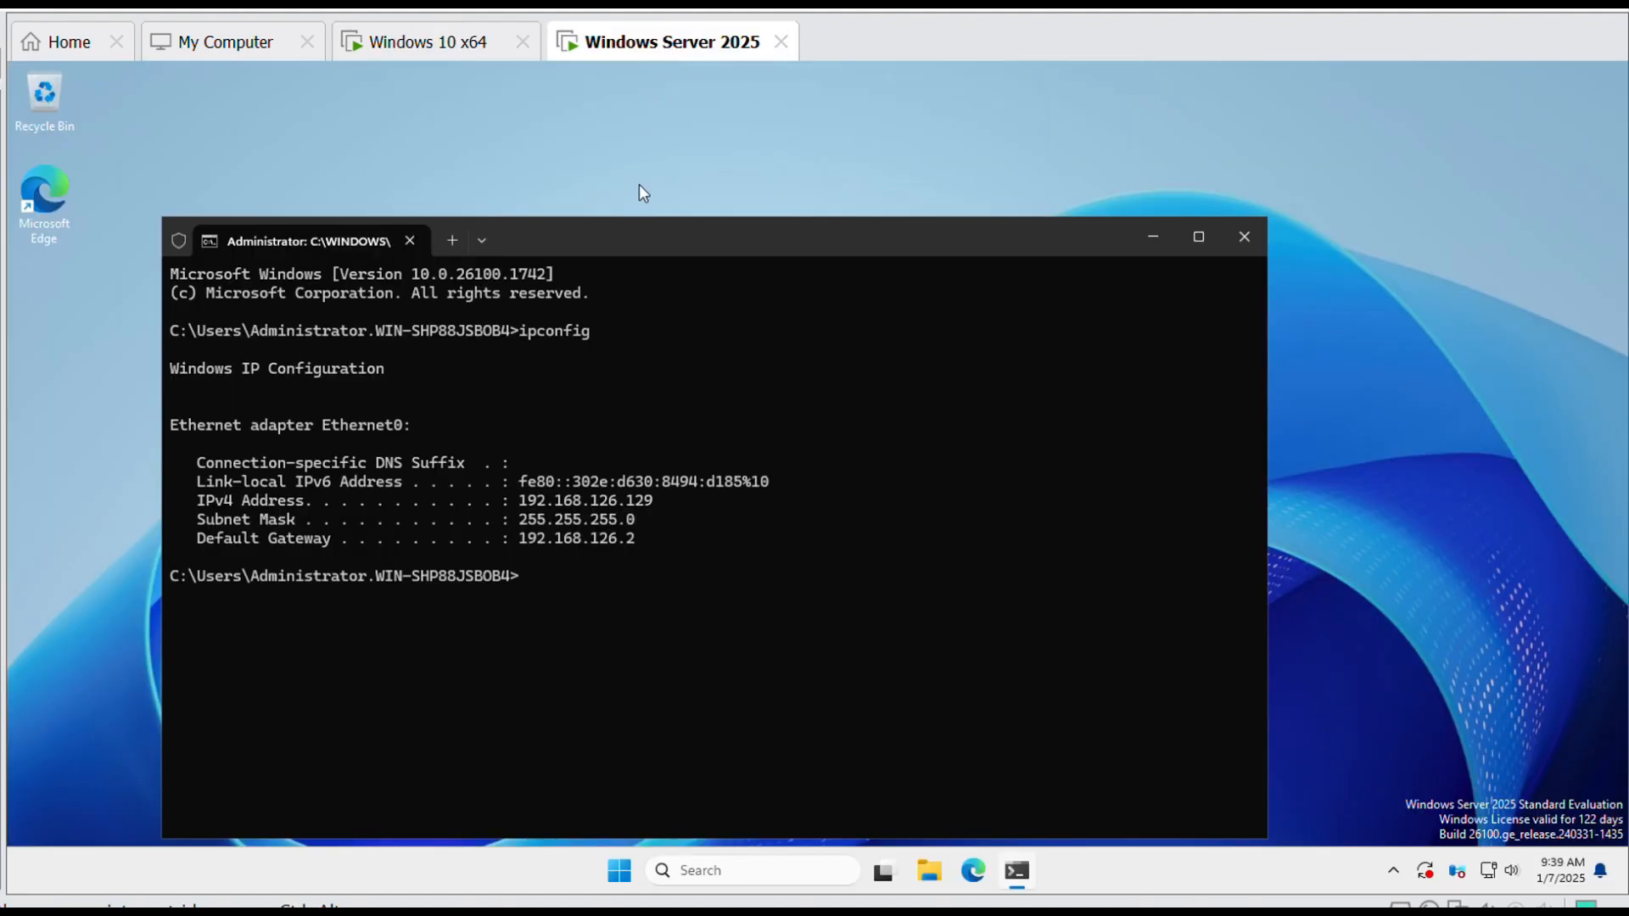
click(1243, 237)
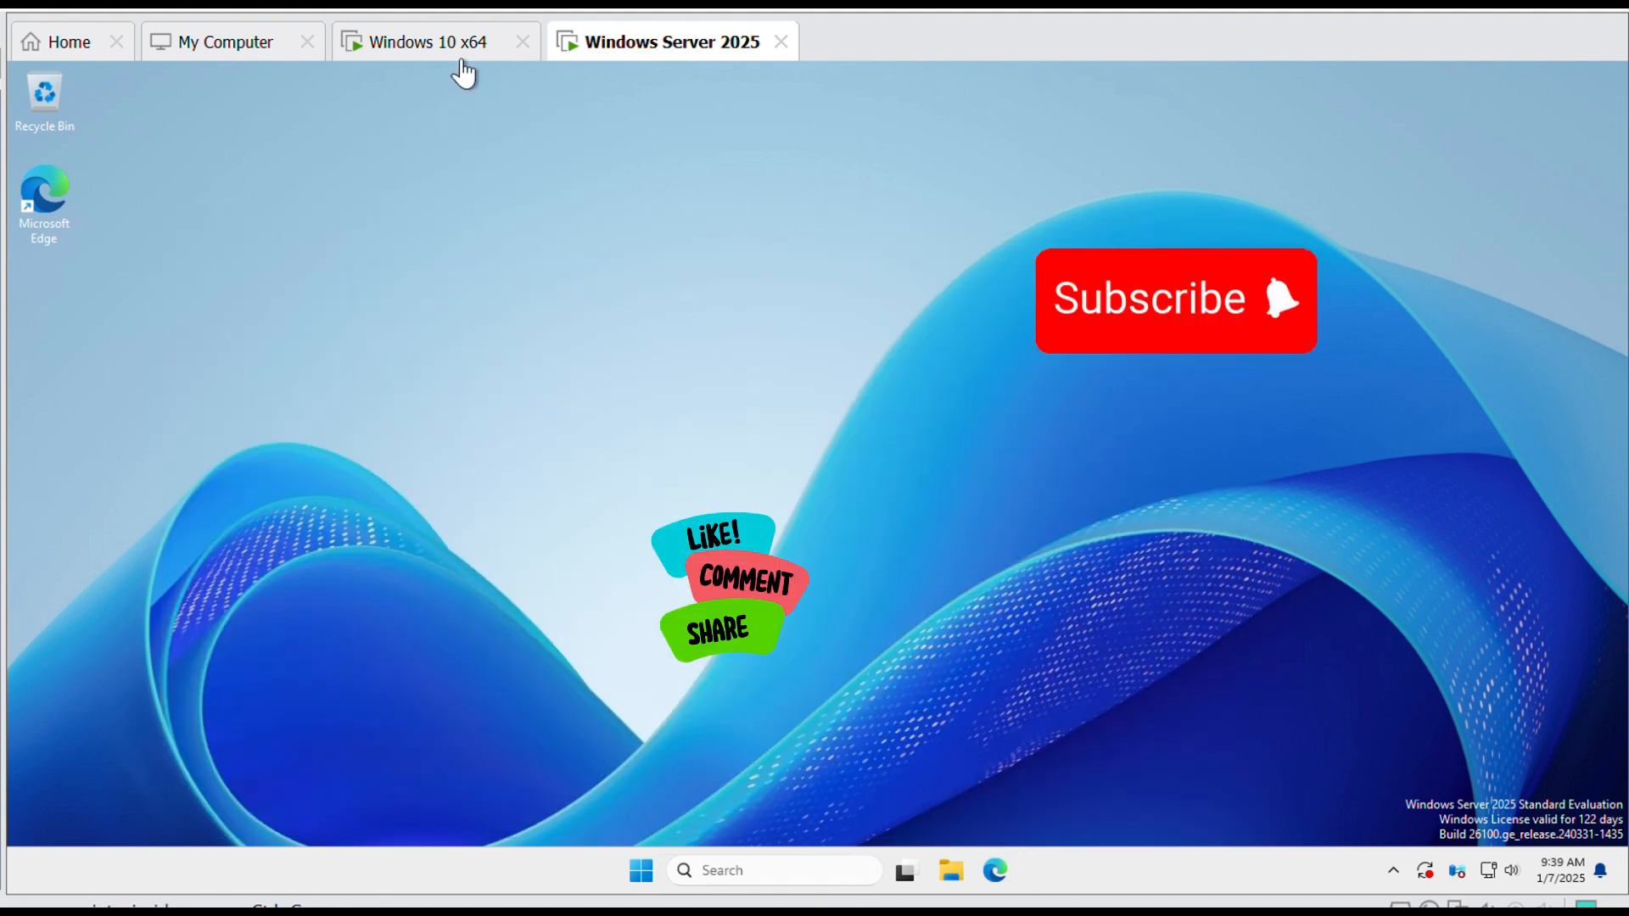
click(435, 43)
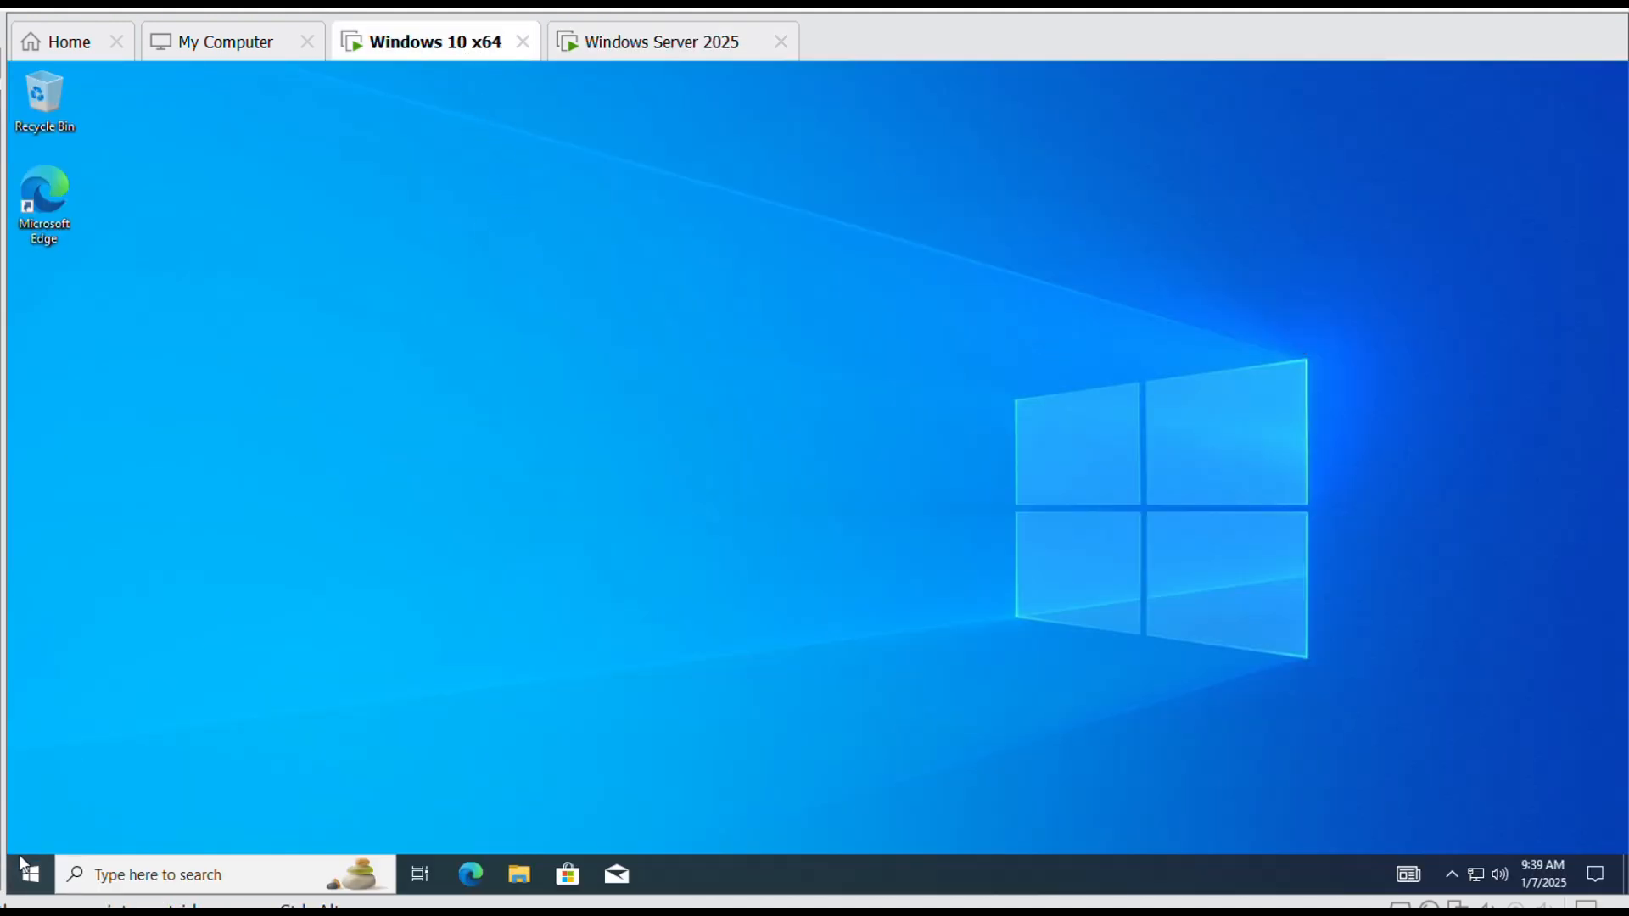
click(30, 875)
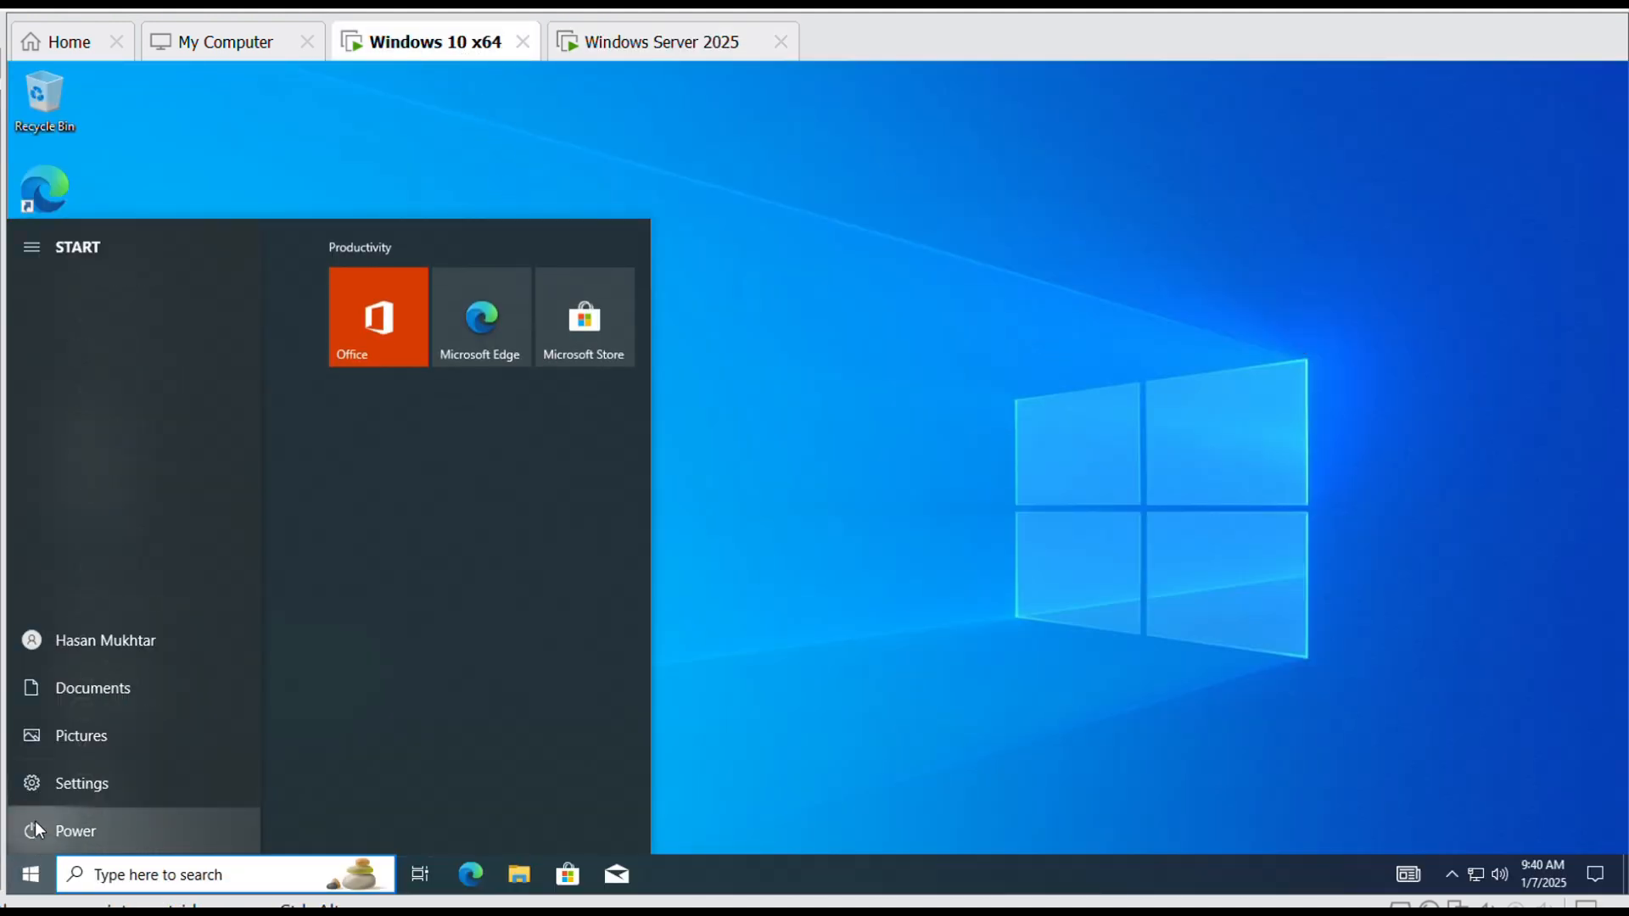